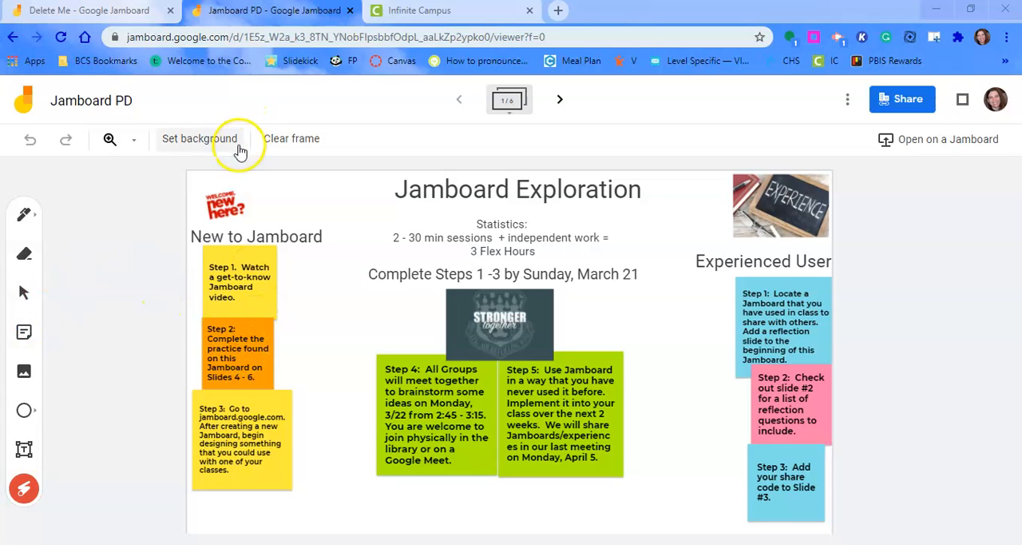
pyautogui.moveTo(198, 137)
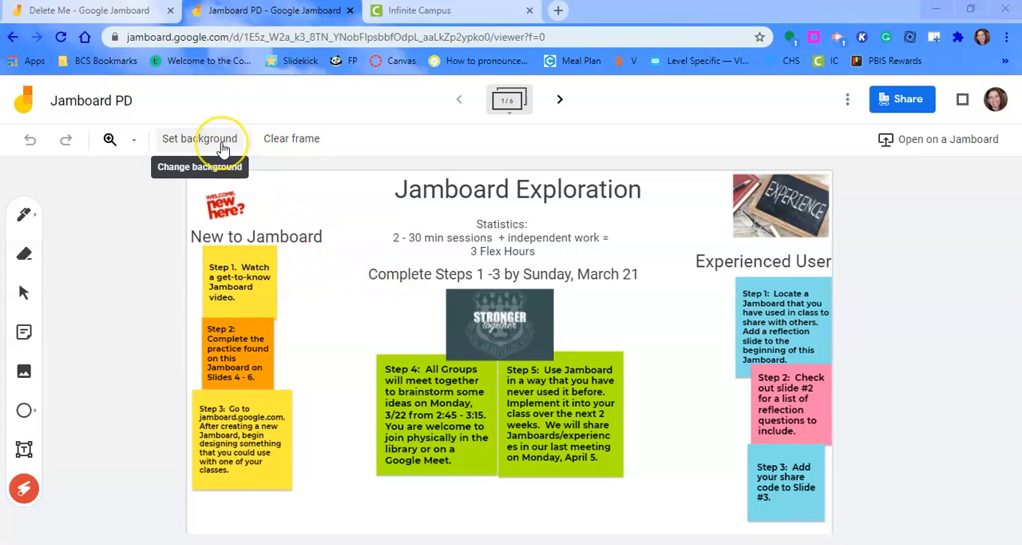
# Step: Browse the frame background's Google Images picker, then close it without choosing a picture
pyautogui.click(200, 138)
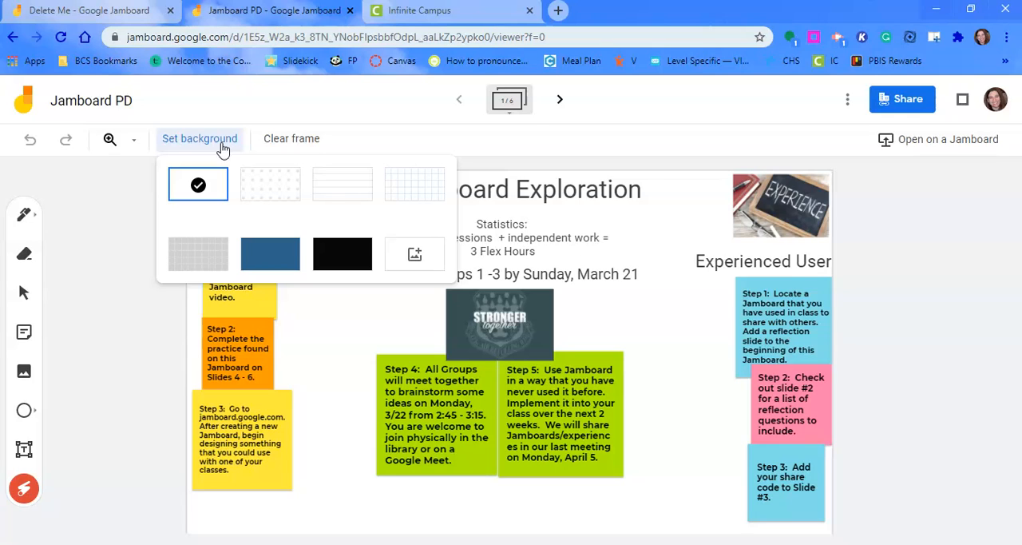
pyautogui.moveTo(415, 254)
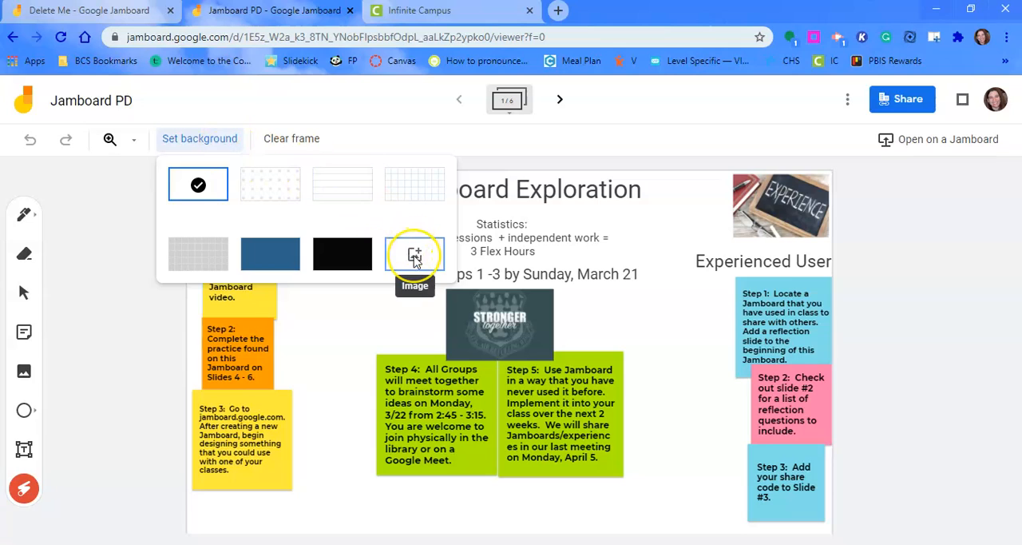
pyautogui.click(415, 252)
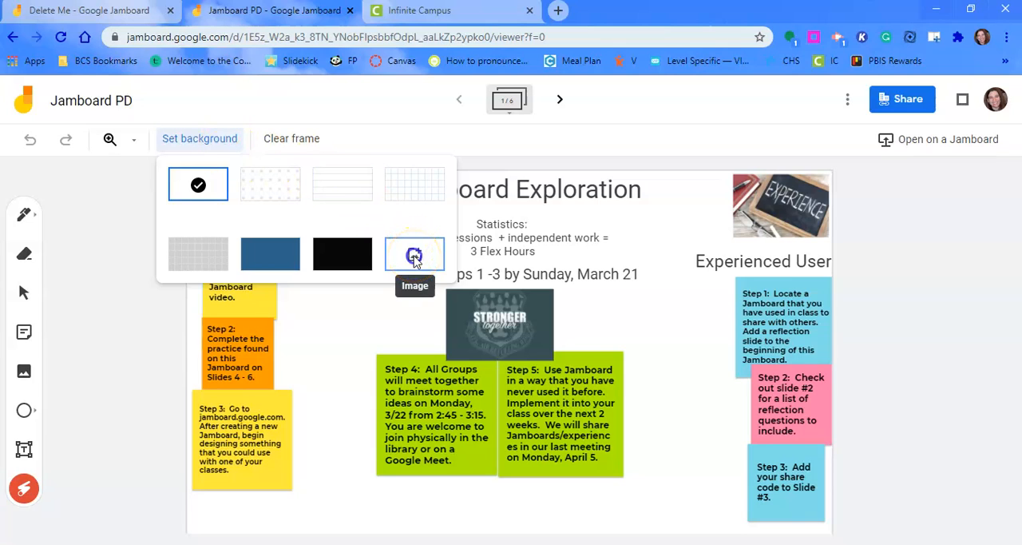
pyautogui.click(416, 253)
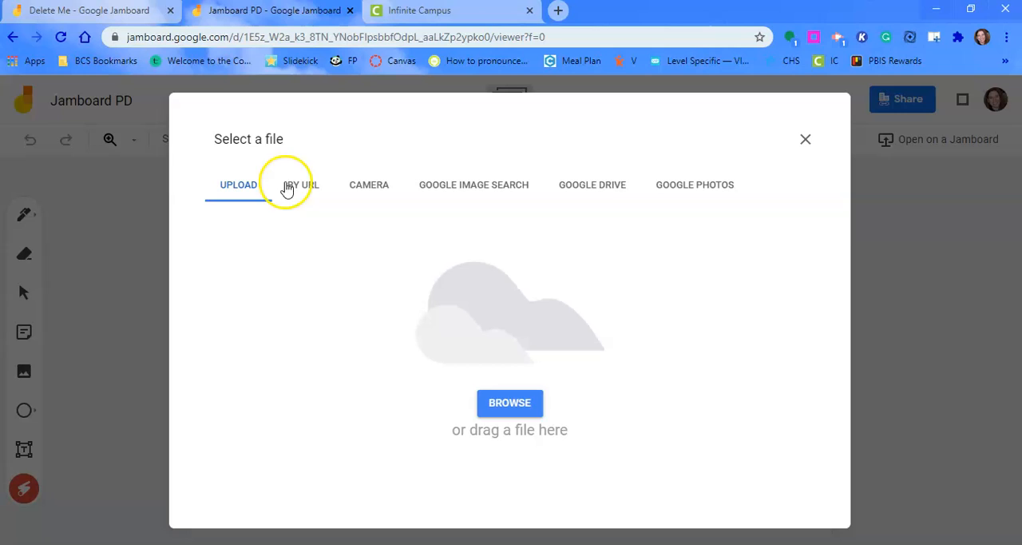
pyautogui.moveTo(489, 361)
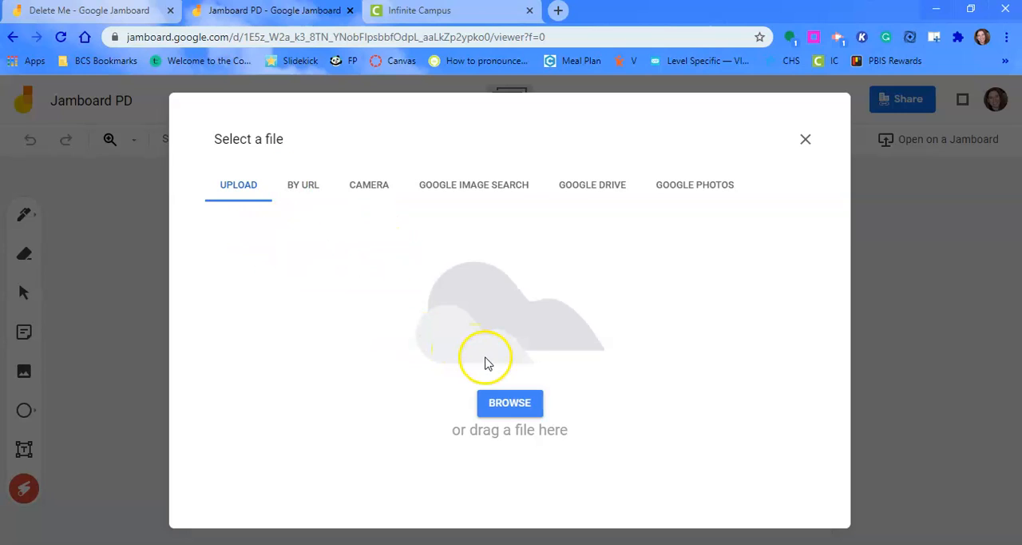
pyautogui.moveTo(511, 358)
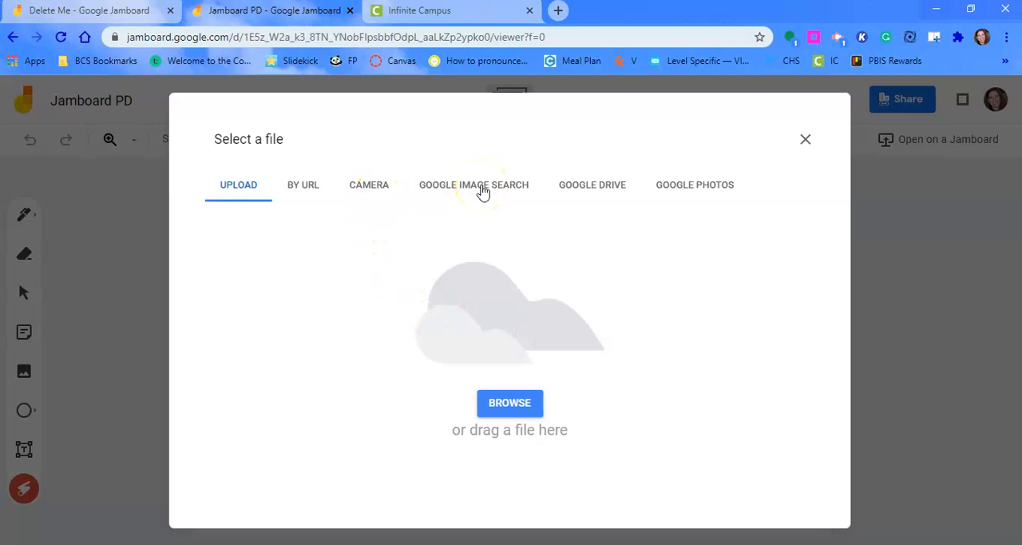
pyautogui.click(472, 184)
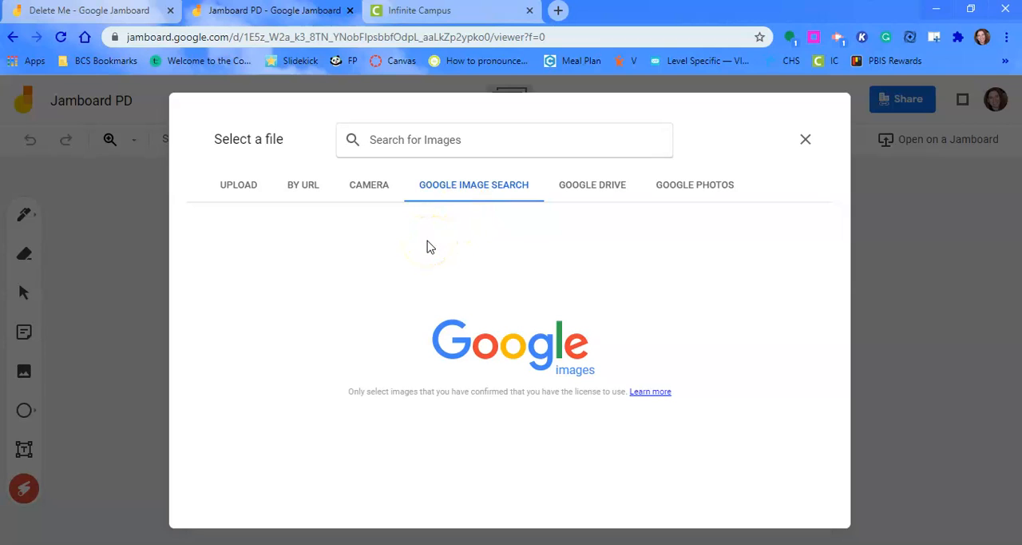
pyautogui.click(505, 140)
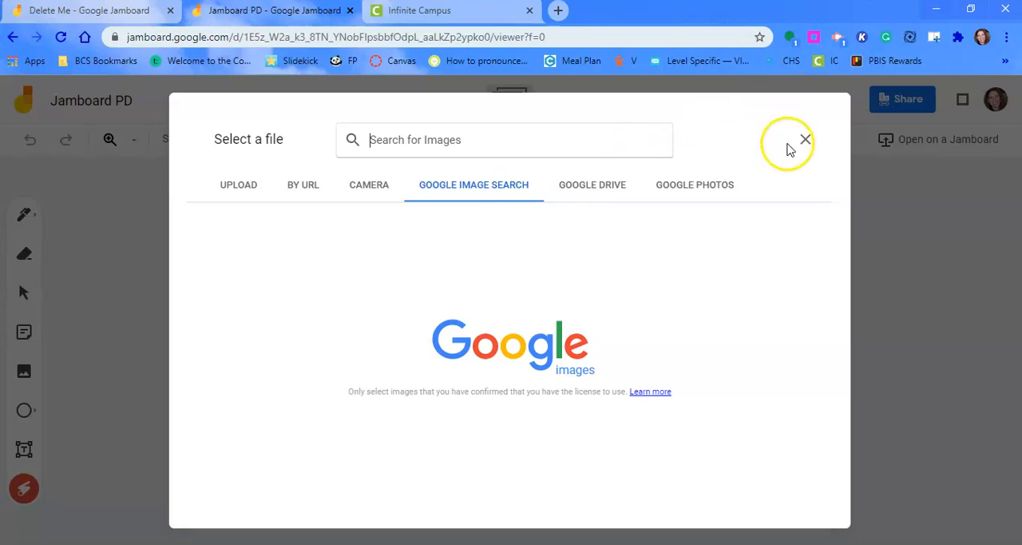
pyautogui.click(805, 141)
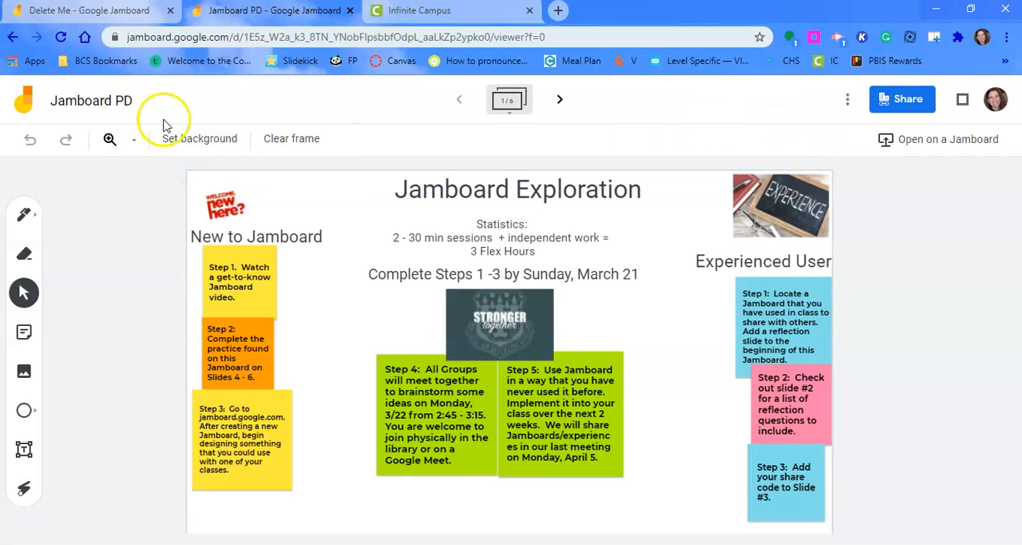
pyautogui.moveTo(24, 215)
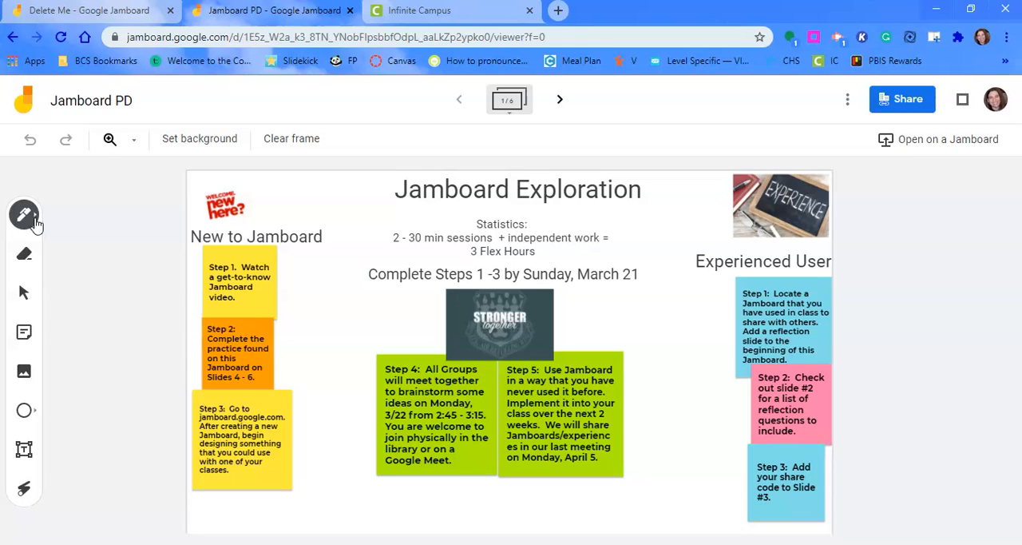
# Step: Select the Step 1 sticky note, then start and discard a new sticky note
pyautogui.click(24, 214)
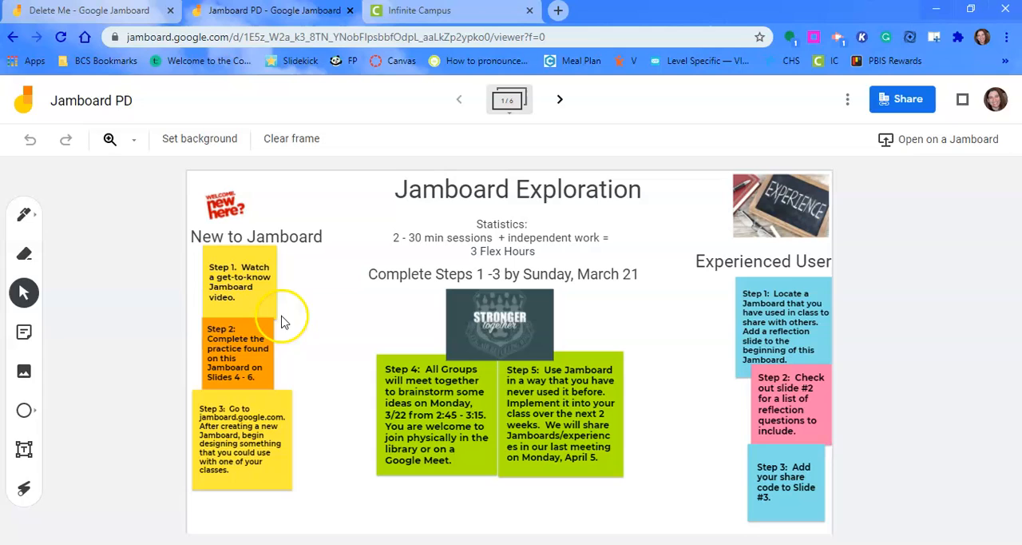
pyautogui.click(240, 281)
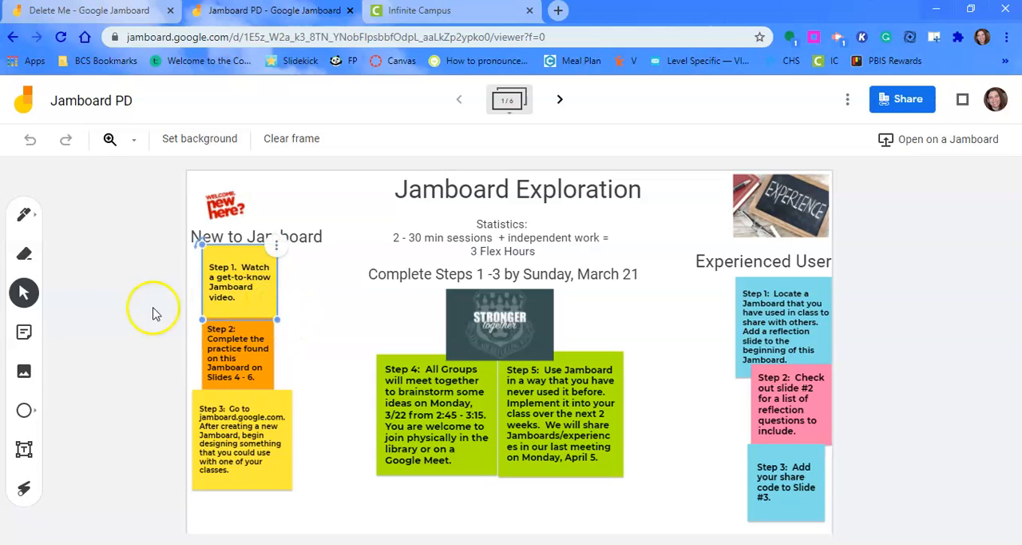
pyautogui.moveTo(24, 332)
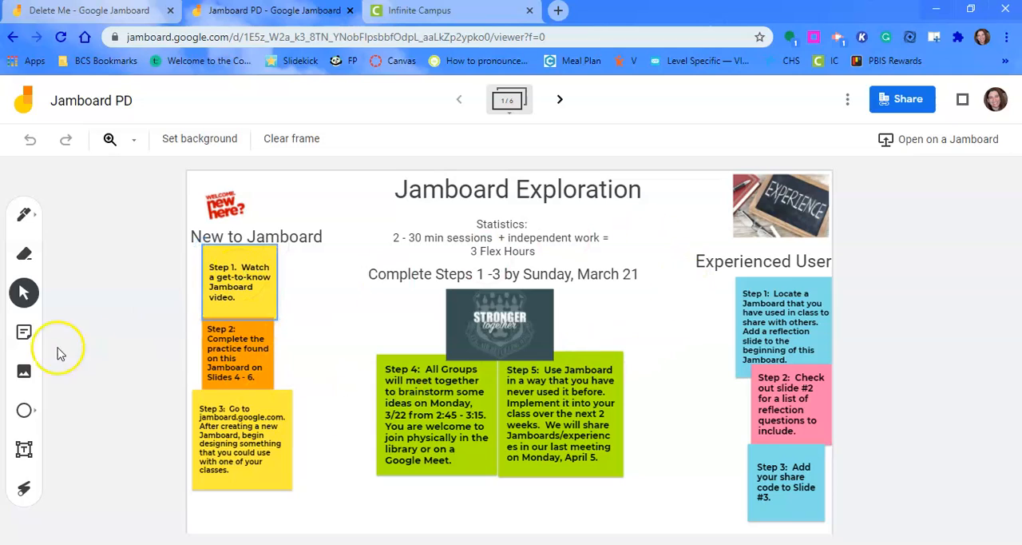
pyautogui.moveTo(23, 333)
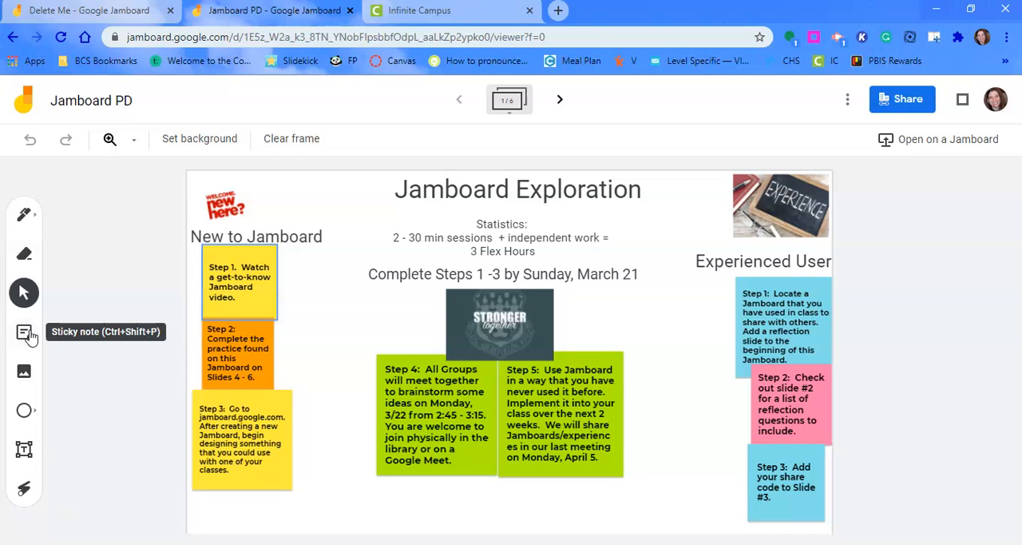
pyautogui.click(24, 332)
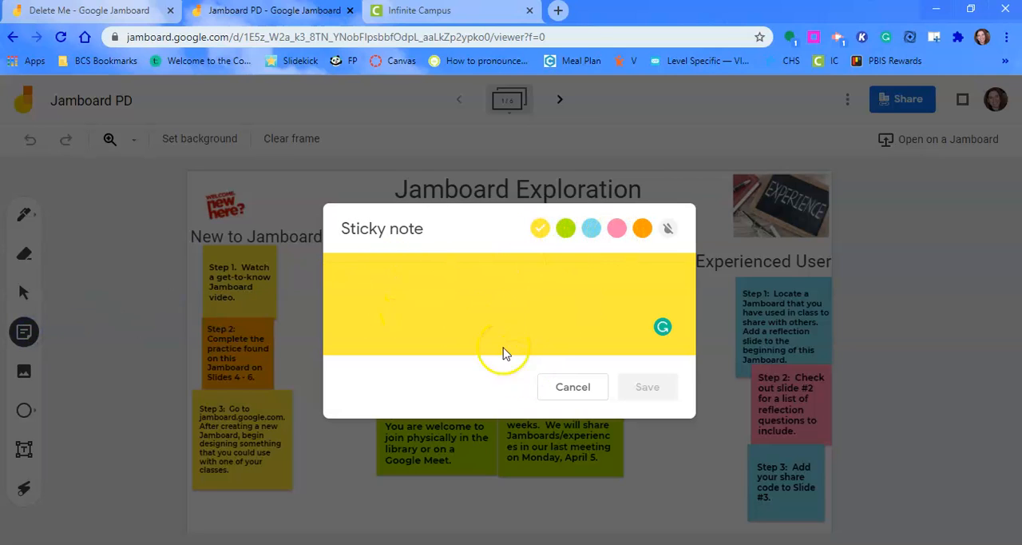
pyautogui.click(572, 387)
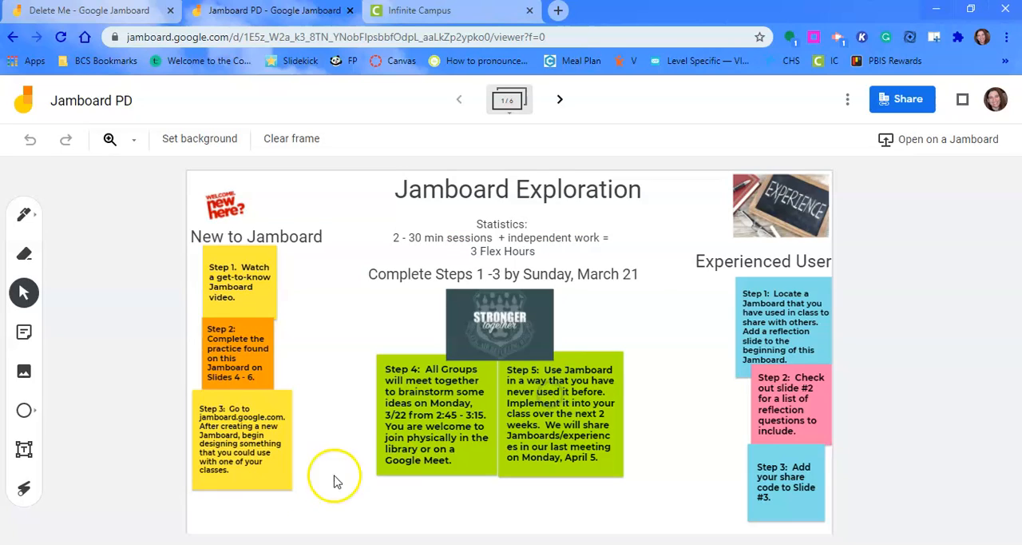
# Step: Shrink the Step 3 sticky note so its instruction text becomes smaller
pyautogui.click(243, 439)
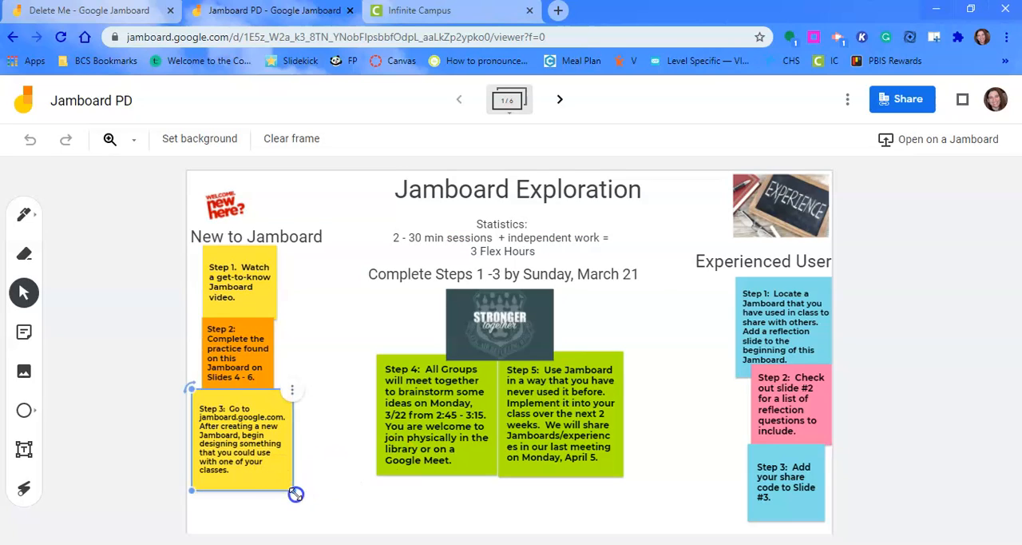
pyautogui.moveTo(296, 494); pyautogui.dragTo(268, 470)
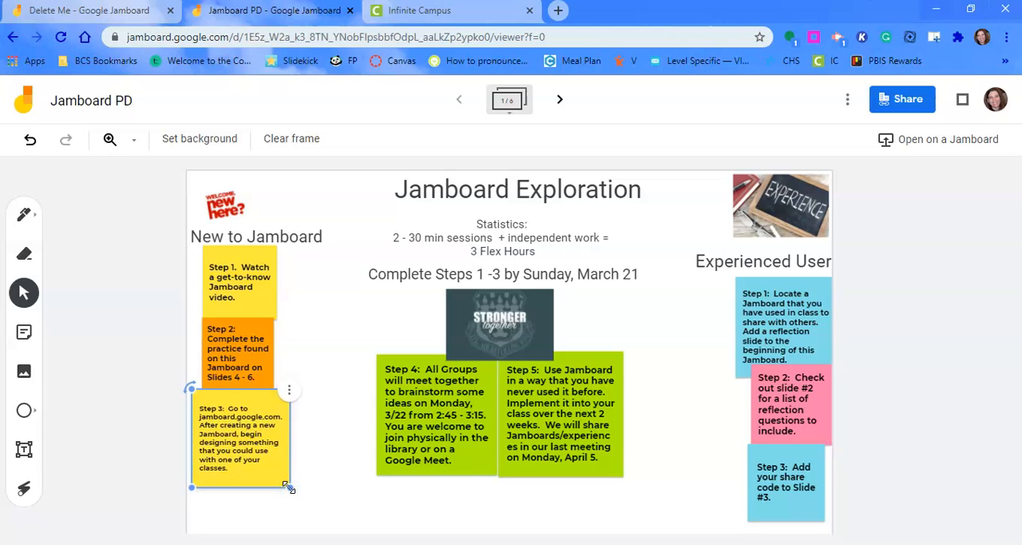
pyautogui.click(289, 390)
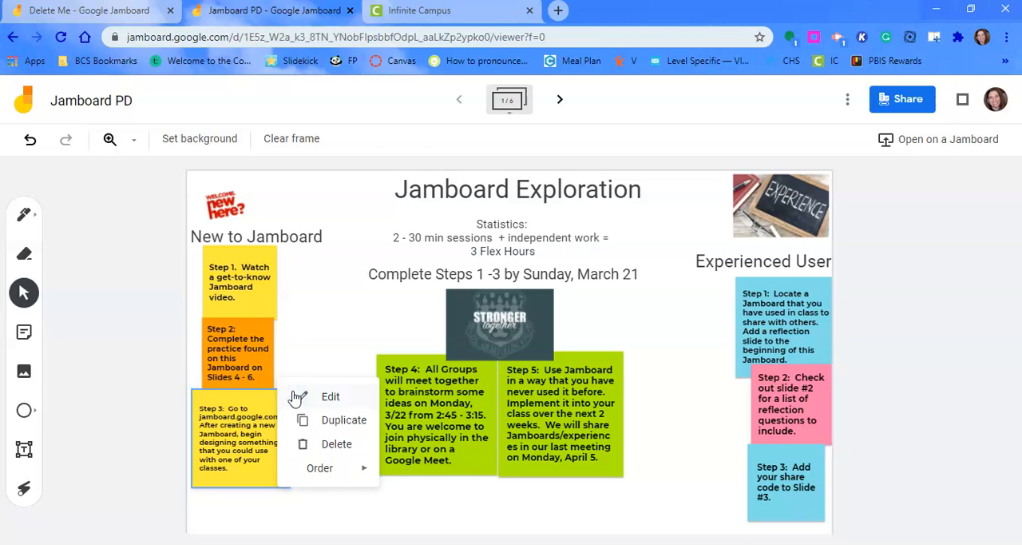
pyautogui.click(319, 468)
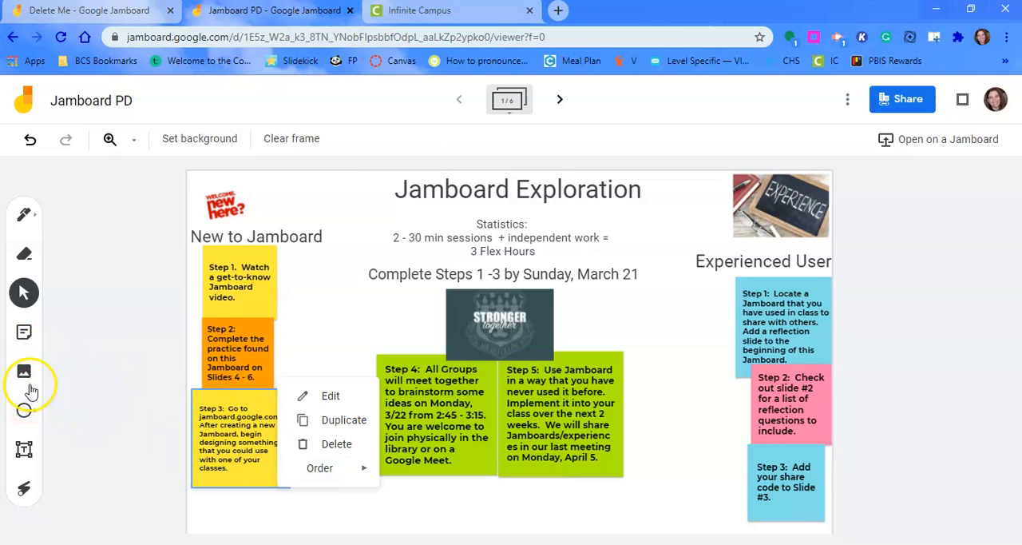
pyautogui.moveTo(24, 371)
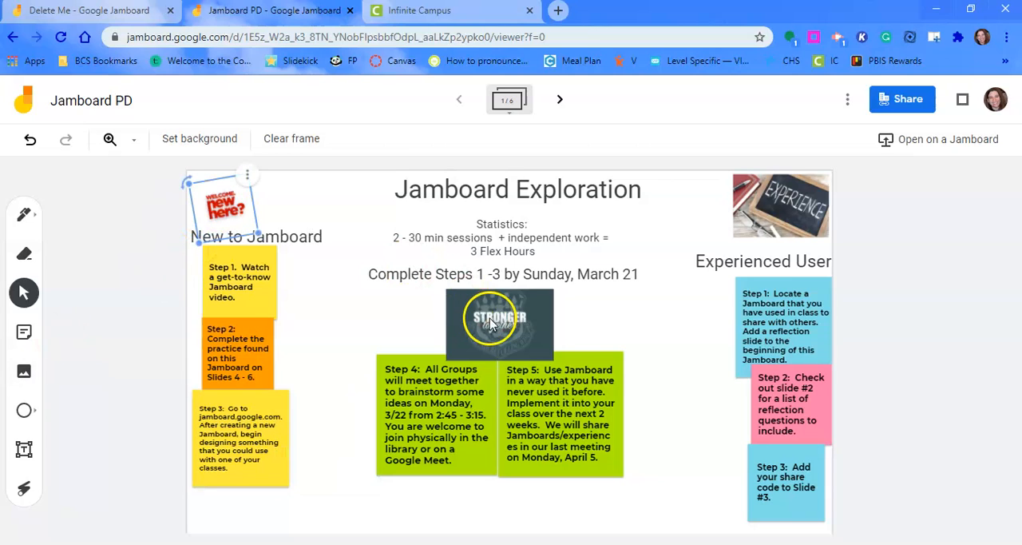
# Step: Search Google Images for 'new here' and insert the welcome 'new here?' graphic on the frame
pyautogui.click(779, 205)
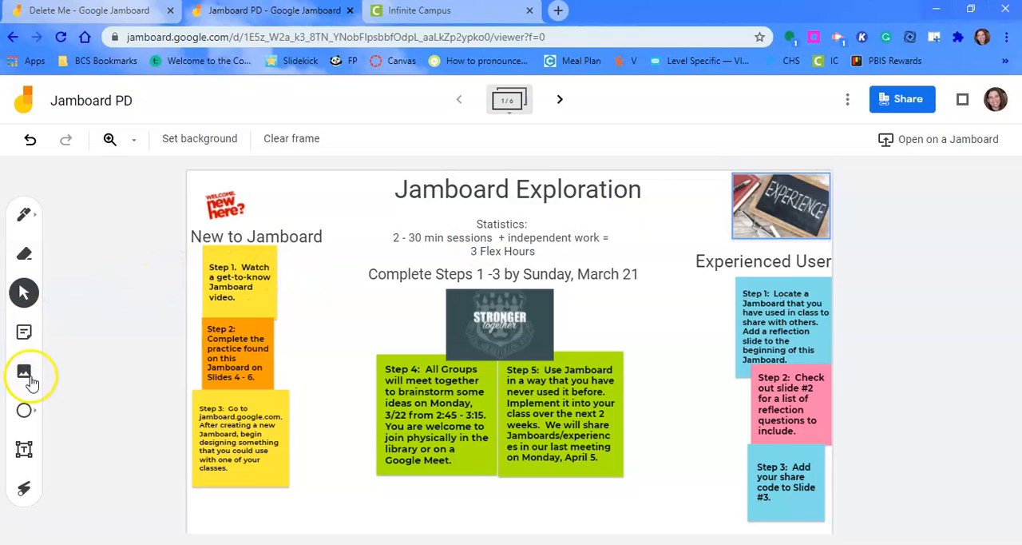
pyautogui.click(24, 372)
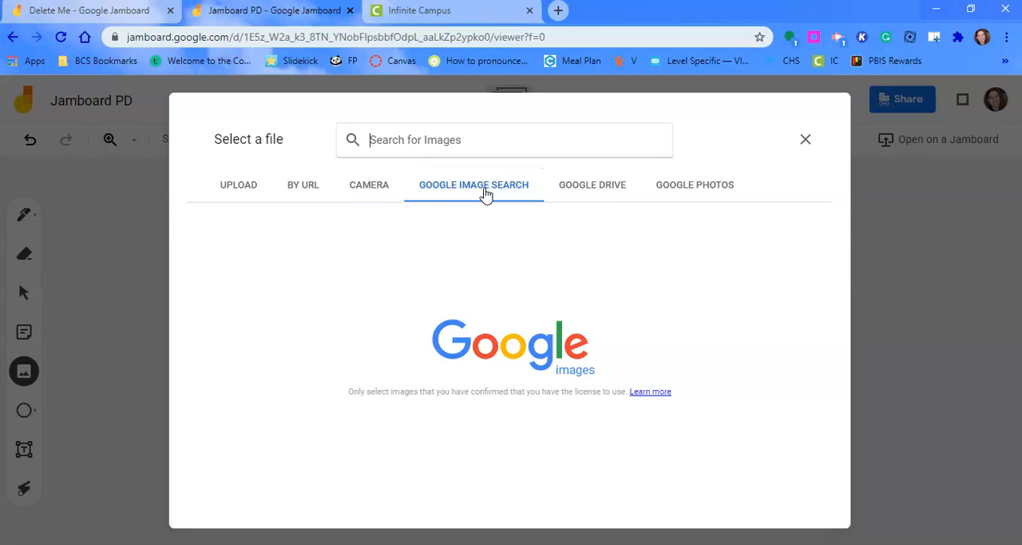
pyautogui.write('new he')
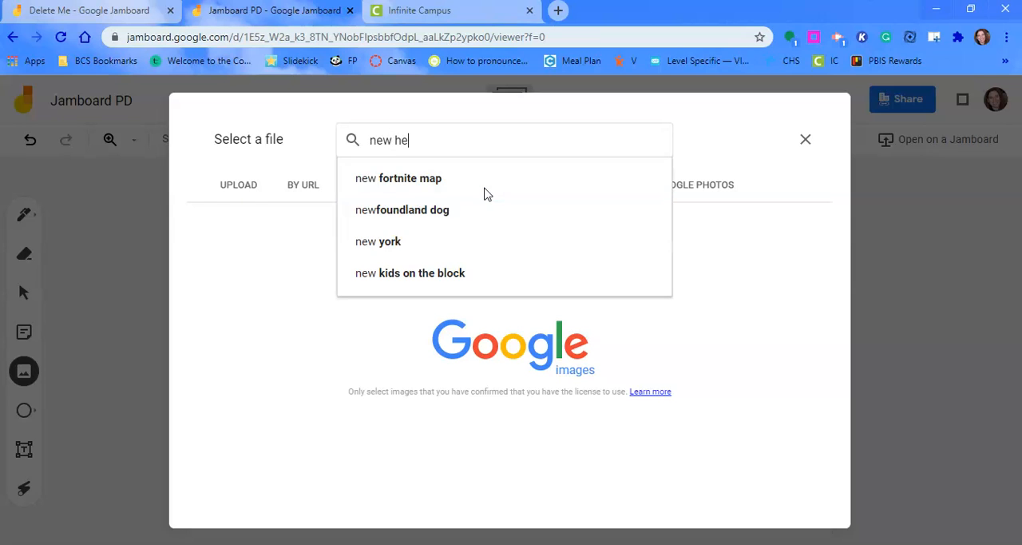
pyautogui.write('re')
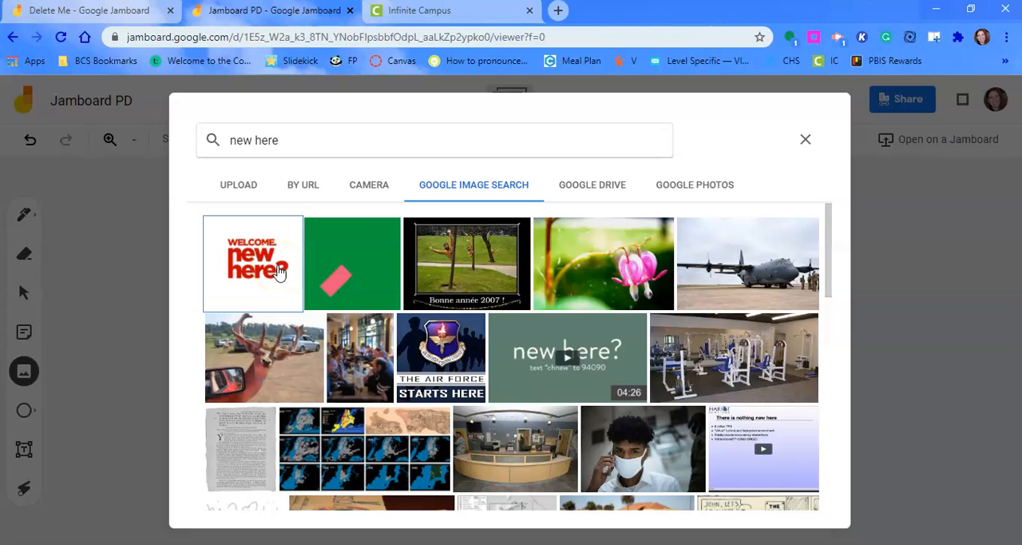
pyautogui.click(253, 263)
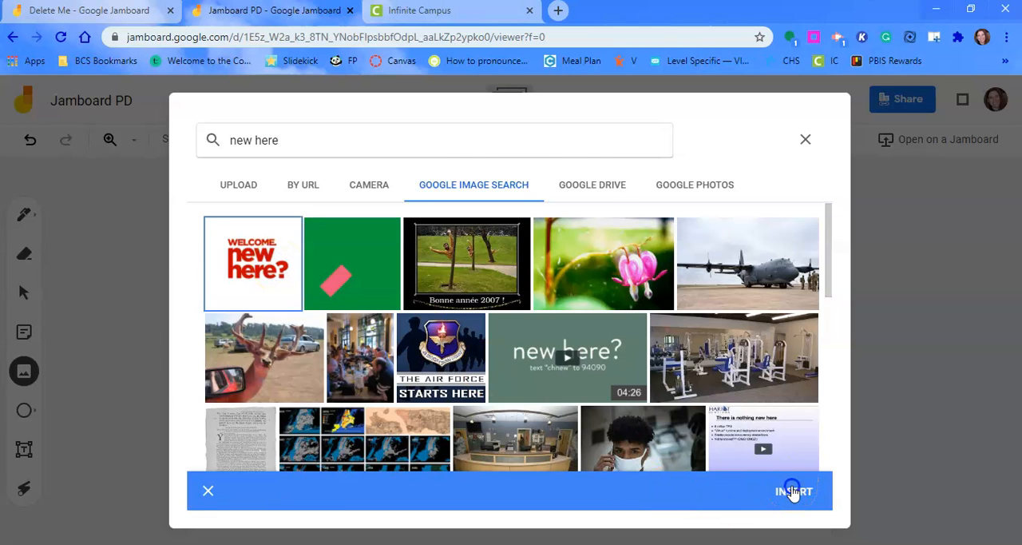
pyautogui.click(792, 491)
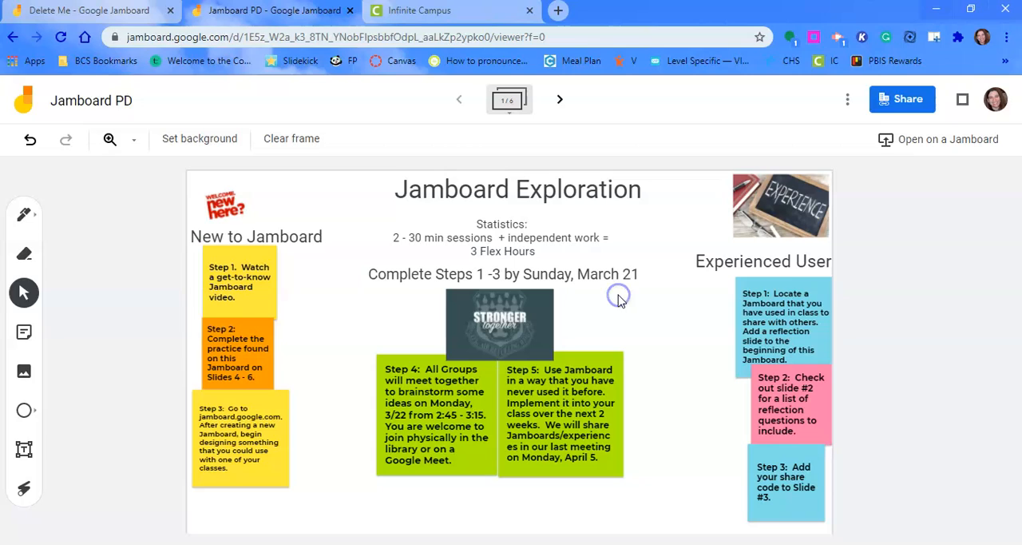
pyautogui.moveTo(76, 419)
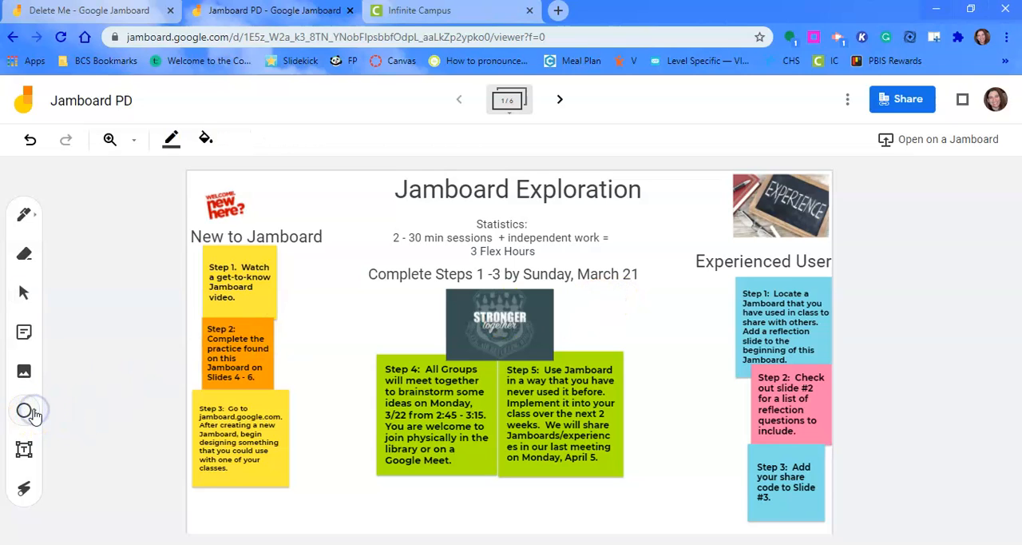
pyautogui.click(24, 409)
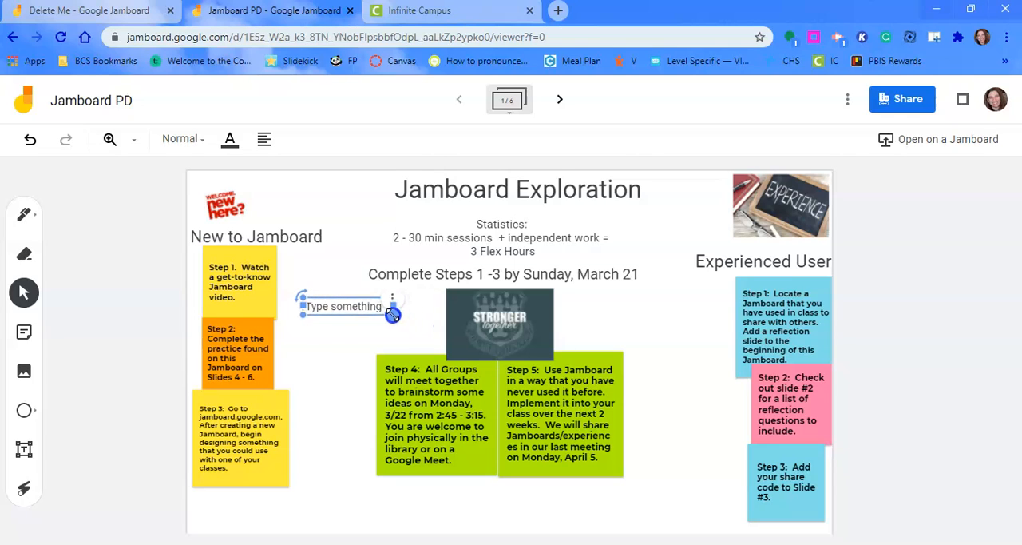
pyautogui.click(393, 298)
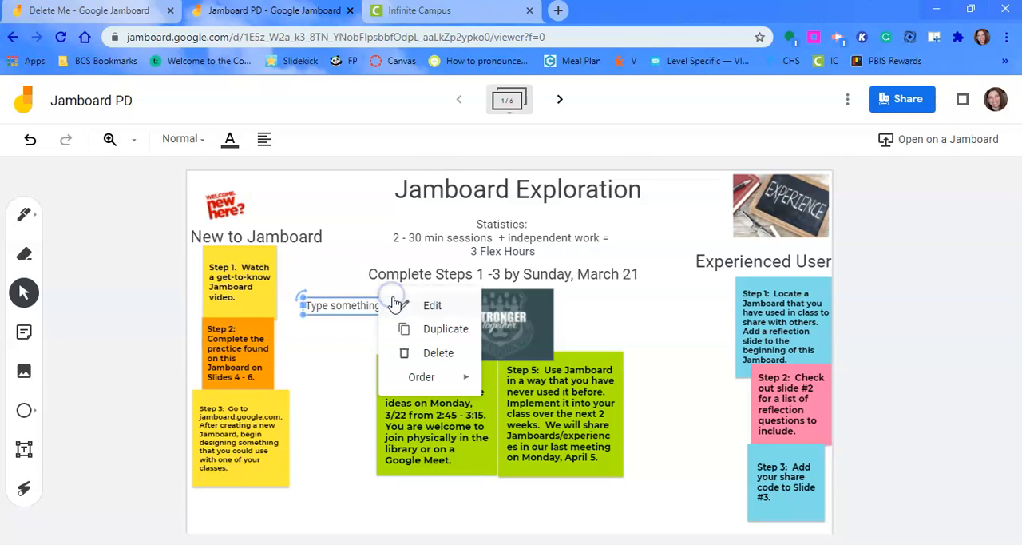
pyautogui.moveTo(415, 353)
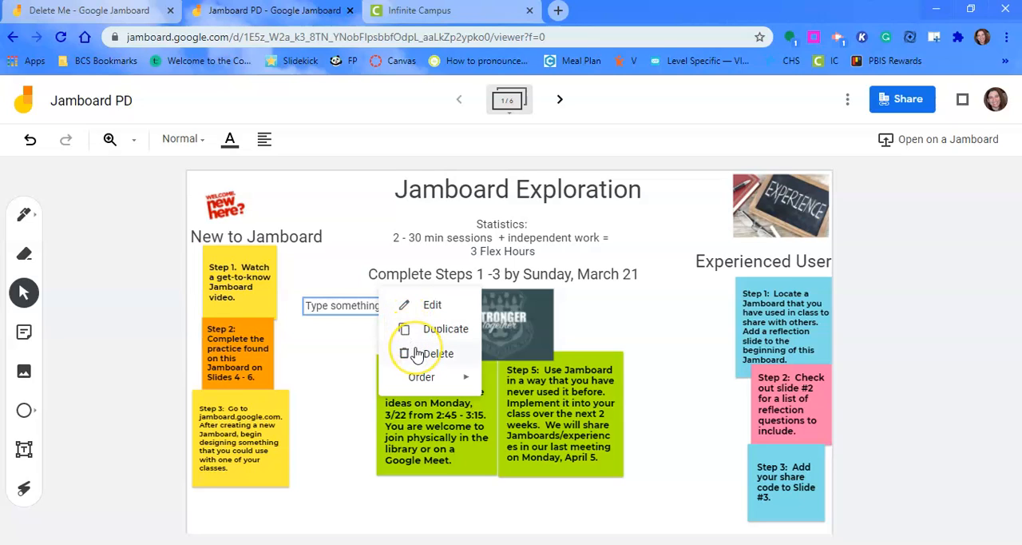
pyautogui.click(438, 352)
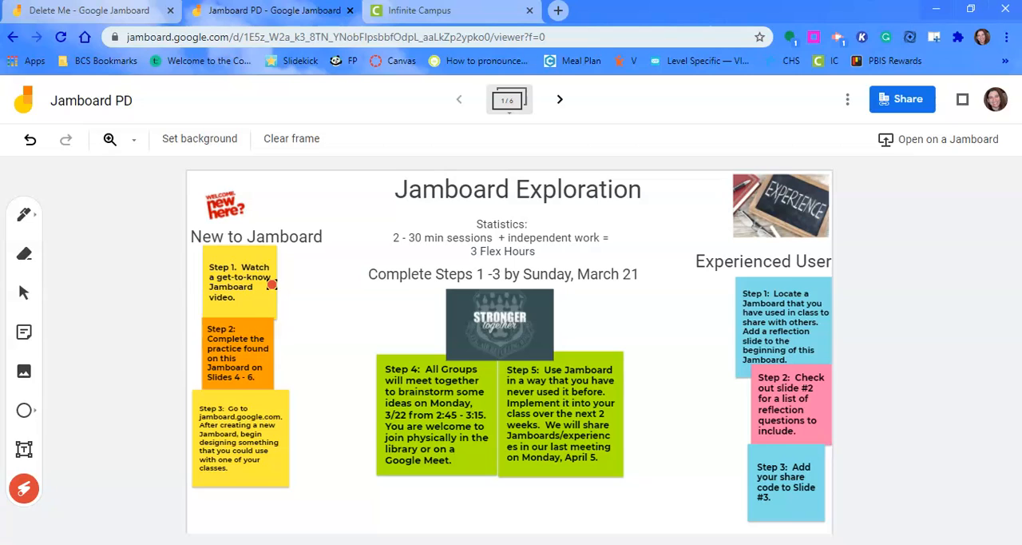
pyautogui.click(258, 351)
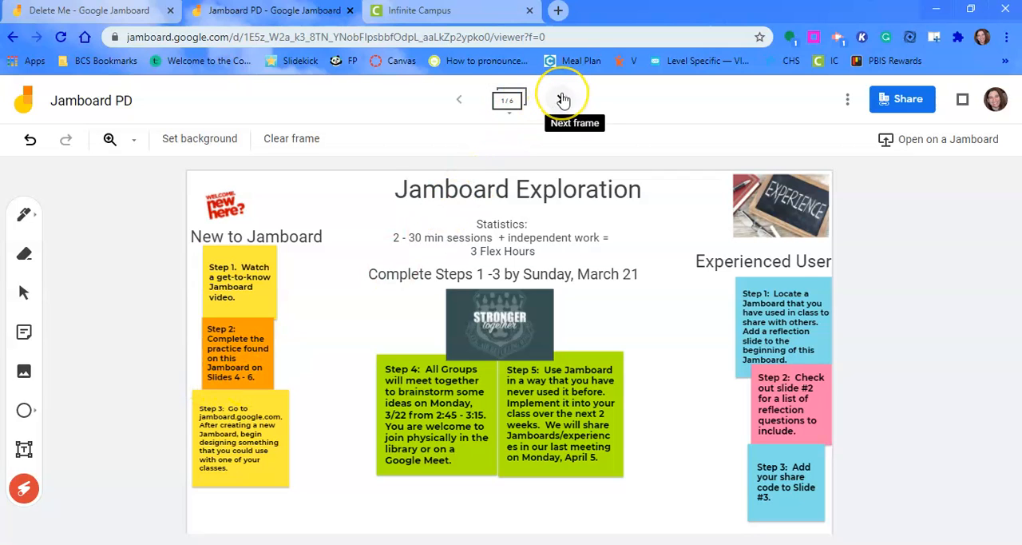
# Step: Advance frame by frame to the fourth frame about the most embarrassing fashion trend
pyautogui.click(562, 99)
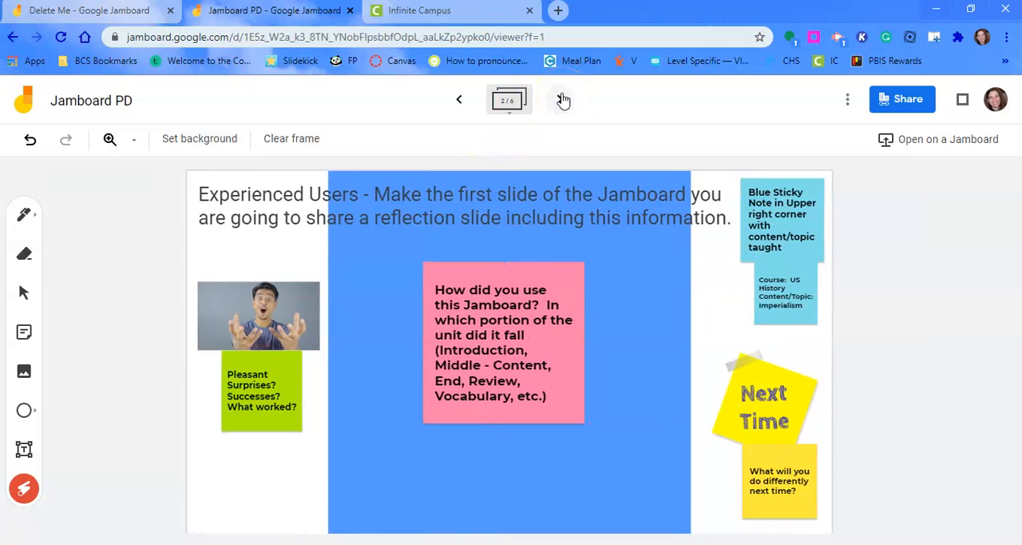
pyautogui.click(562, 99)
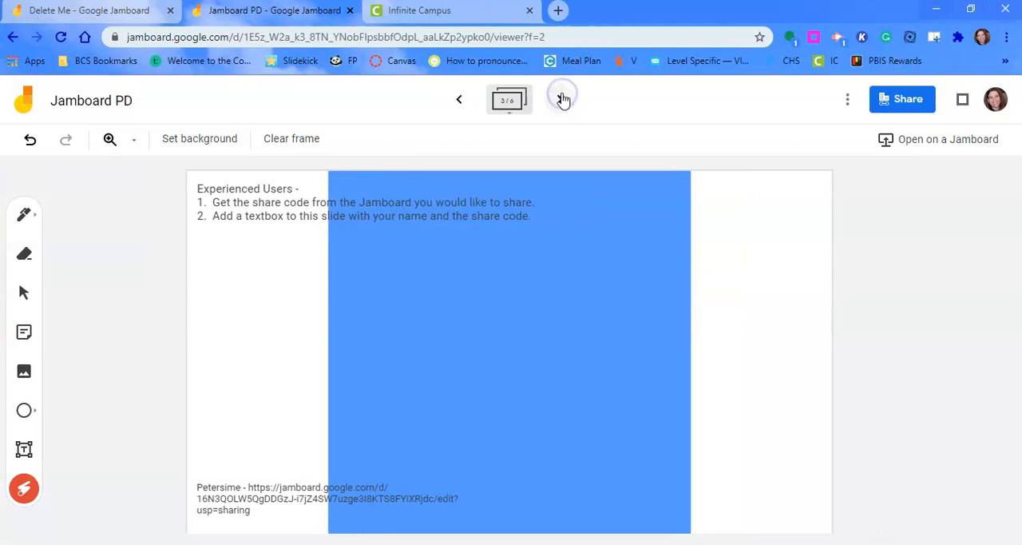
pyautogui.click(559, 99)
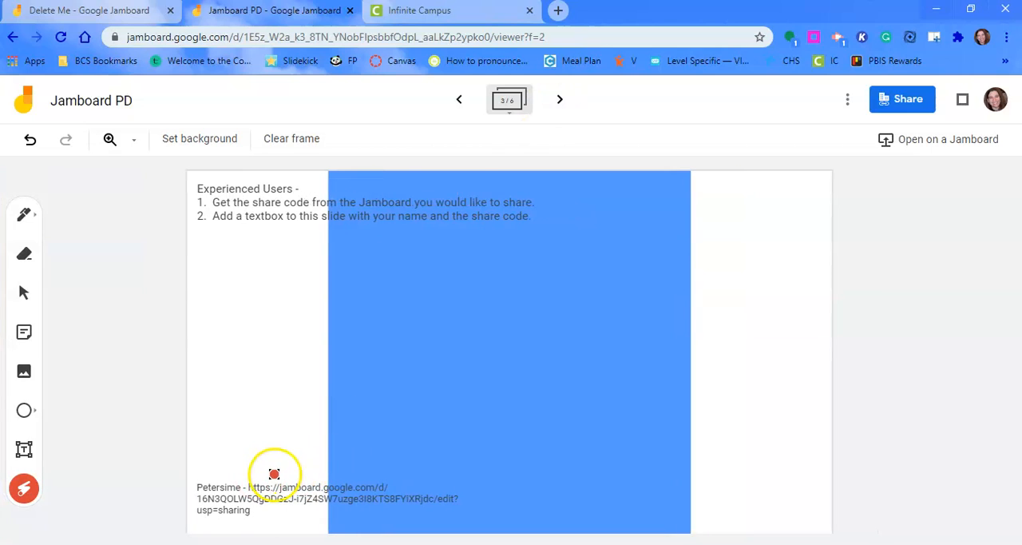
pyautogui.click(559, 99)
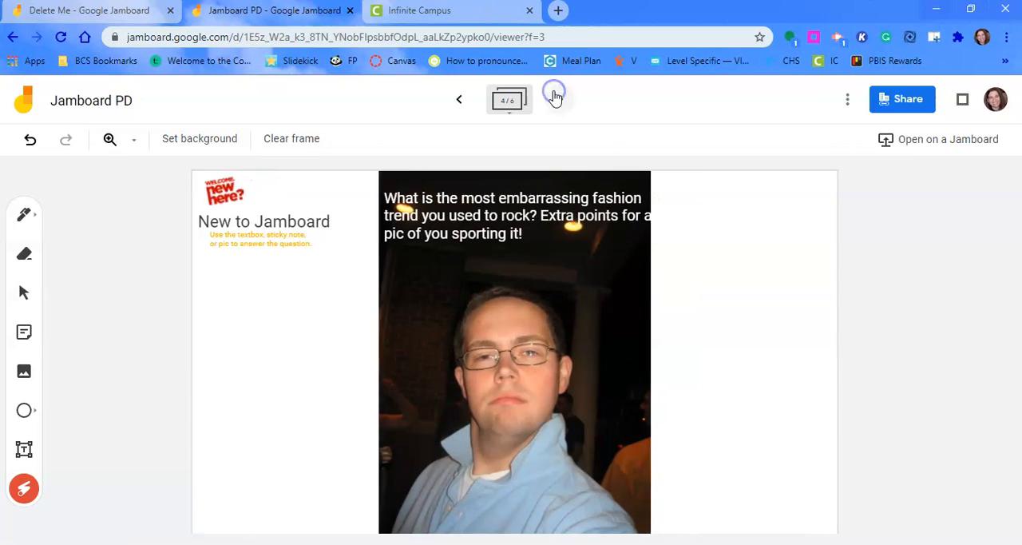
pyautogui.click(559, 99)
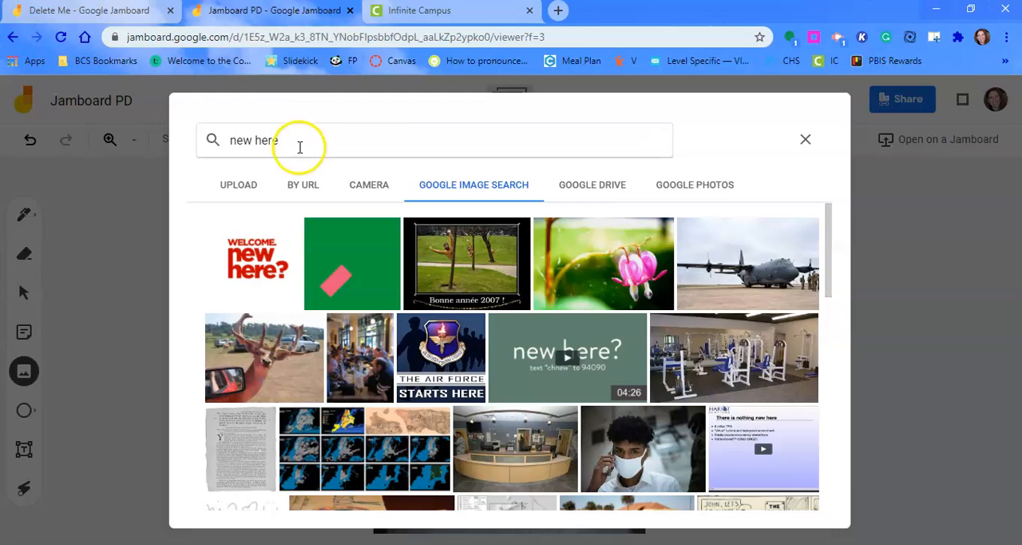
# Step: Insert the 'pegged jeans 80s' jeans-and-sneakers photo and shrink it to a small thumbnail
pyautogui.write('p')
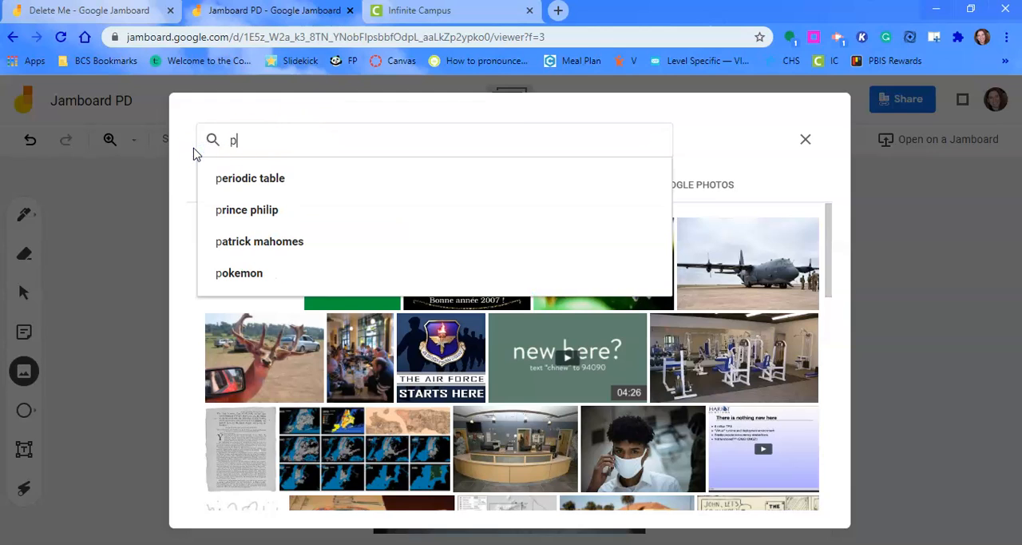
pyautogui.write('egged jea')
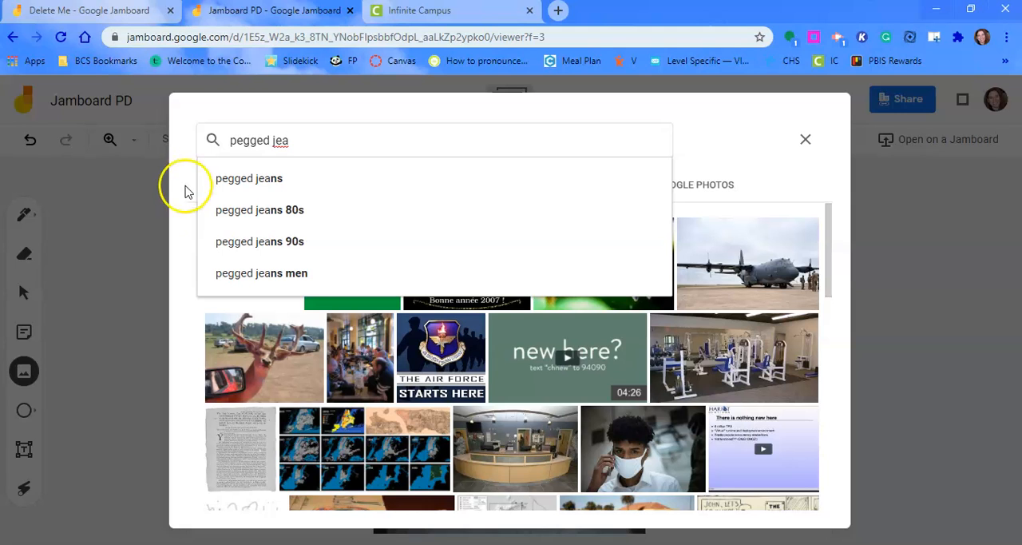
pyautogui.click(259, 209)
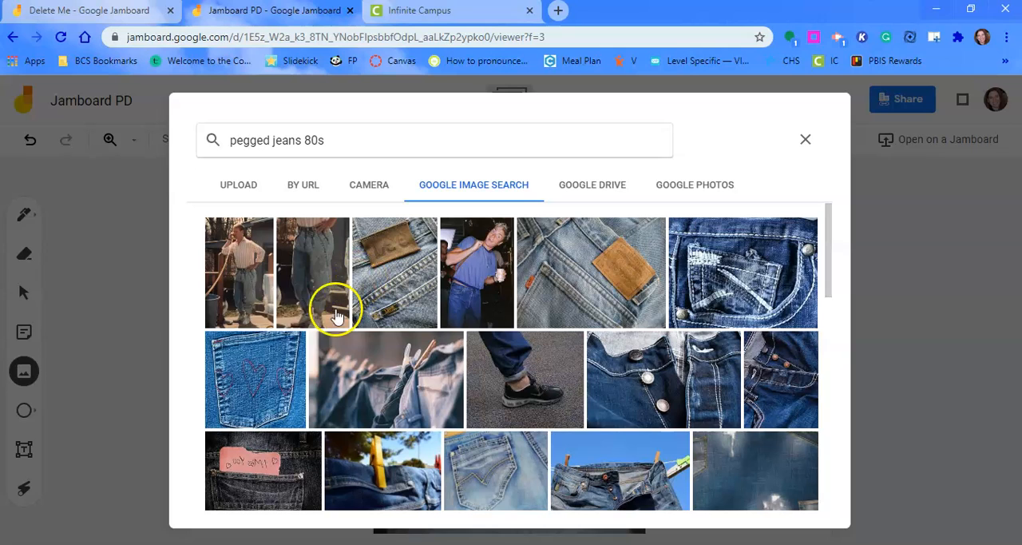
pyautogui.moveTo(527, 391)
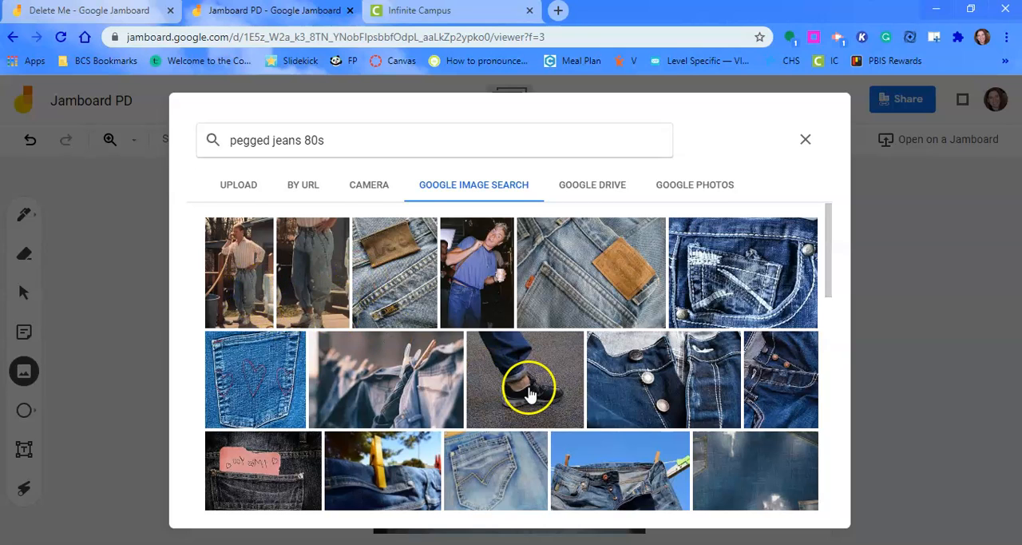
pyautogui.click(524, 380)
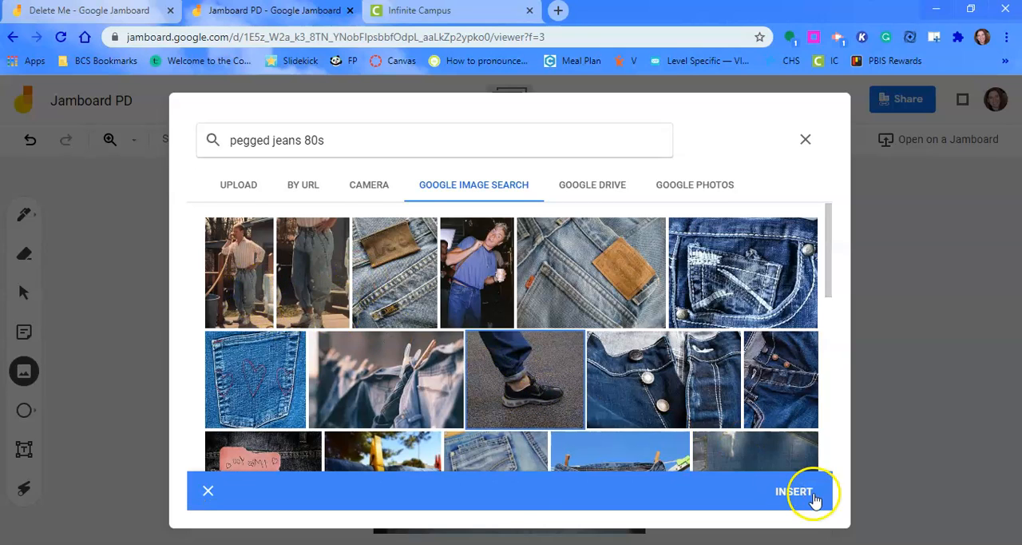
pyautogui.click(794, 492)
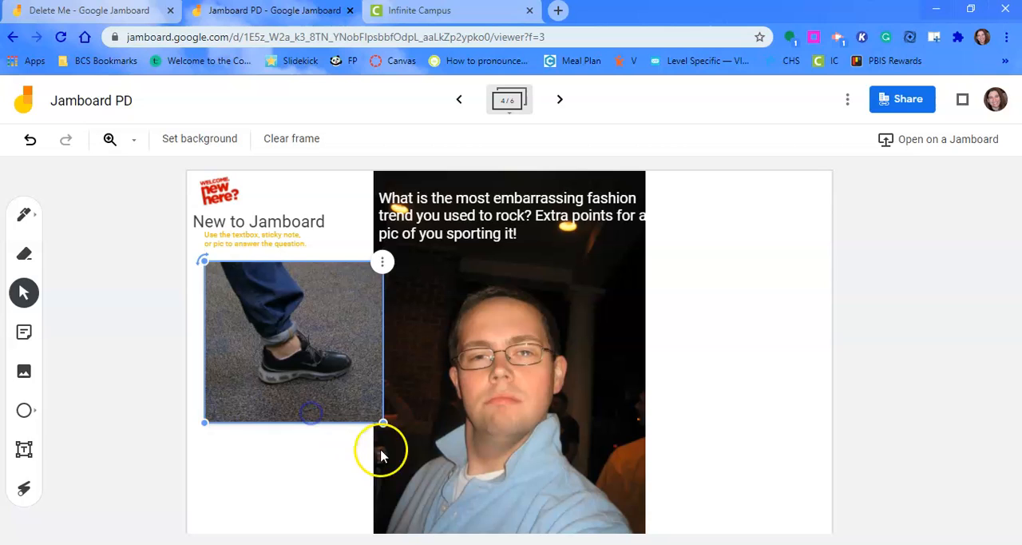
pyautogui.moveTo(383, 422); pyautogui.dragTo(310, 354)
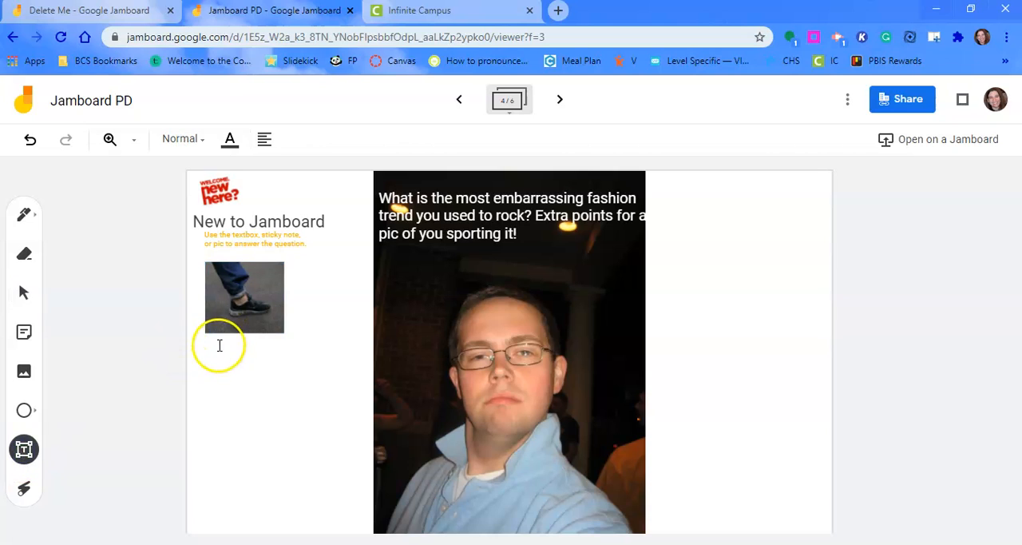
# Step: Add a 'No pic exist' caption text box, shrink it and place it directly under the jeans photo
pyautogui.click(231, 336)
pyautogui.write('Petersime')
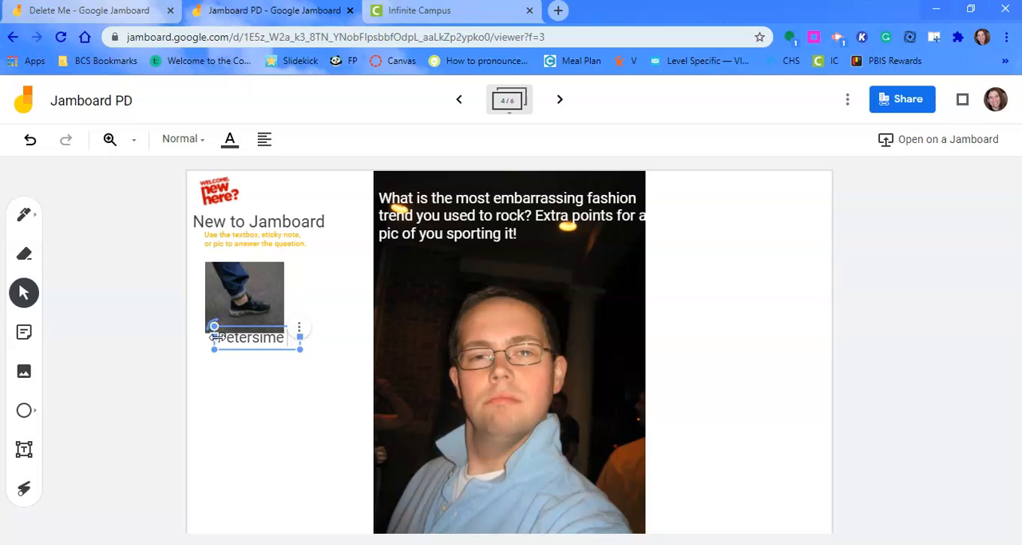
pyautogui.write('No pic exist')
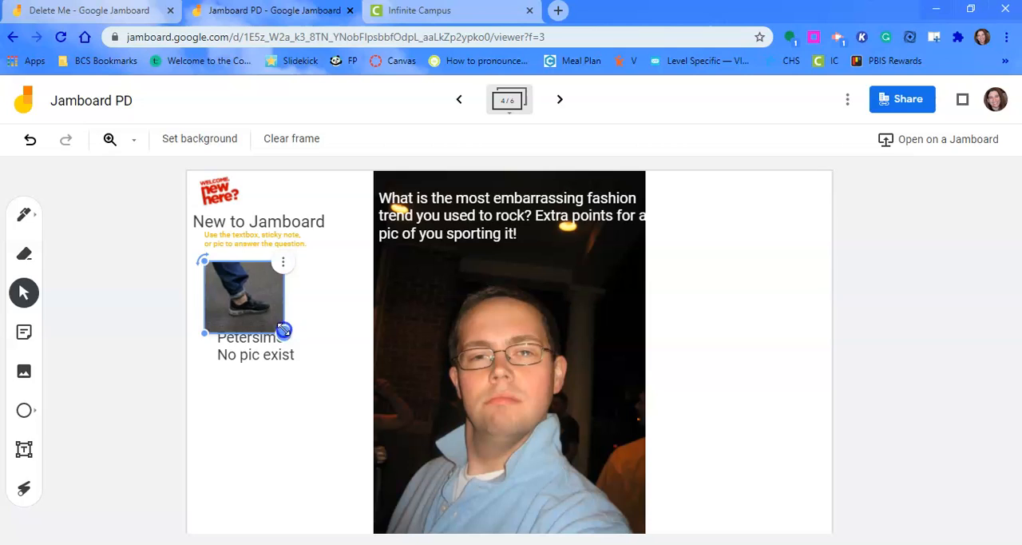
pyautogui.click(256, 345)
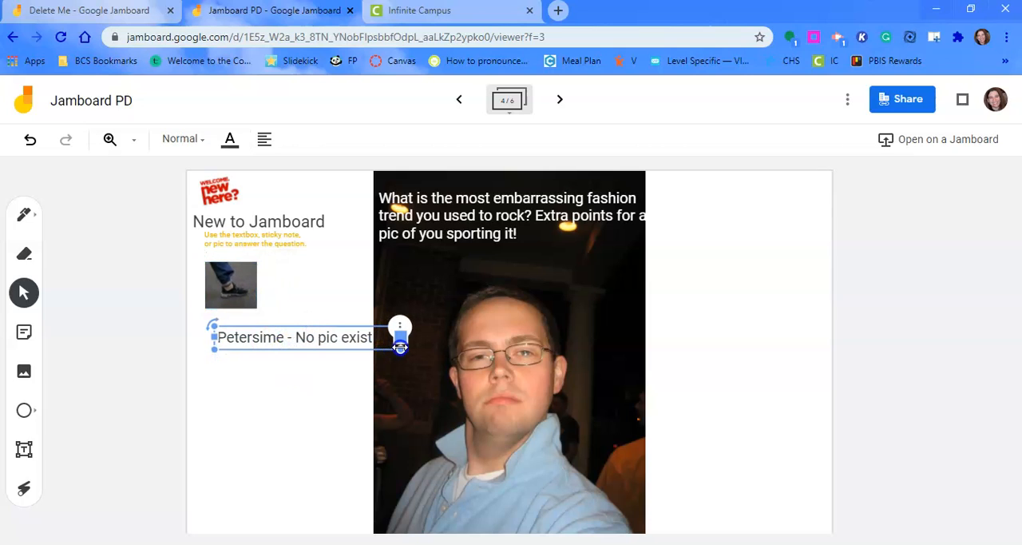
pyautogui.moveTo(399, 345); pyautogui.dragTo(364, 345)
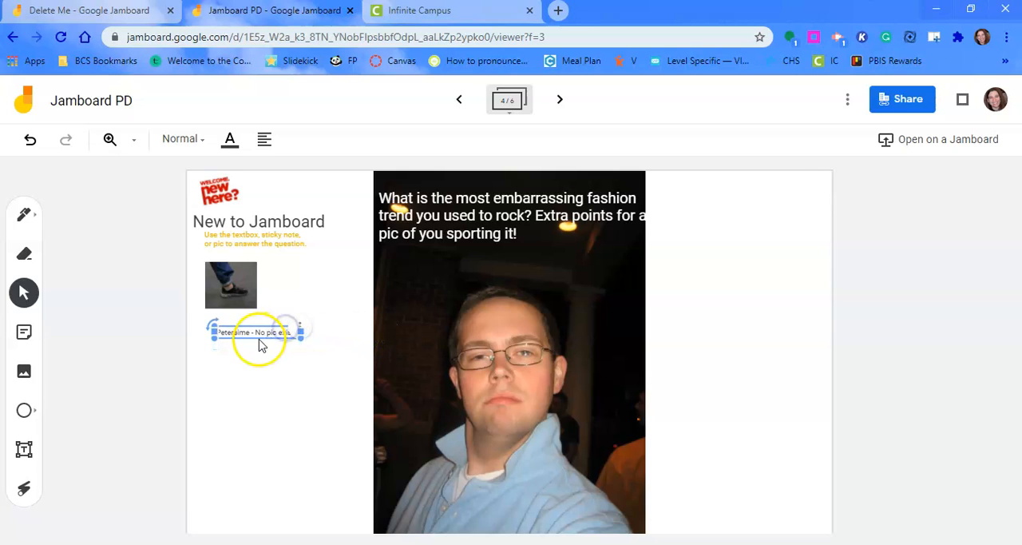
pyautogui.moveTo(255, 332); pyautogui.dragTo(239, 316)
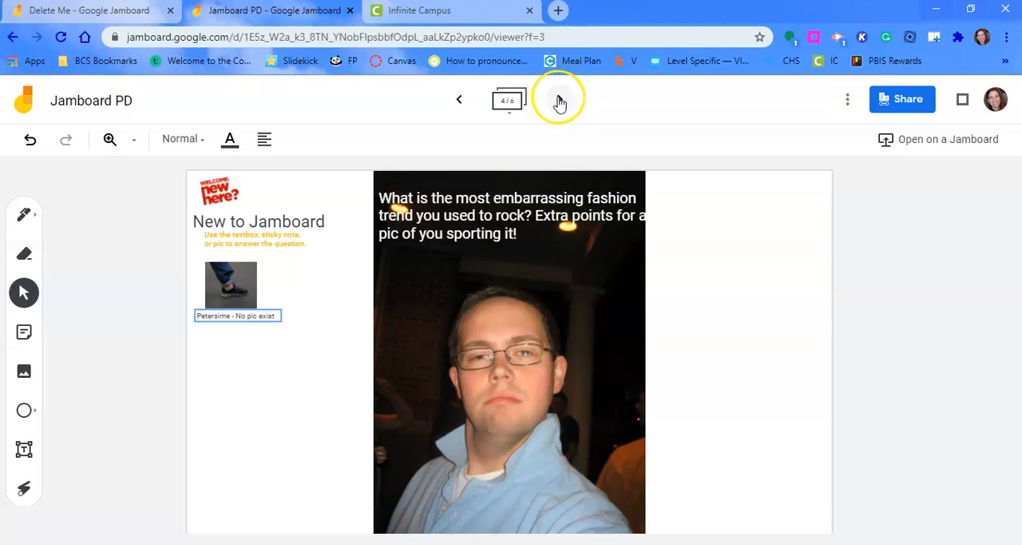
pyautogui.moveTo(559, 102)
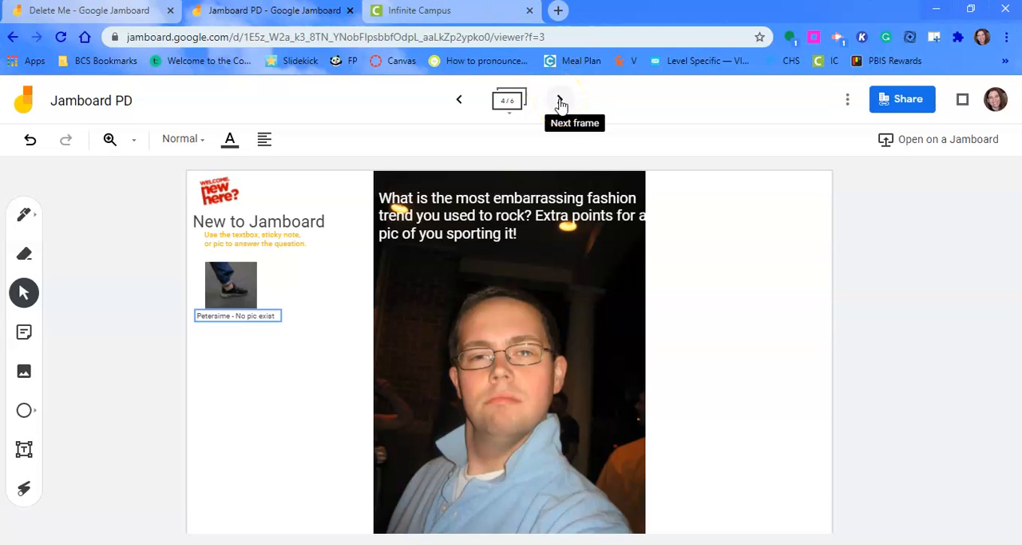
pyautogui.click(559, 99)
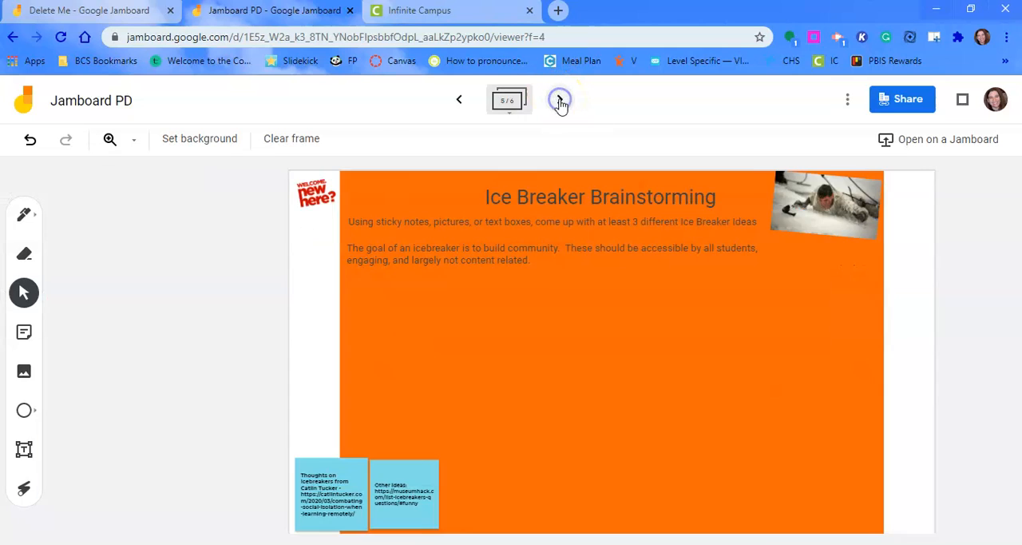
pyautogui.click(559, 99)
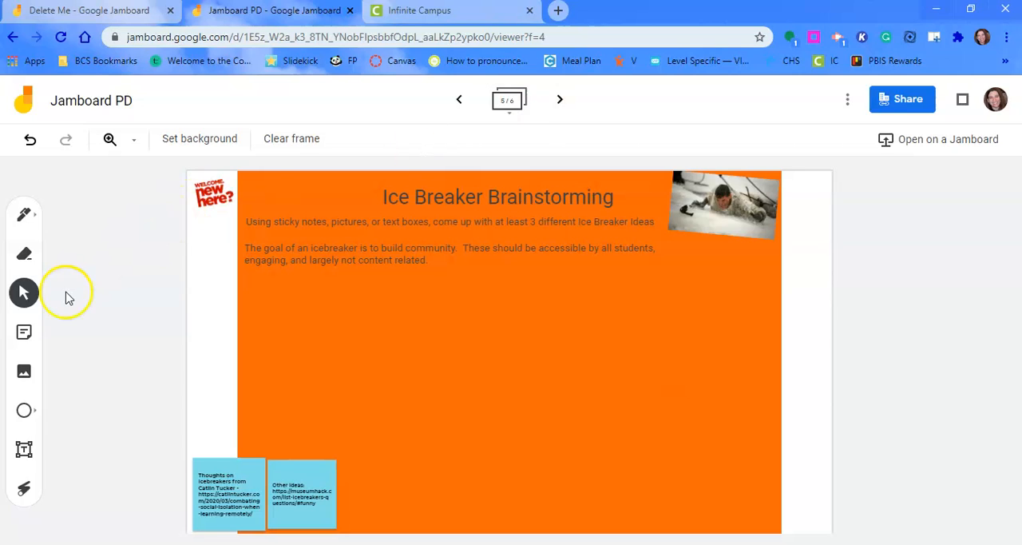
pyautogui.moveTo(24, 332)
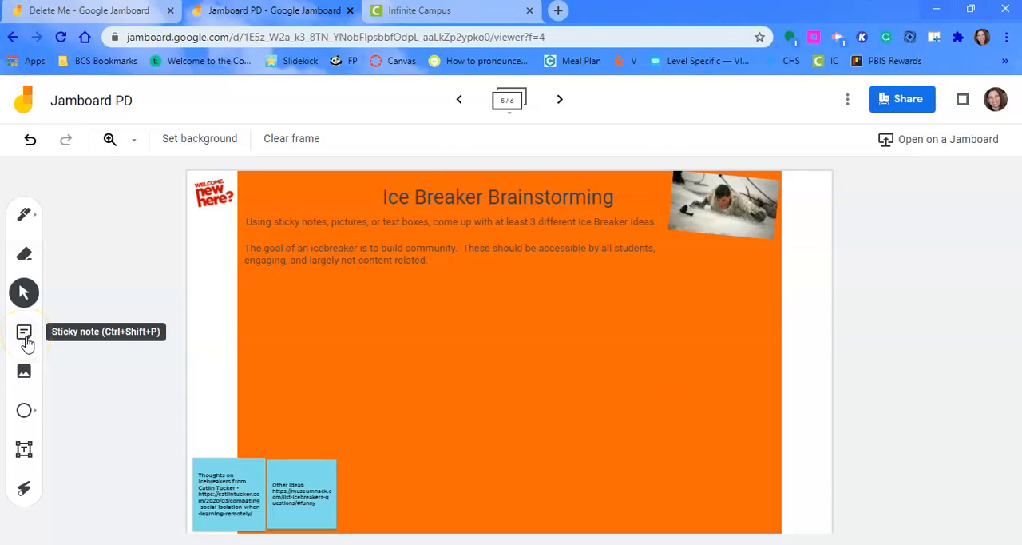
pyautogui.moveTo(422, 297)
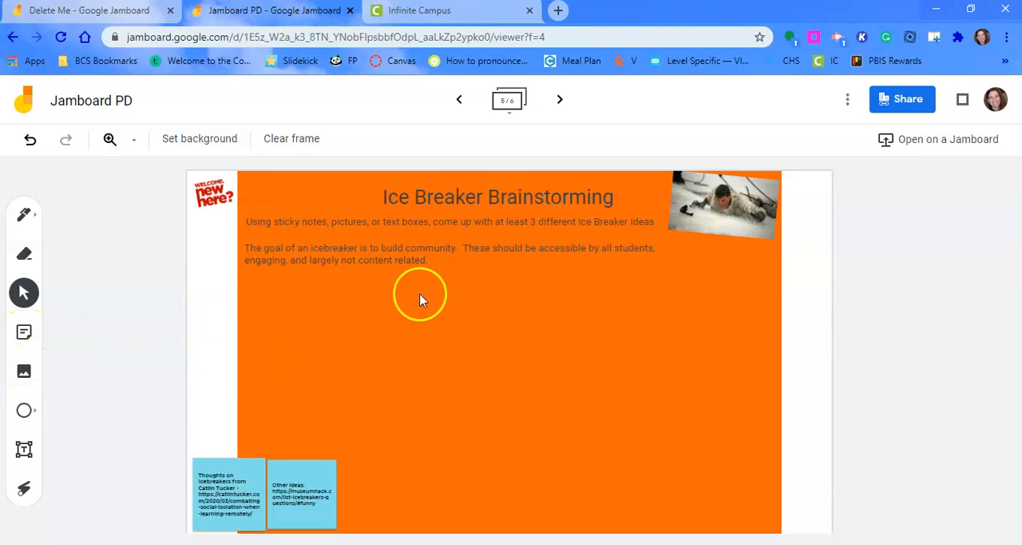
pyautogui.moveTo(437, 339)
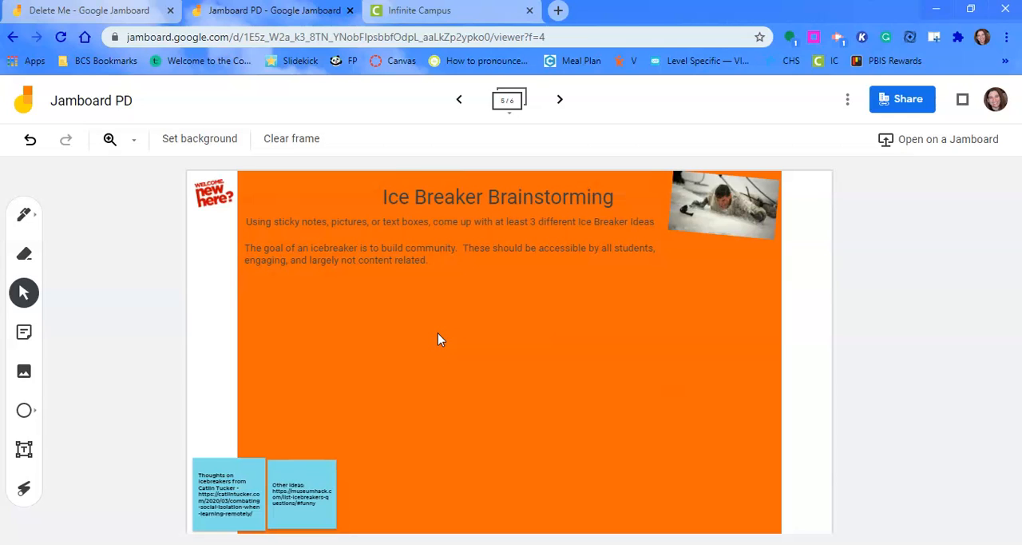
pyautogui.moveTo(559, 99)
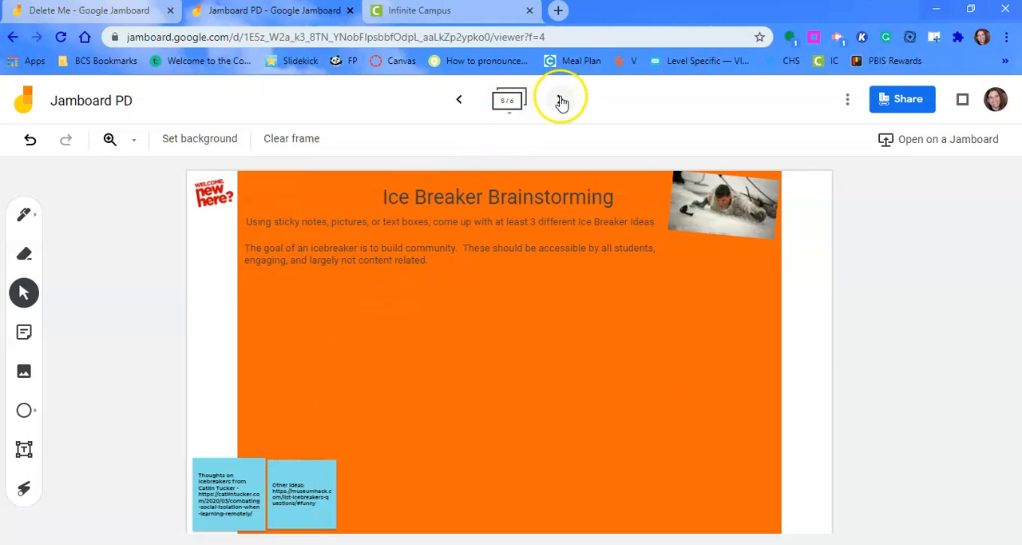
pyautogui.moveTo(559, 99)
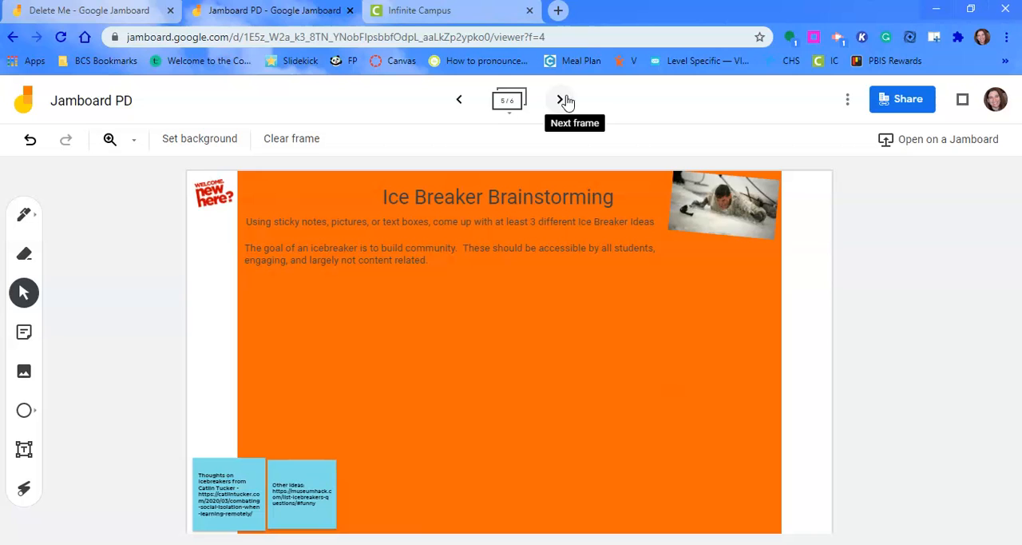
# Step: Go to frame 6, the Content Related Pages board with its practice instructions
pyautogui.click(559, 99)
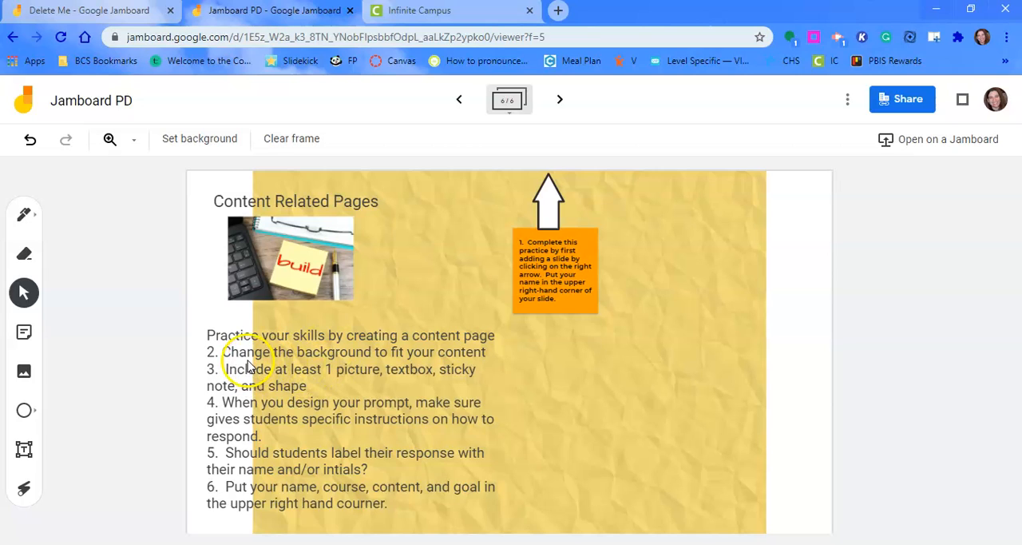
pyautogui.moveTo(336, 386)
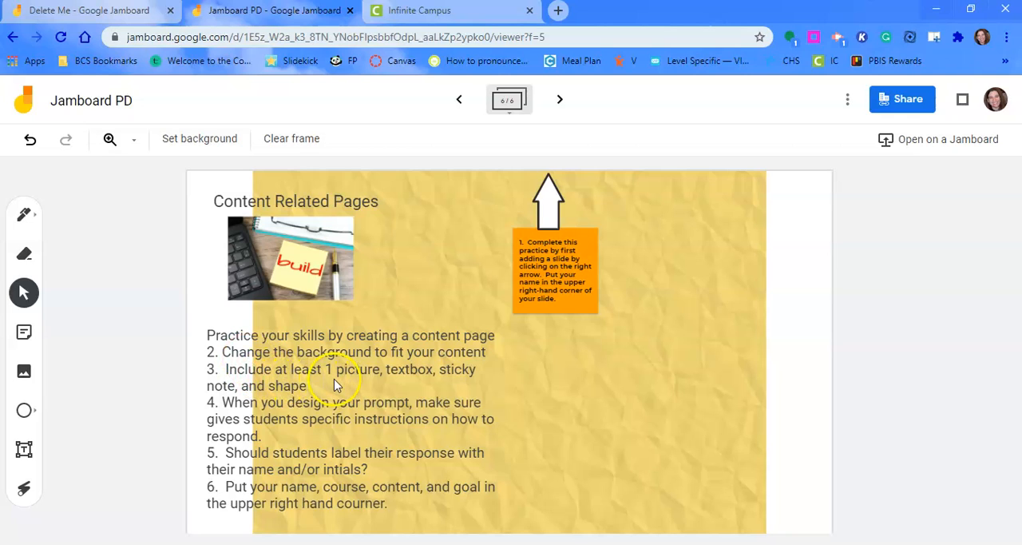
pyautogui.moveTo(466, 402)
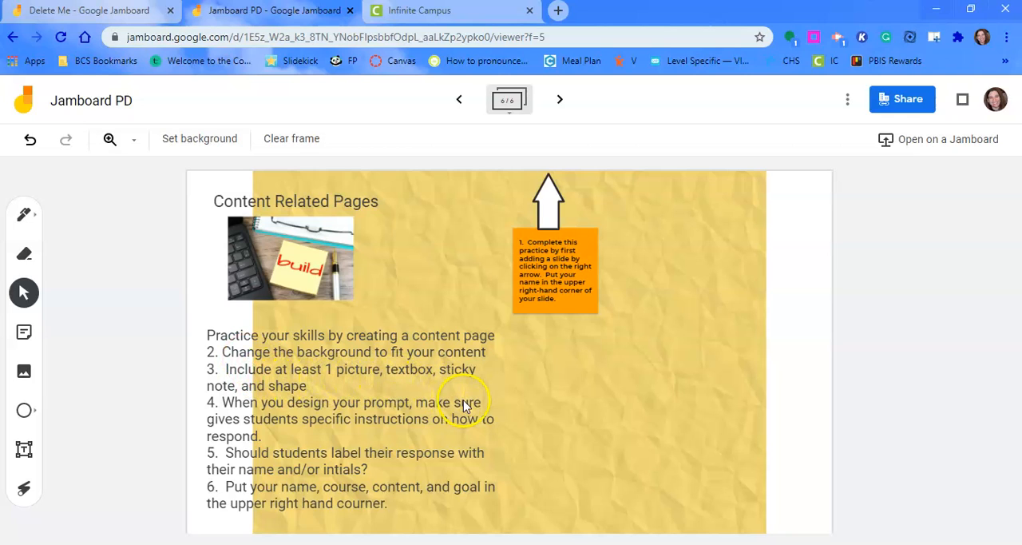
pyautogui.moveTo(290, 402)
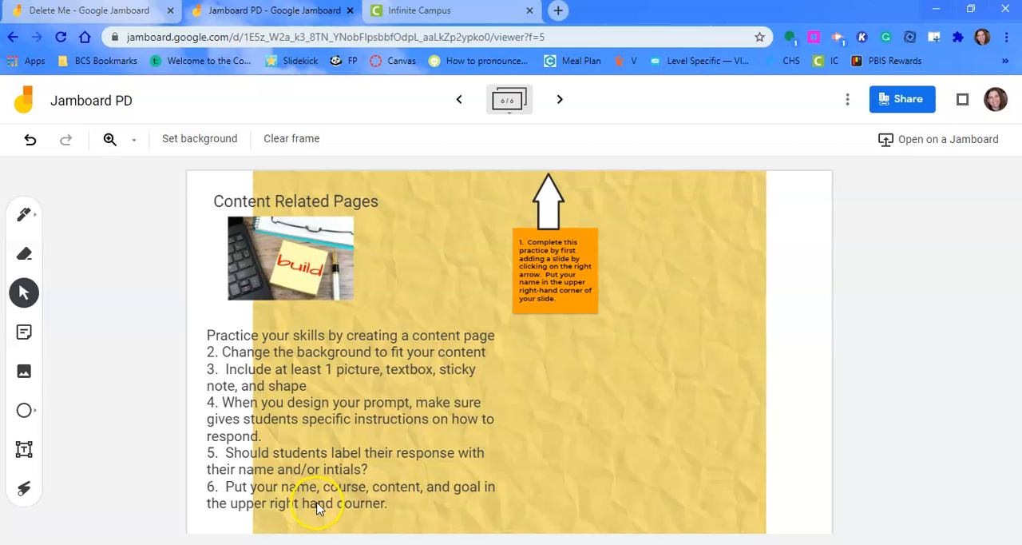
pyautogui.moveTo(421, 498)
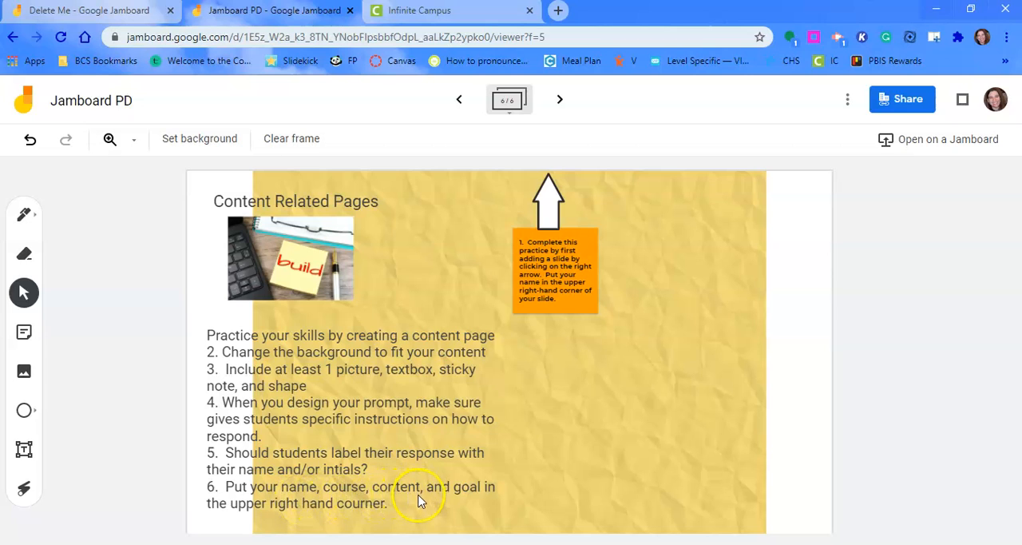
pyautogui.moveTo(790, 284)
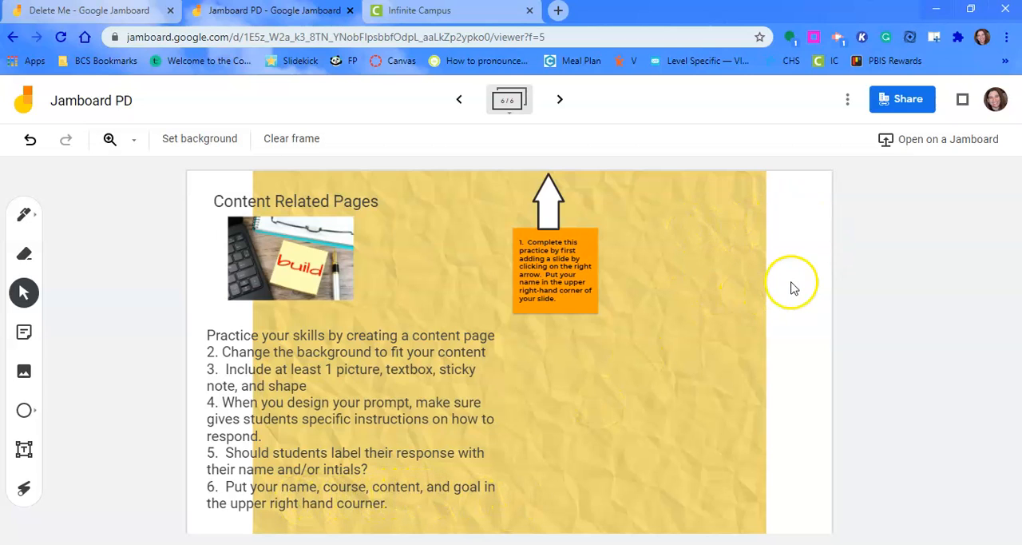
pyautogui.moveTo(559, 99)
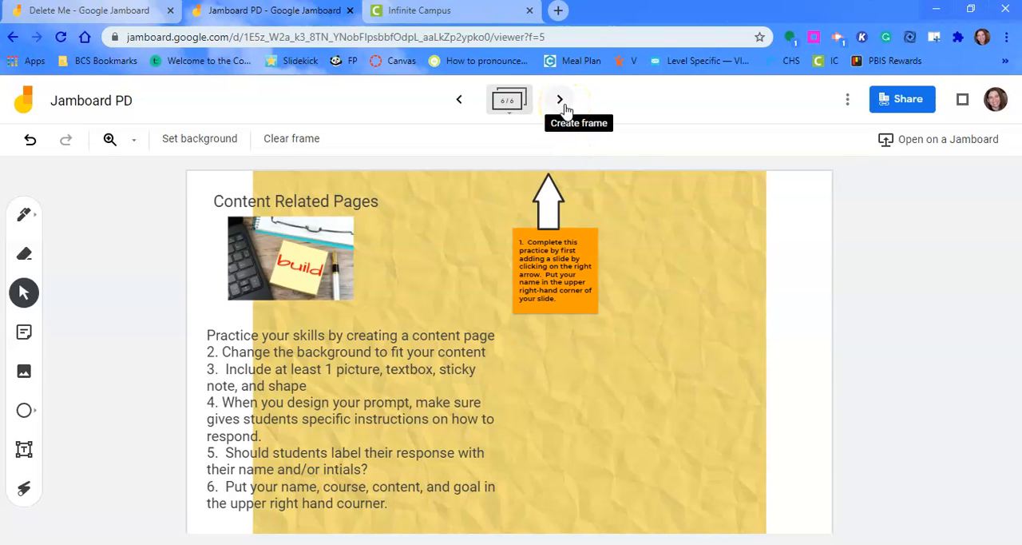
# Step: Create a new frame at the end and start choosing a picture background for it
pyautogui.click(559, 99)
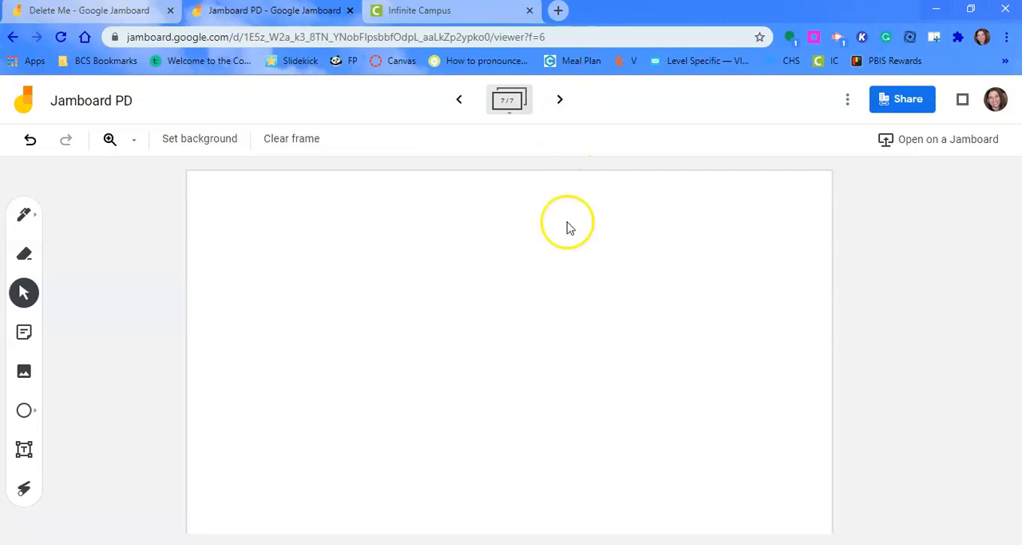
pyautogui.moveTo(583, 332)
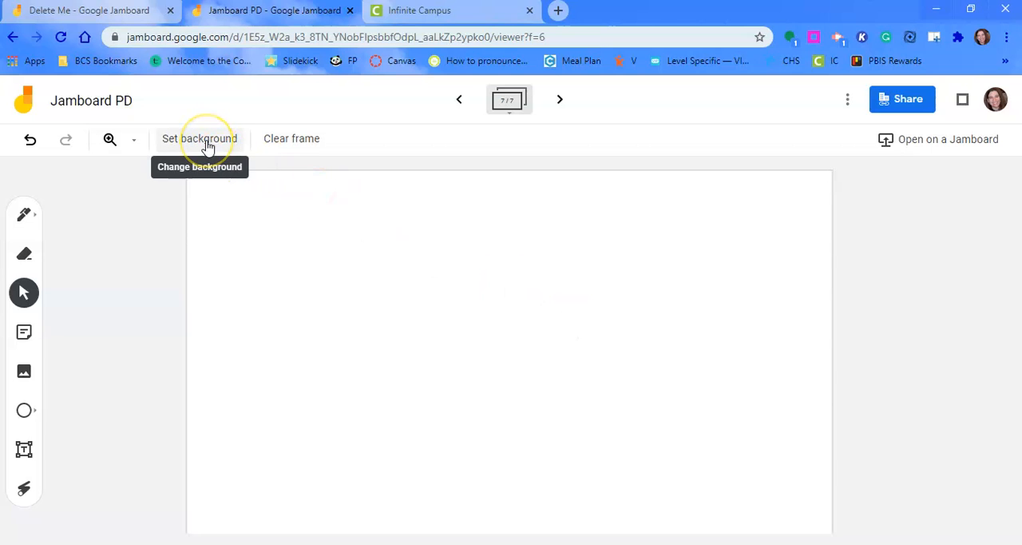
pyautogui.click(198, 137)
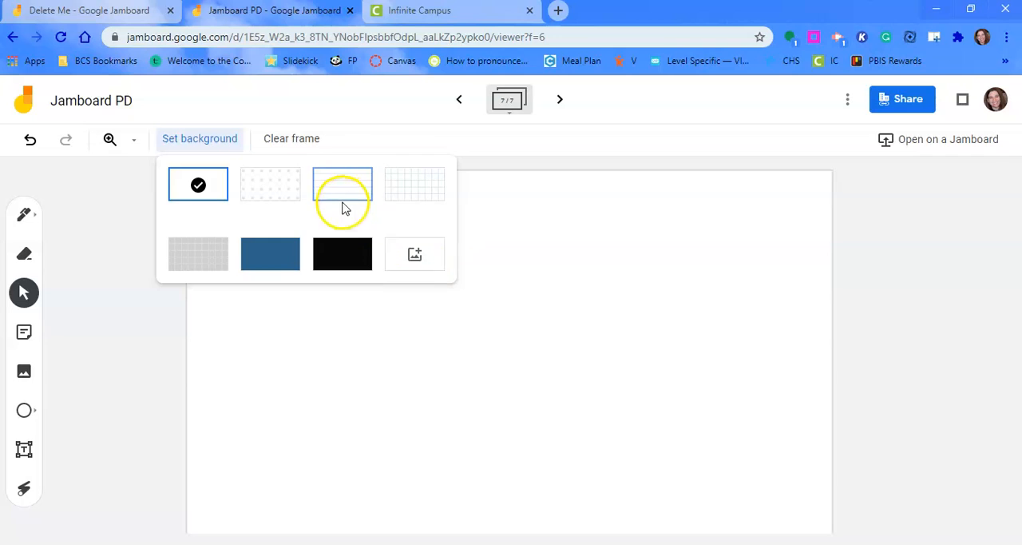
pyautogui.click(342, 183)
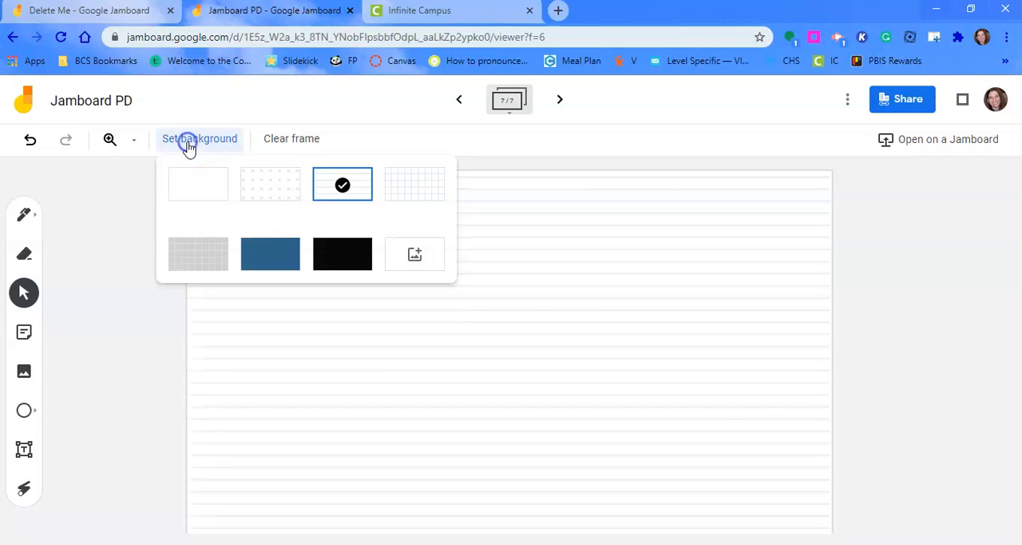
pyautogui.click(415, 253)
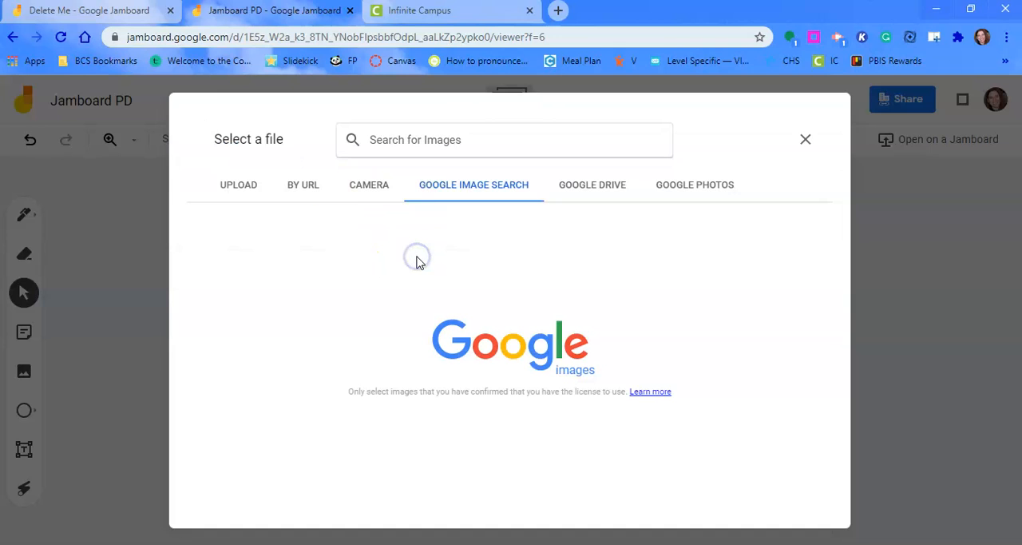
pyautogui.click(456, 141)
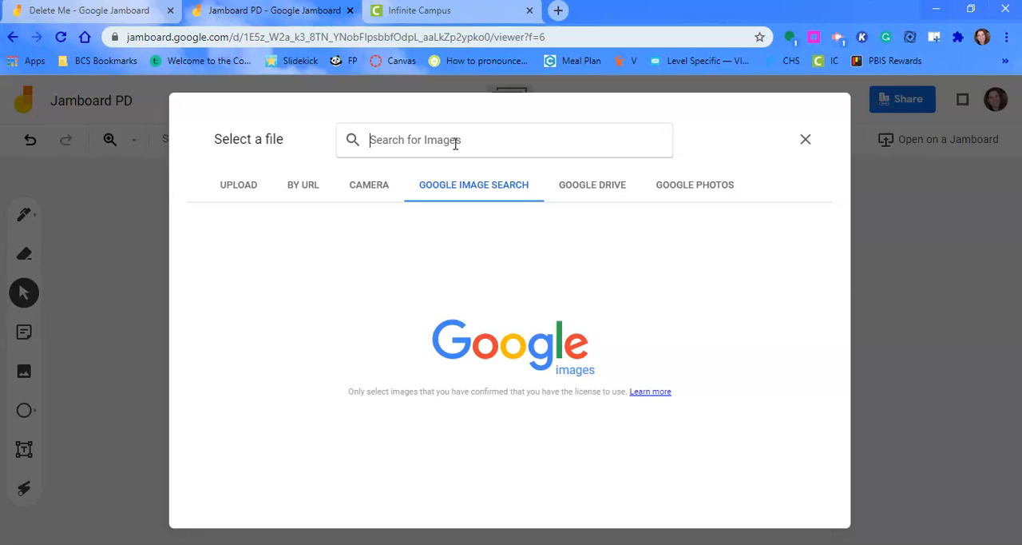
# Step: Search Google Images for 'yellow' and set the yellow puzzle-piece image as the background
pyautogui.write('y')
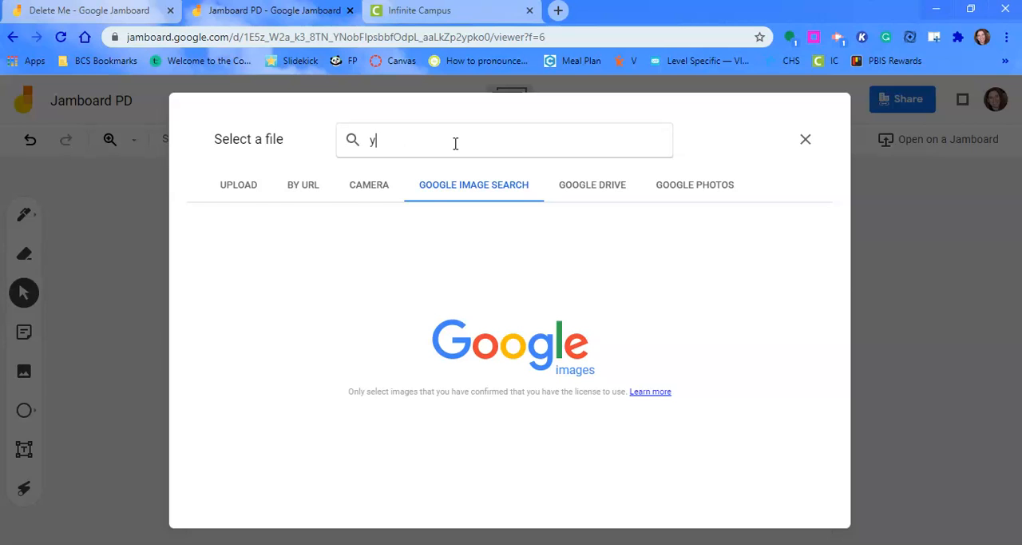
pyautogui.write('ellow')
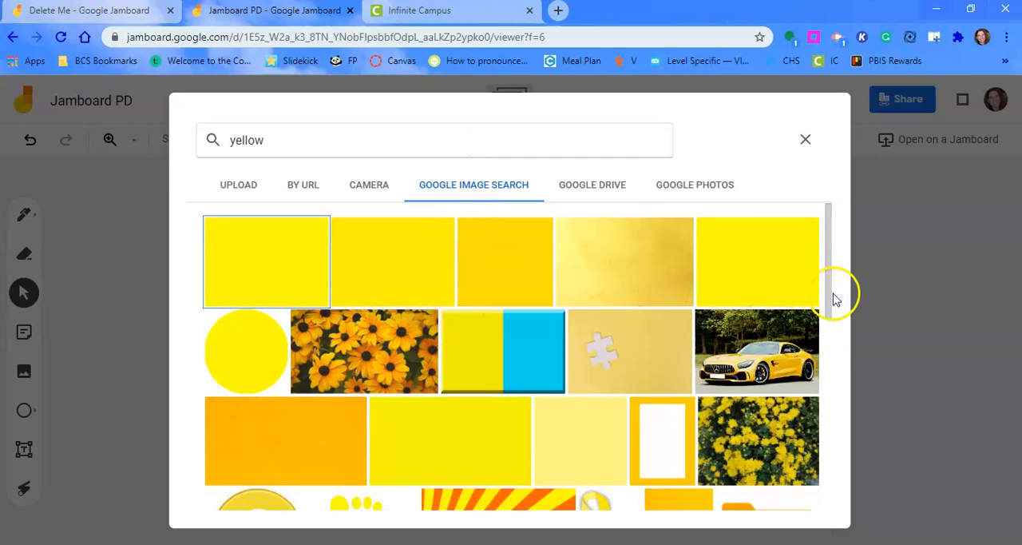
pyautogui.scroll(-3)
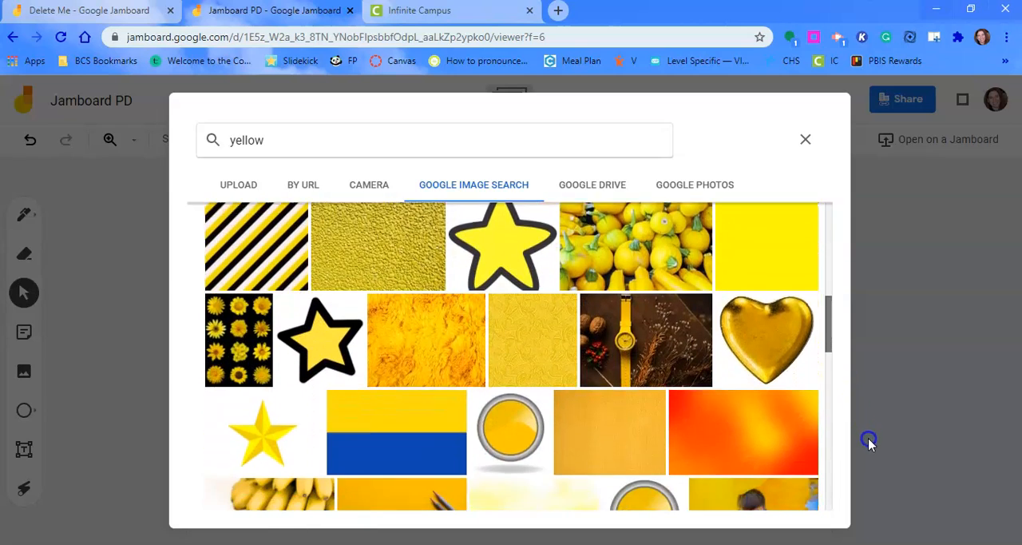
pyautogui.scroll(-3)
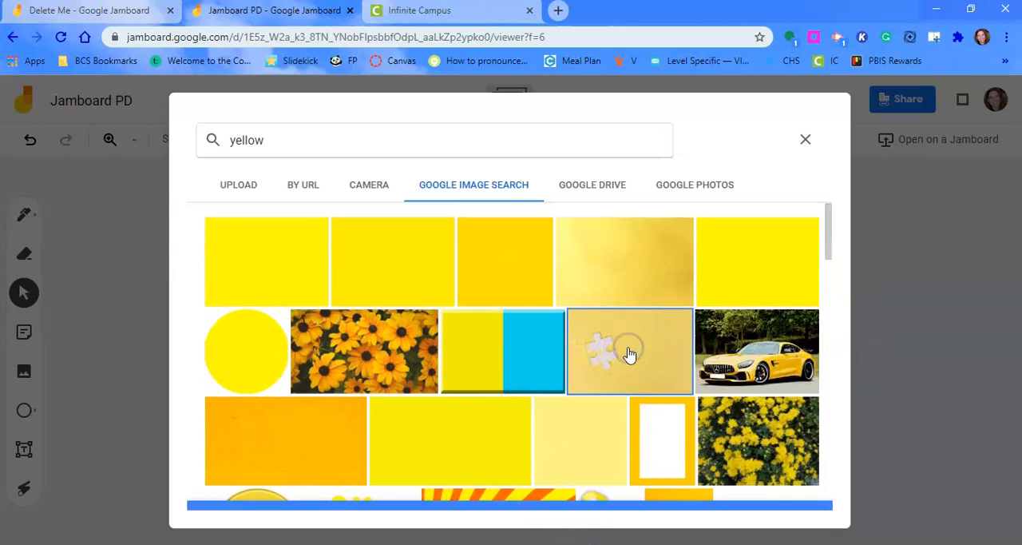
pyautogui.click(805, 139)
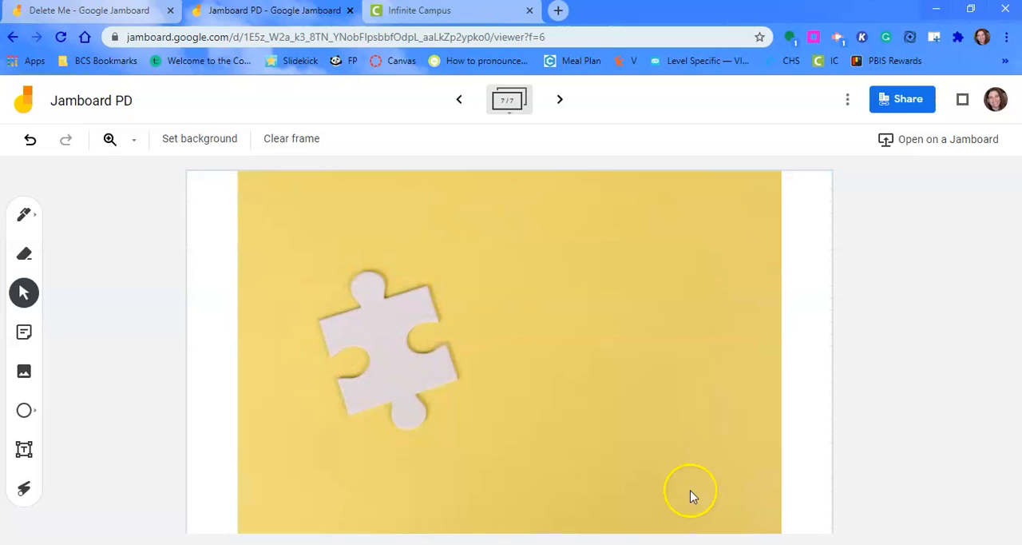
pyautogui.moveTo(502, 410)
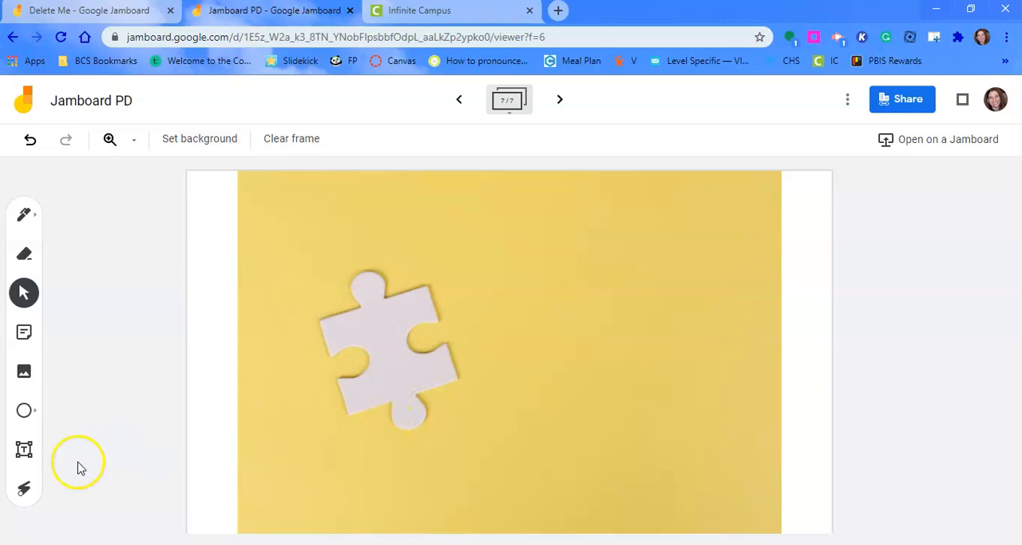
# Step: Add a 'Roaring 20s' text heading beside the puzzle piece
pyautogui.click(24, 449)
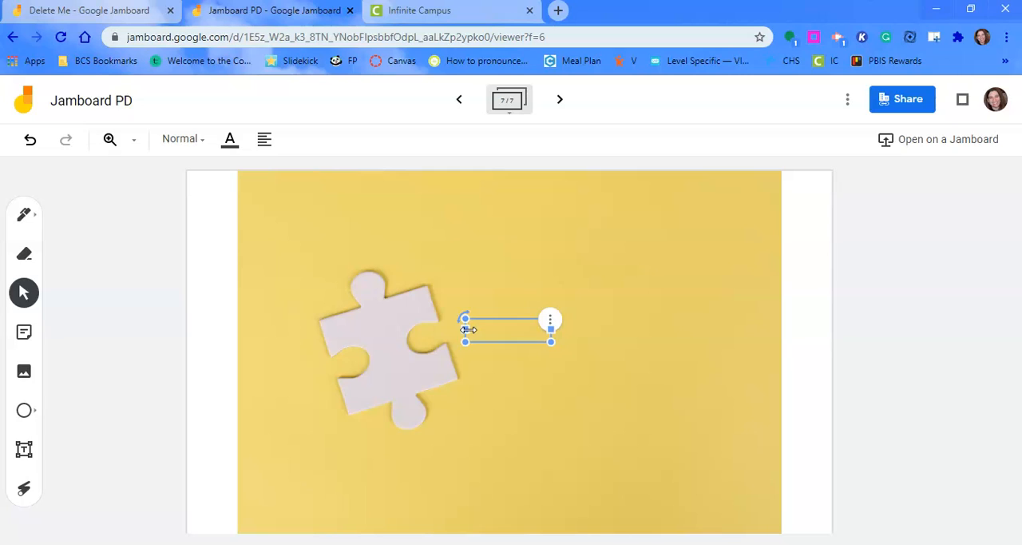
pyautogui.write('Roar')
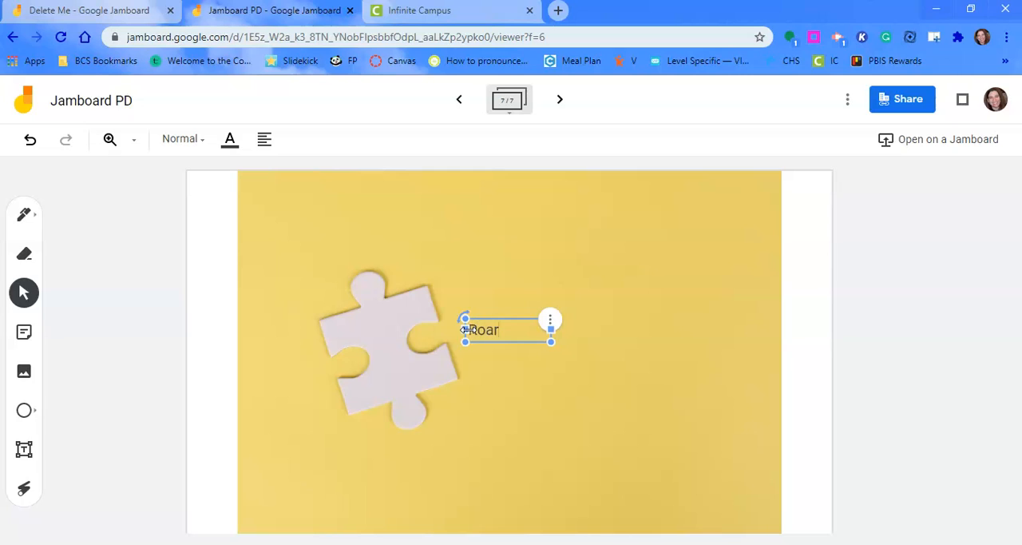
pyautogui.write('ing 2')
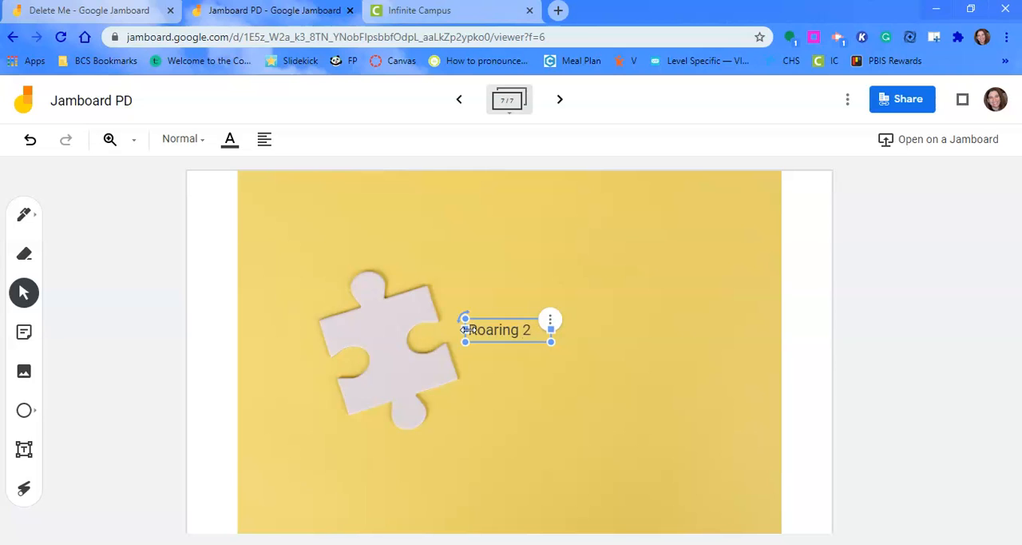
pyautogui.write('0s')
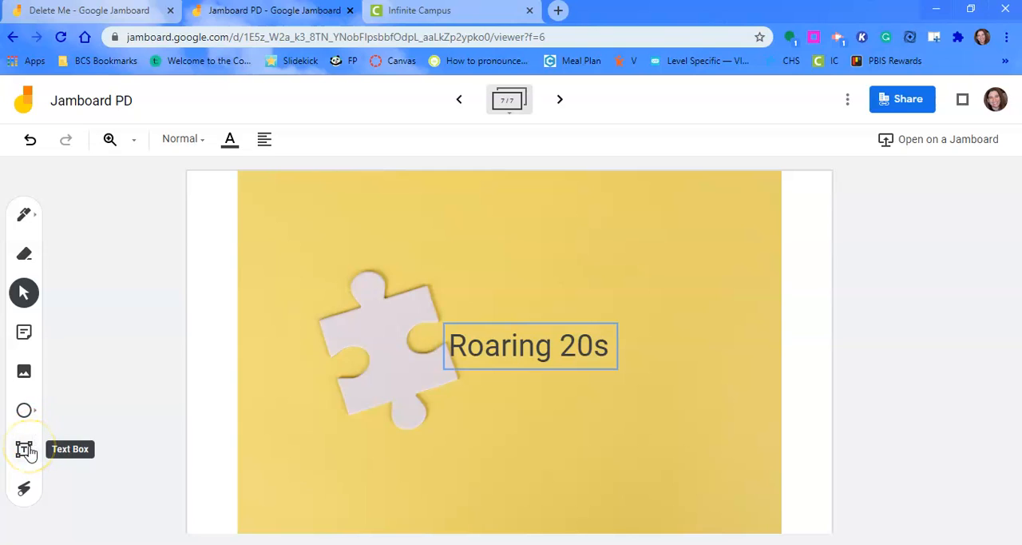
pyautogui.moveTo(26, 449)
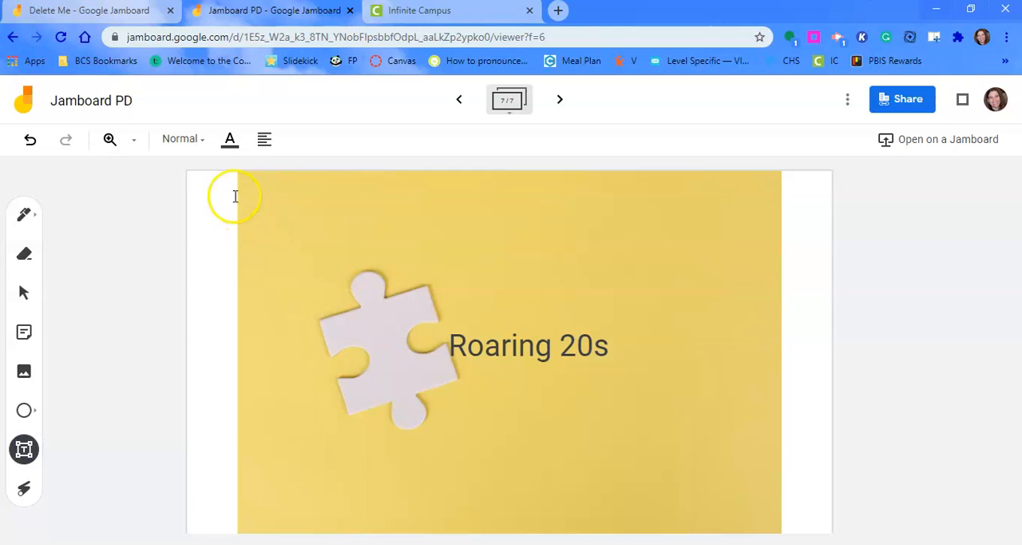
# Step: Start a top-left text box 'Using ... , pics, or text' and correct a mistyped ending
pyautogui.click(237, 195)
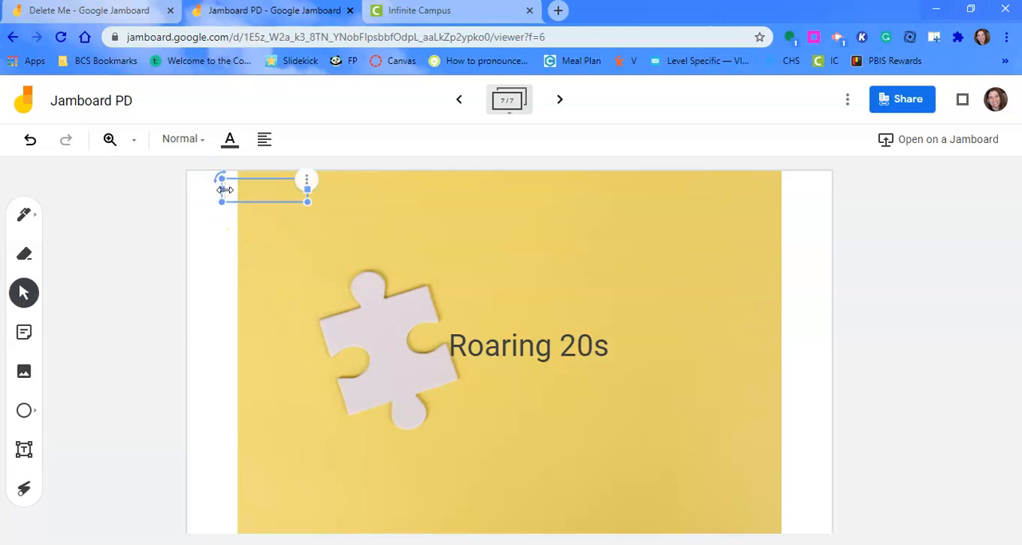
pyautogui.write('Using sticky notes')
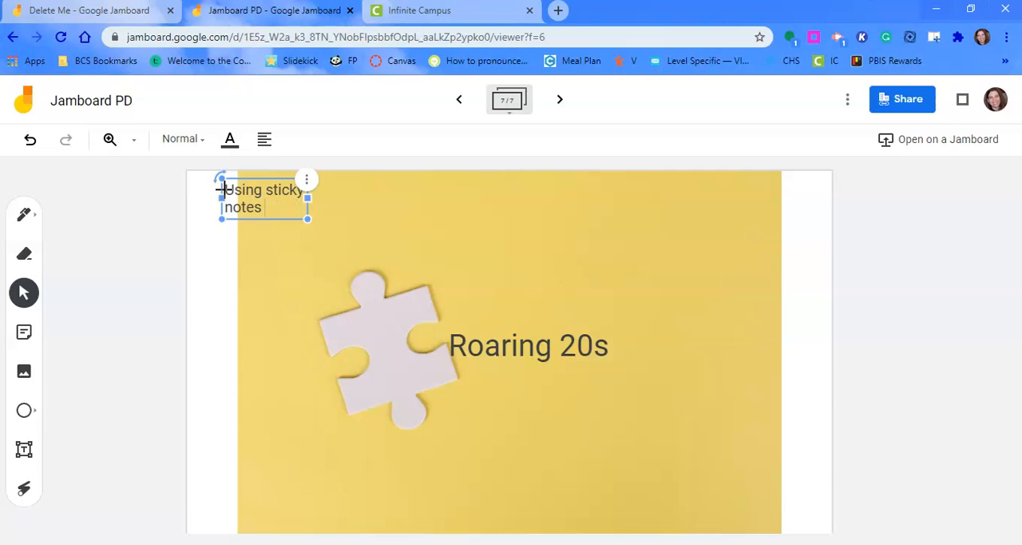
pyautogui.write(', picture')
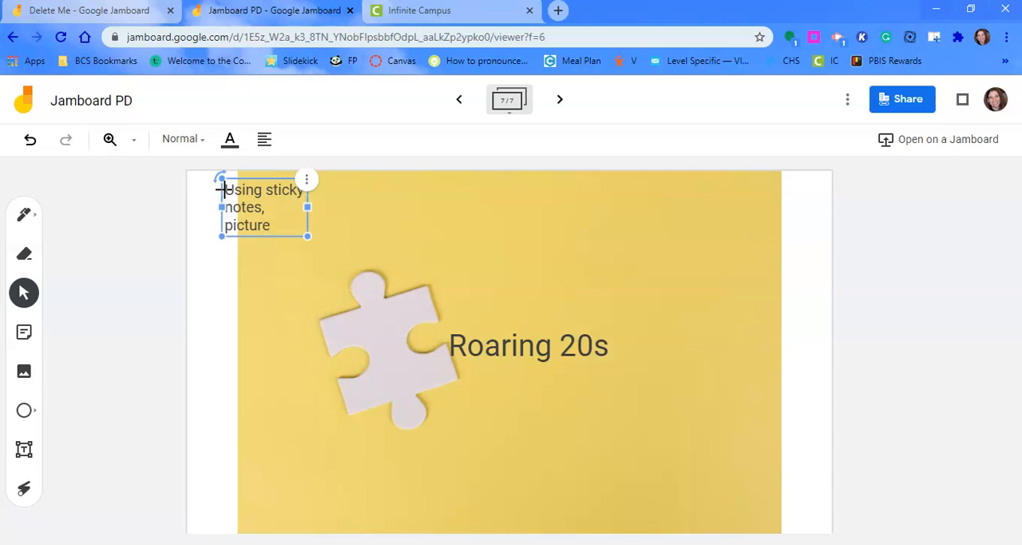
pyautogui.write('s, or te')
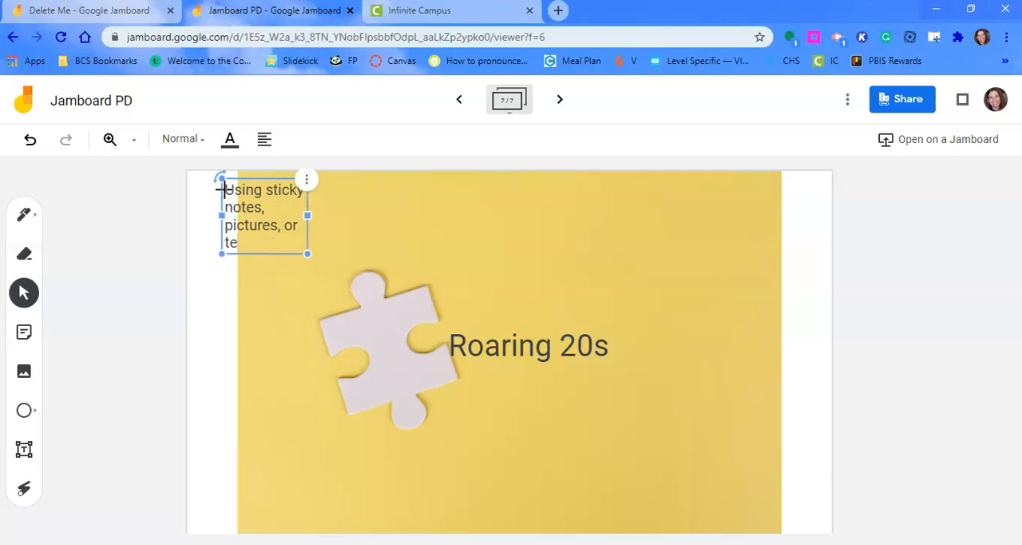
pyautogui.write('xt')
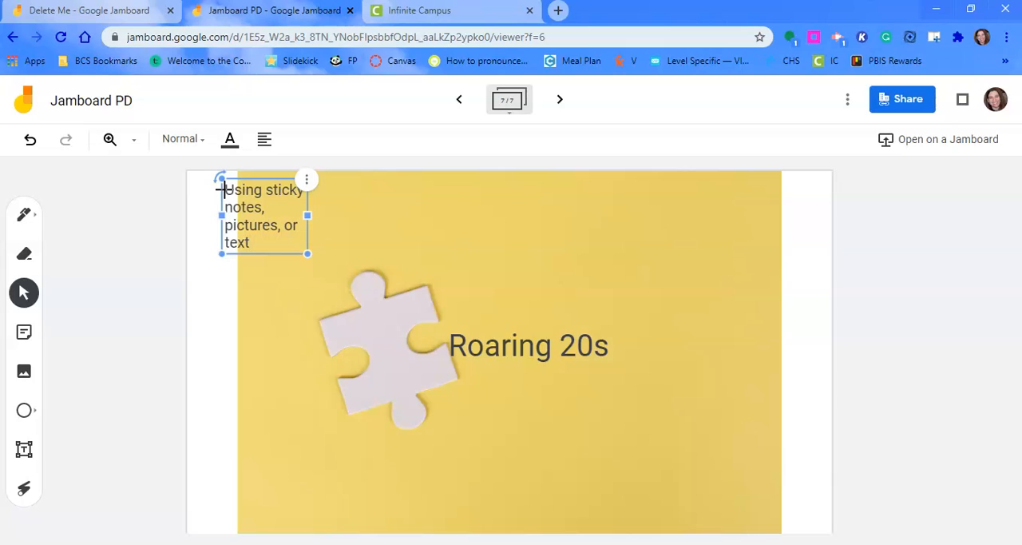
pyautogui.click(239, 192)
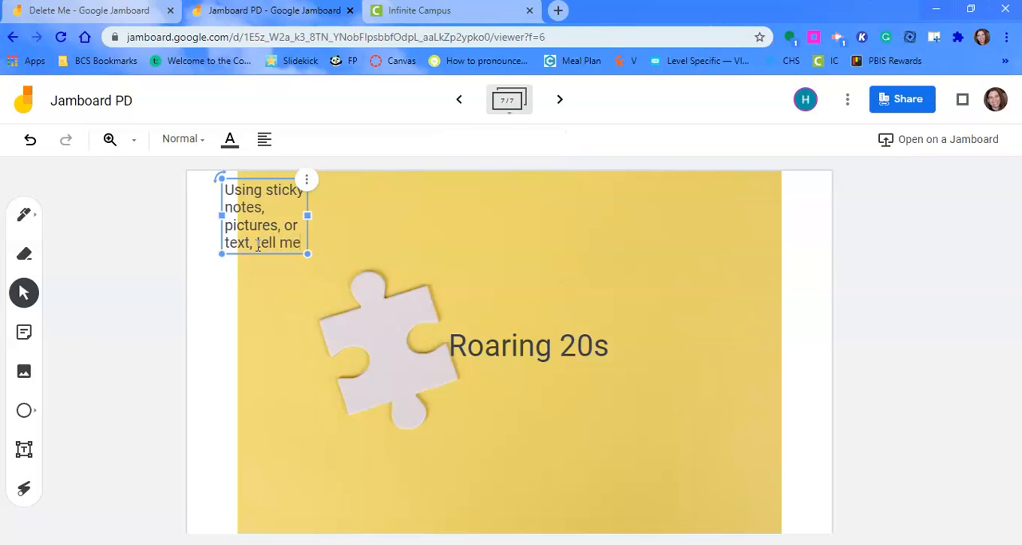
pyautogui.press('backspace')
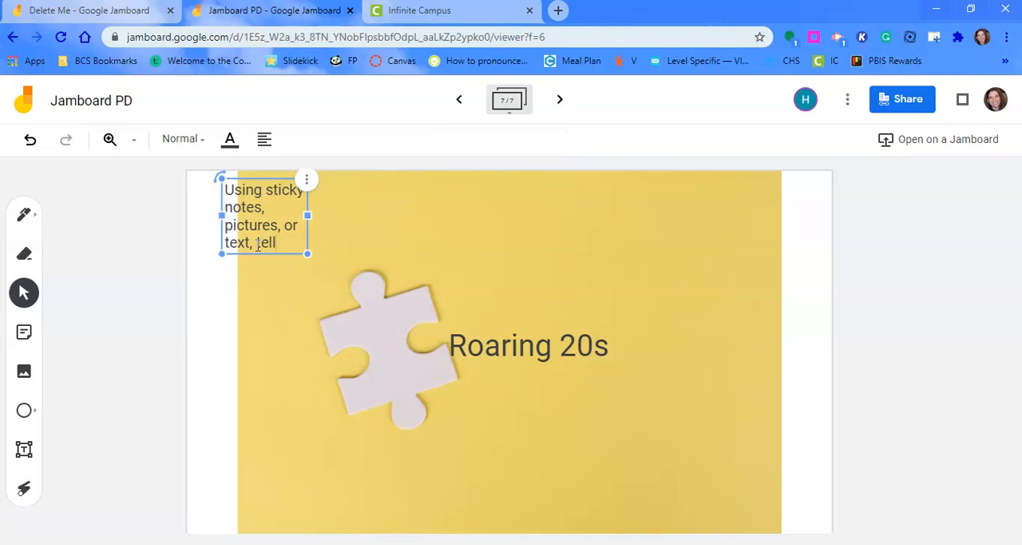
# Step: Finish 'tell me everything ... 1920s', stretch the box across the top and continue with 'Be su'
pyautogui.write('me')
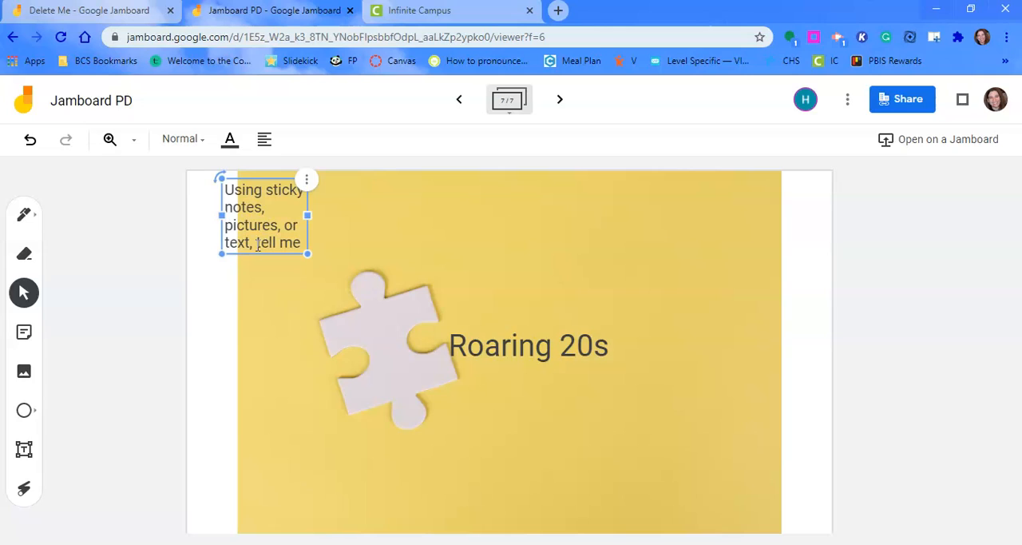
pyautogui.write('everything you know about the 1')
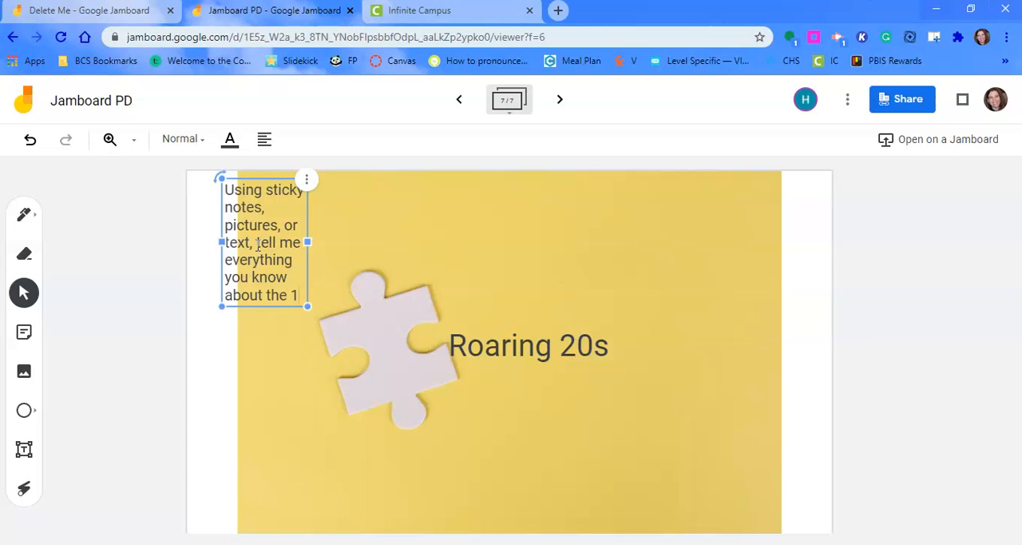
pyautogui.write('920s')
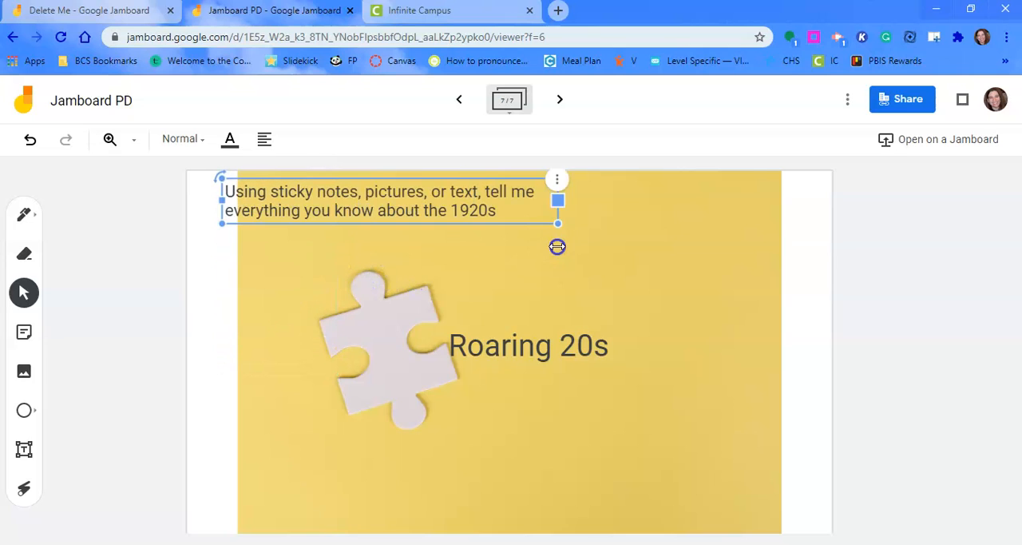
pyautogui.moveTo(558, 202); pyautogui.dragTo(821, 191)
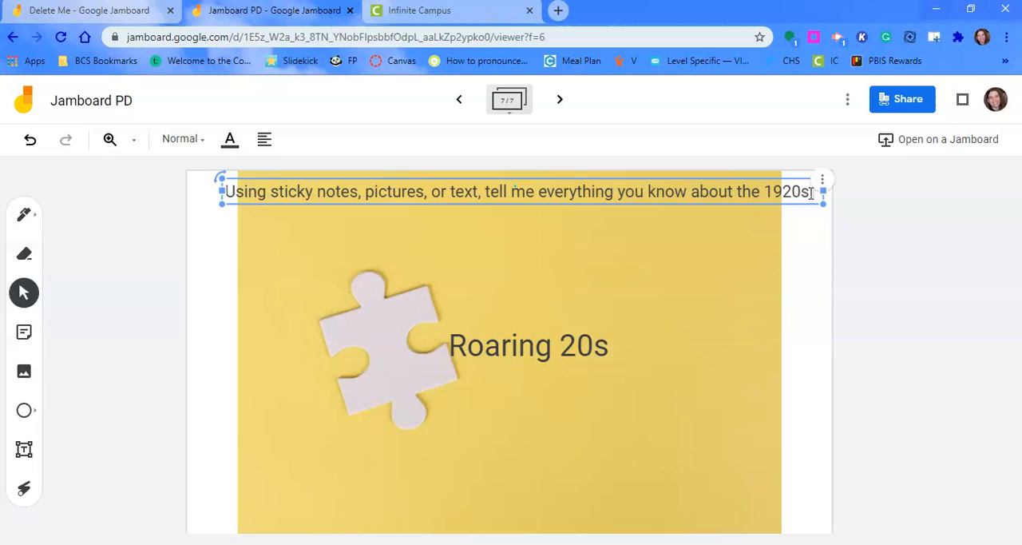
pyautogui.write('Be')
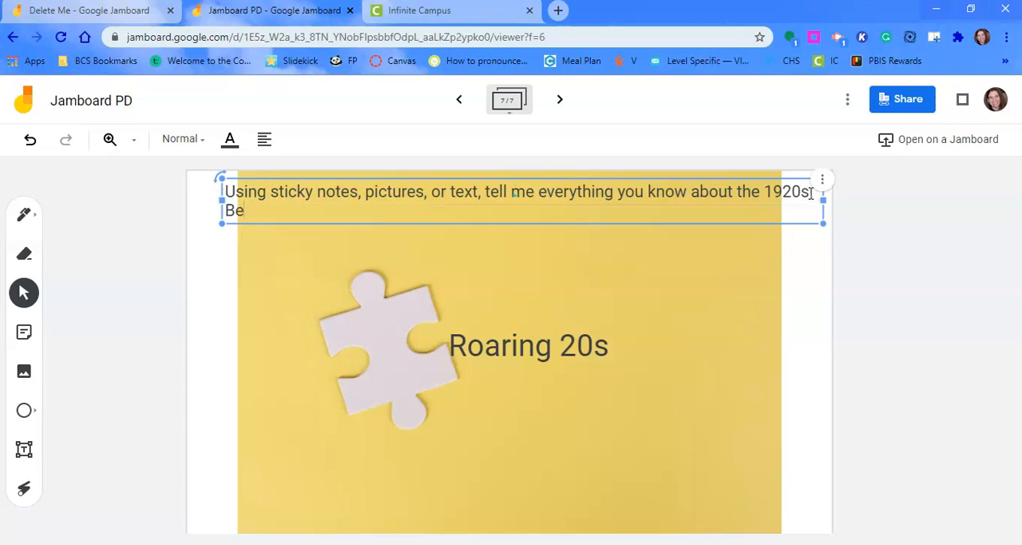
pyautogui.write('su')
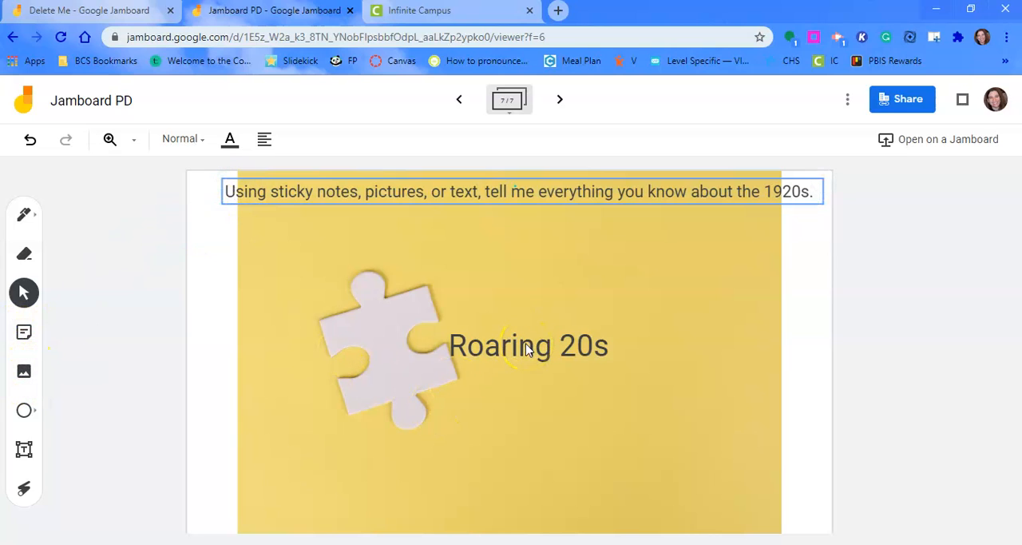
pyautogui.moveTo(24, 370)
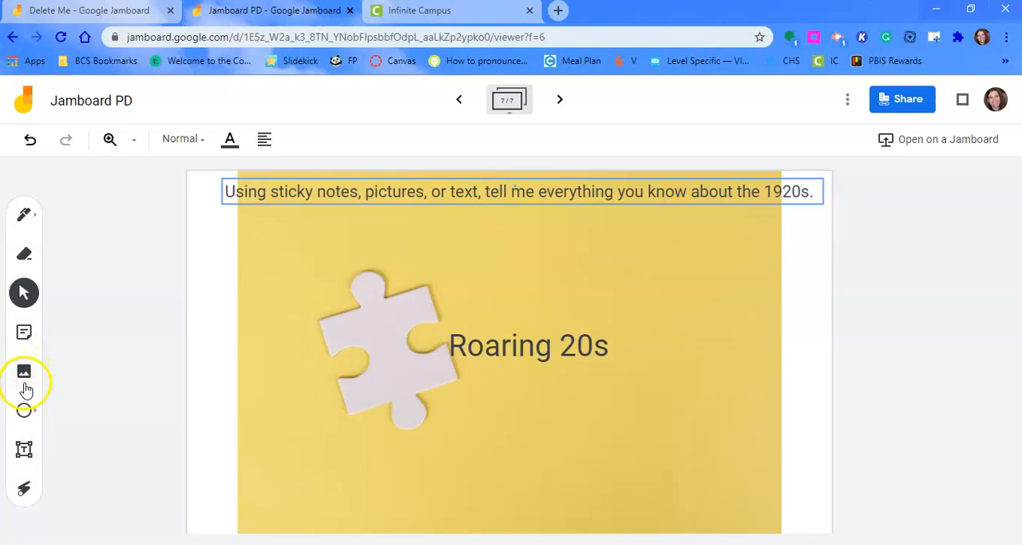
# Step: Draw an arrow shape, then insert a 1920s trumpet photo and move it to the frame's top-left
pyautogui.click(23, 409)
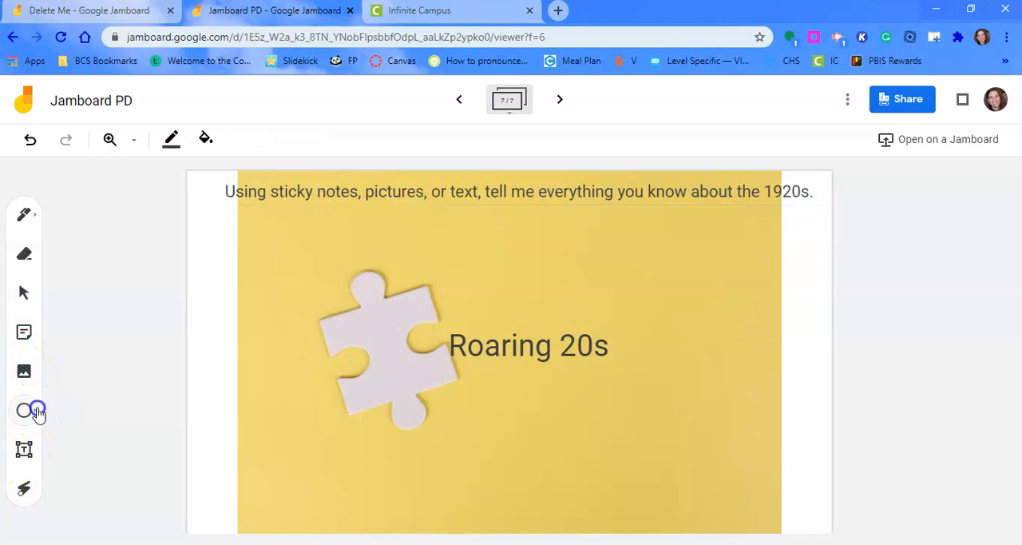
pyautogui.click(24, 409)
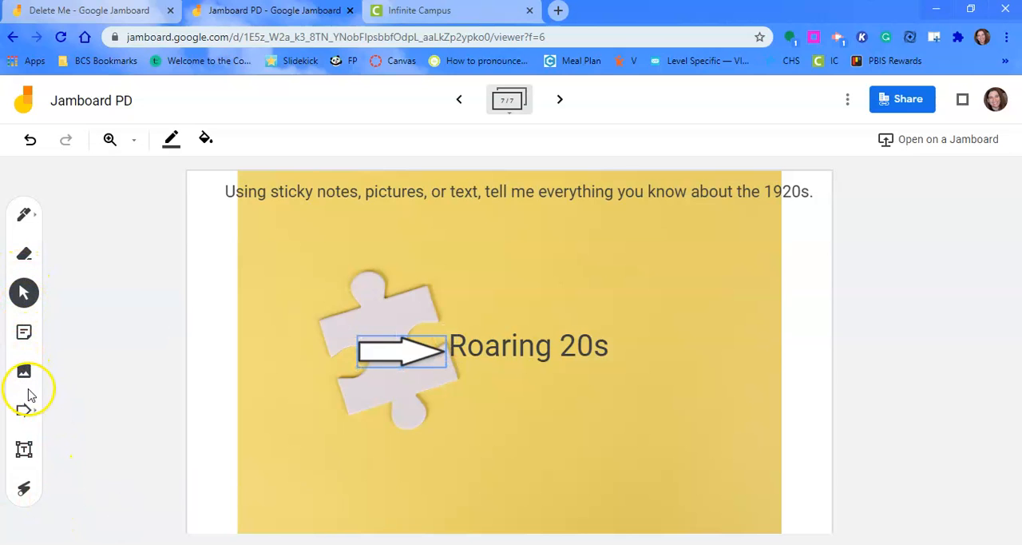
pyautogui.click(24, 370)
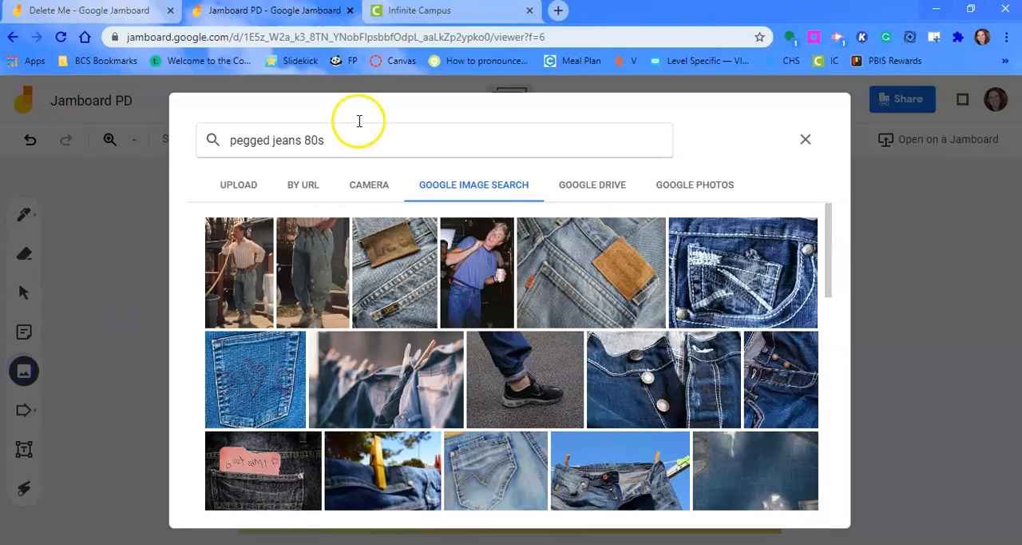
pyautogui.write('192')
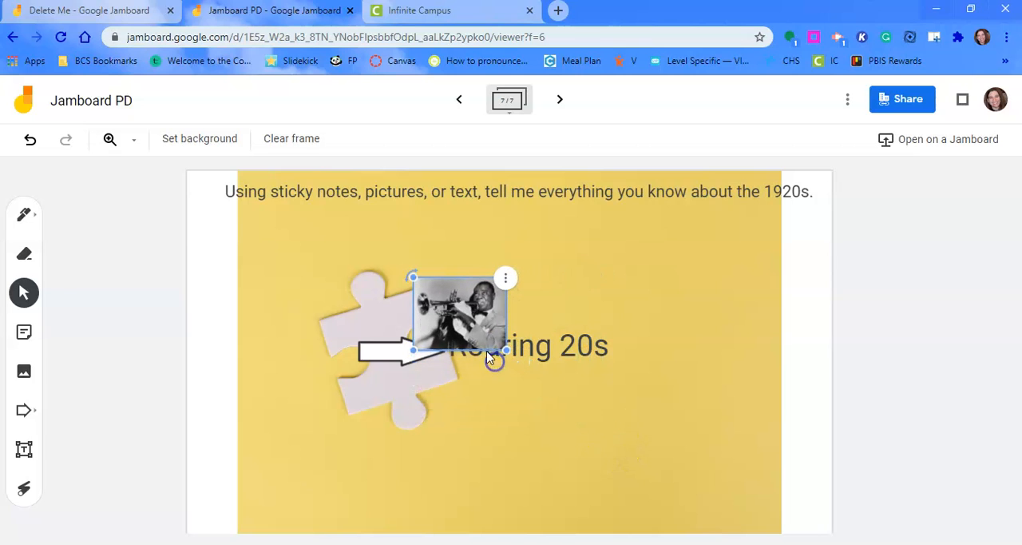
pyautogui.moveTo(460, 316); pyautogui.dragTo(246, 249)
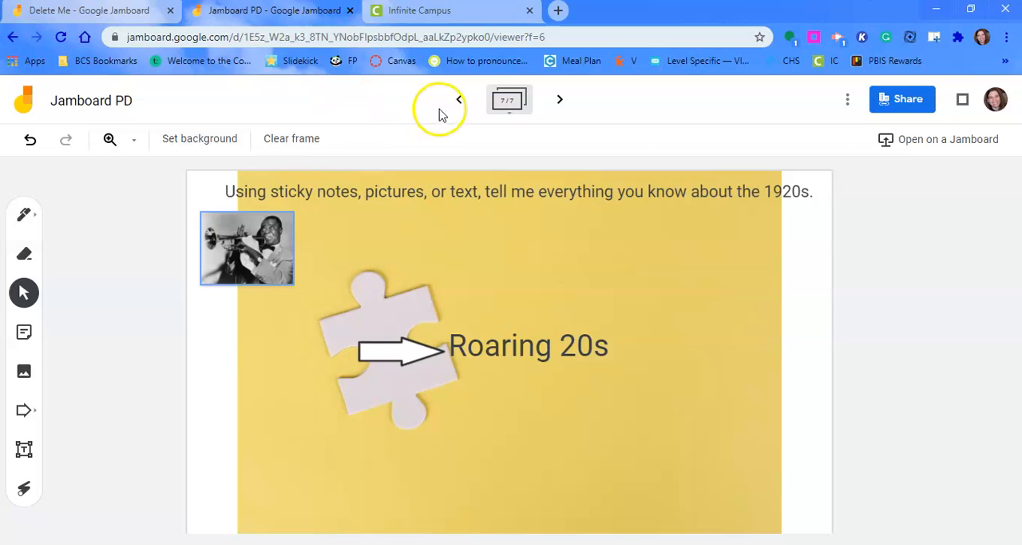
pyautogui.click(459, 99)
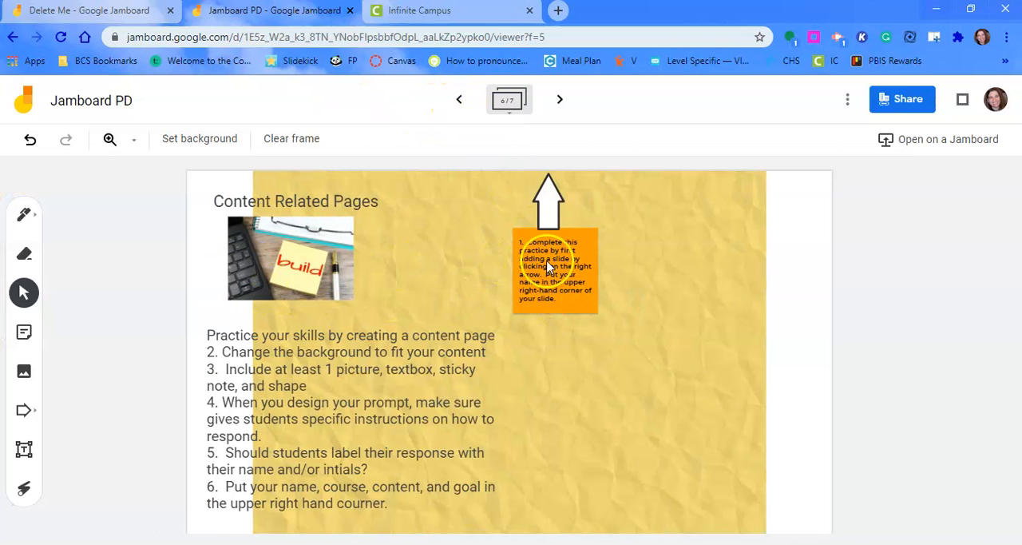
pyautogui.moveTo(331, 492)
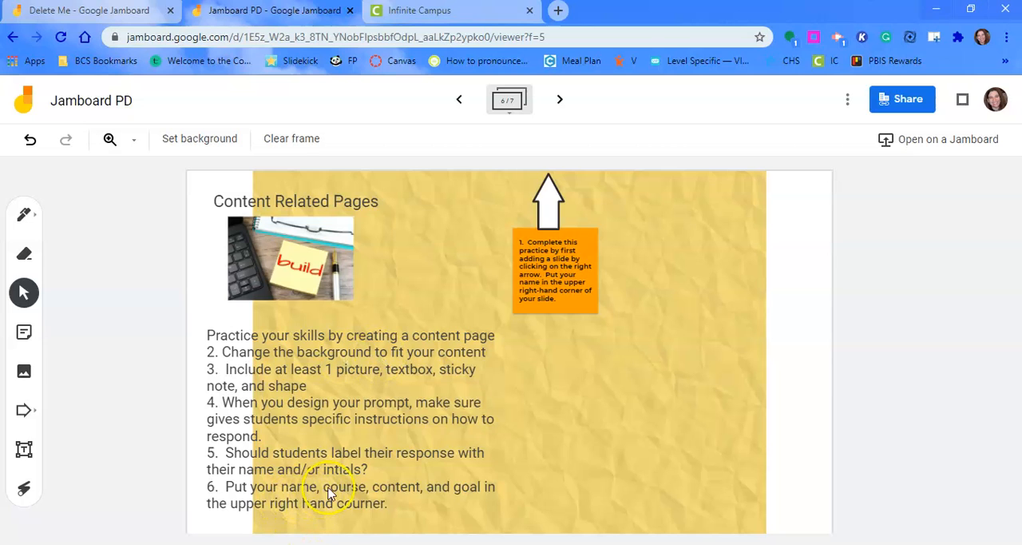
pyautogui.moveTo(565, 179)
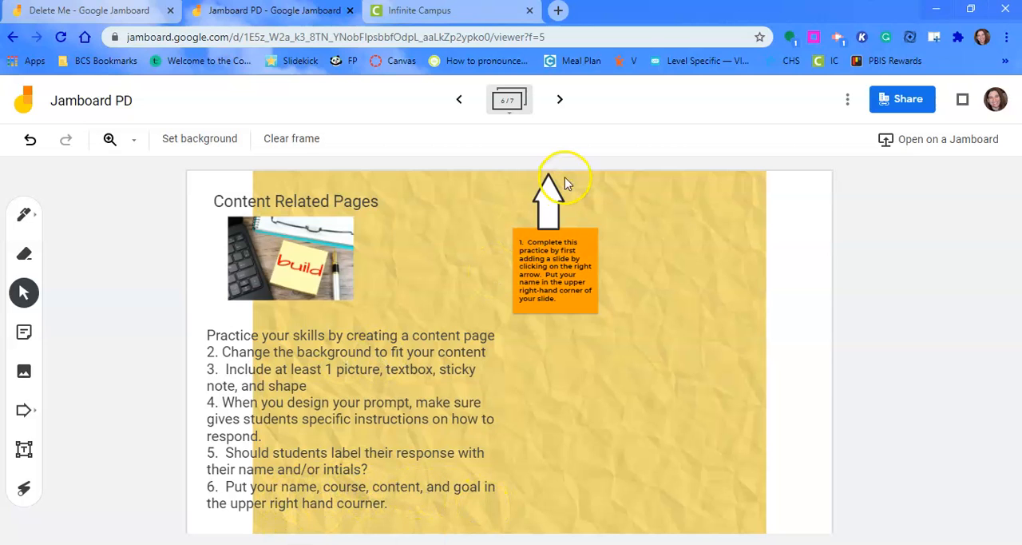
pyautogui.click(559, 99)
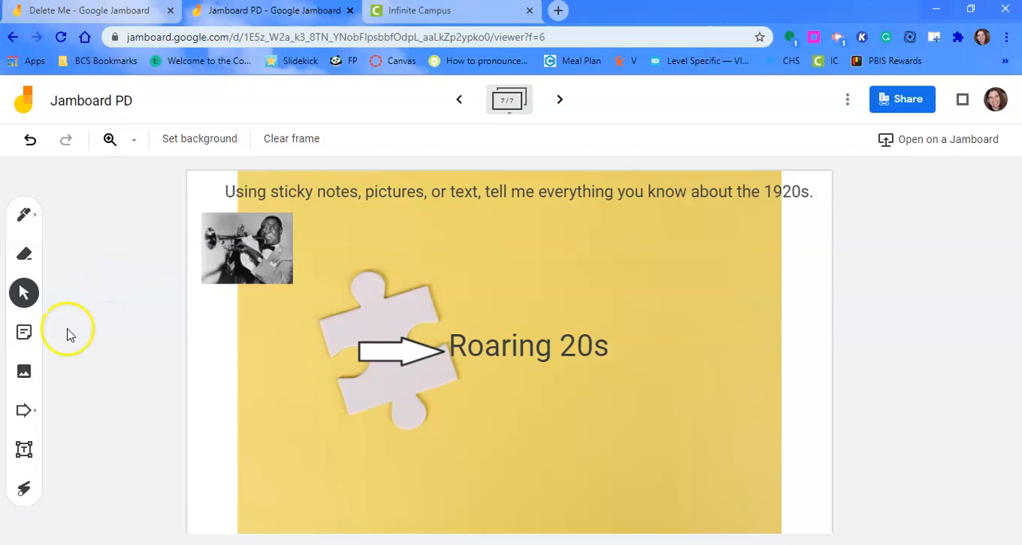
# Step: Start a sticky note reading 'Petersime example, Course: US History, Content: 1920s'
pyautogui.click(24, 332)
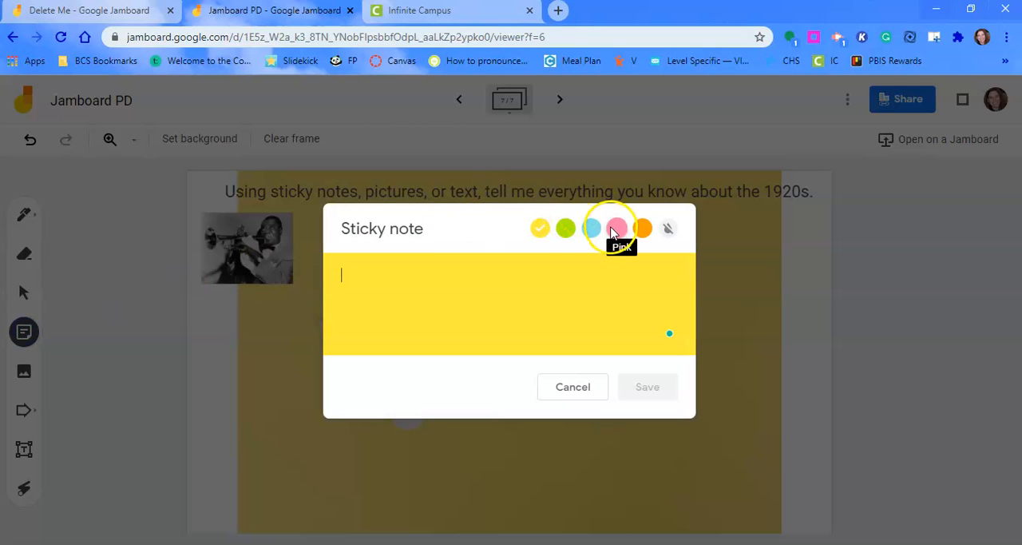
pyautogui.click(591, 228)
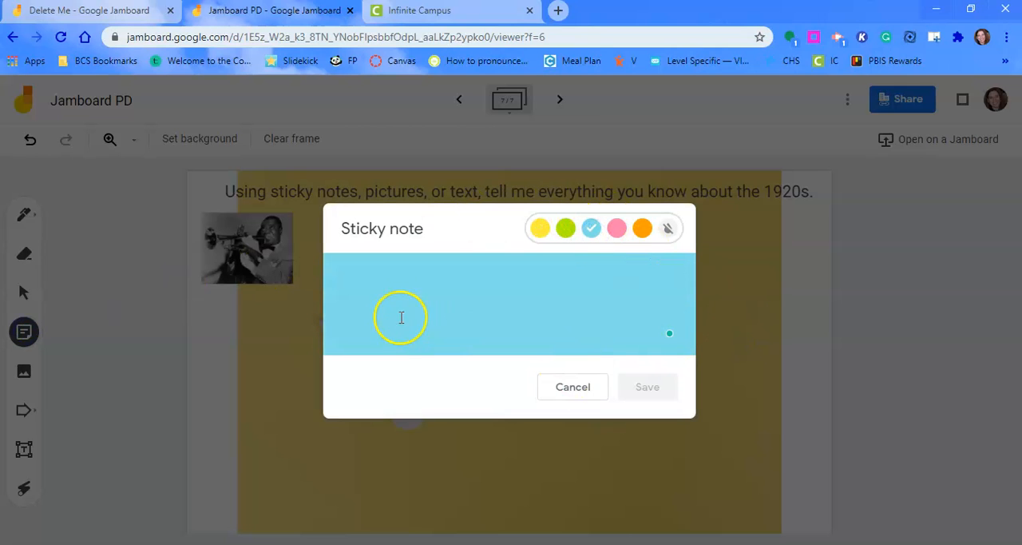
pyautogui.write('Petersime Ex')
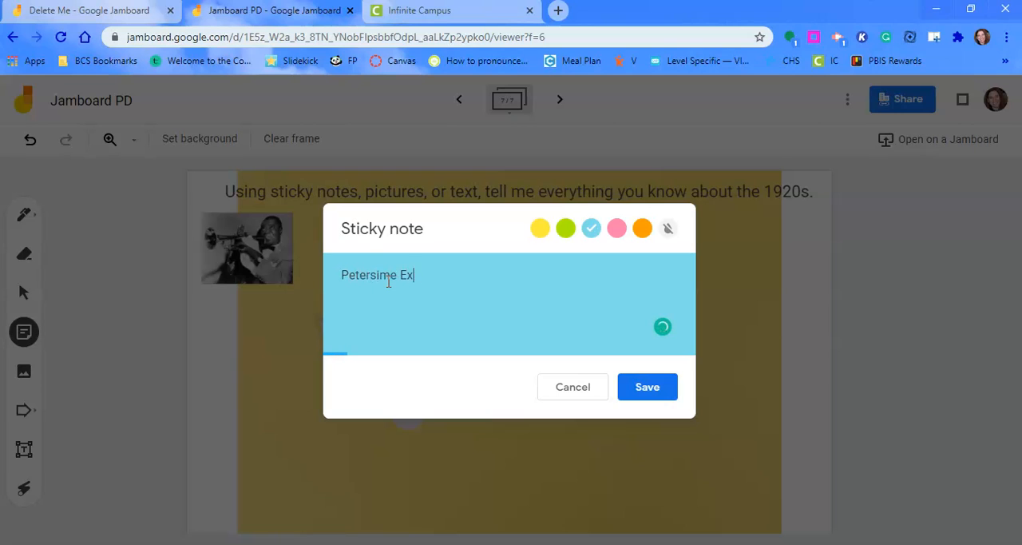
pyautogui.write('ample')
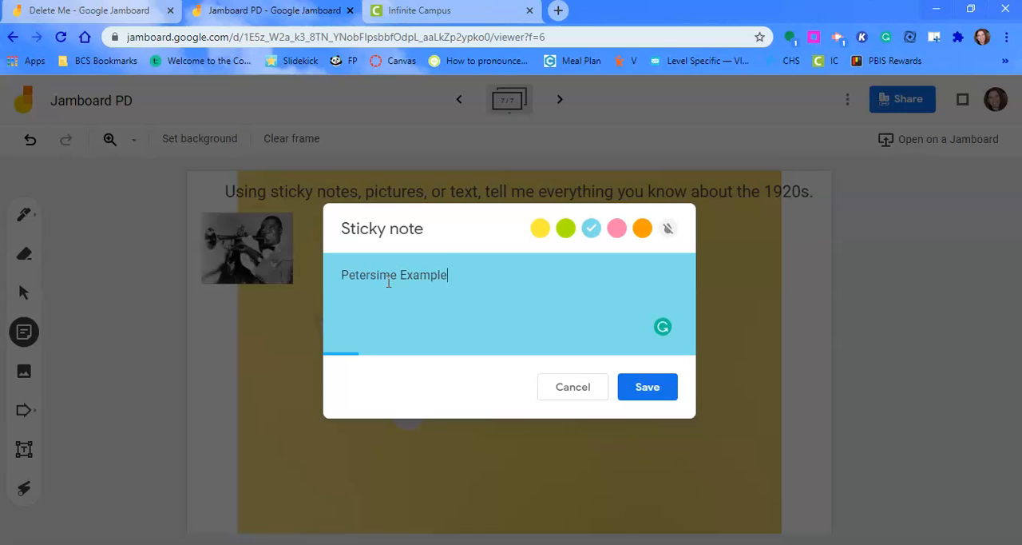
pyautogui.write(', Course:  US Histor')
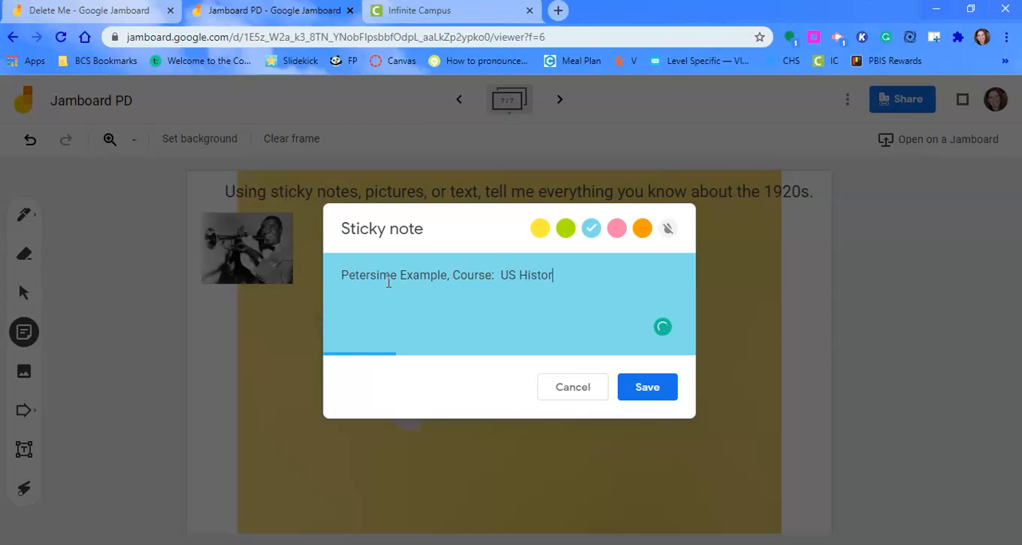
pyautogui.write('y')
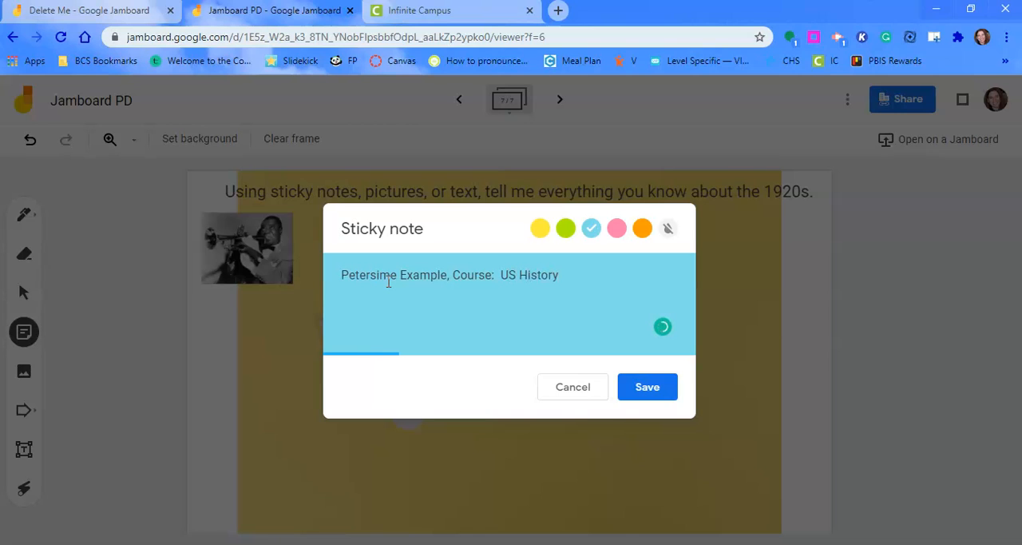
pyautogui.write(', C')
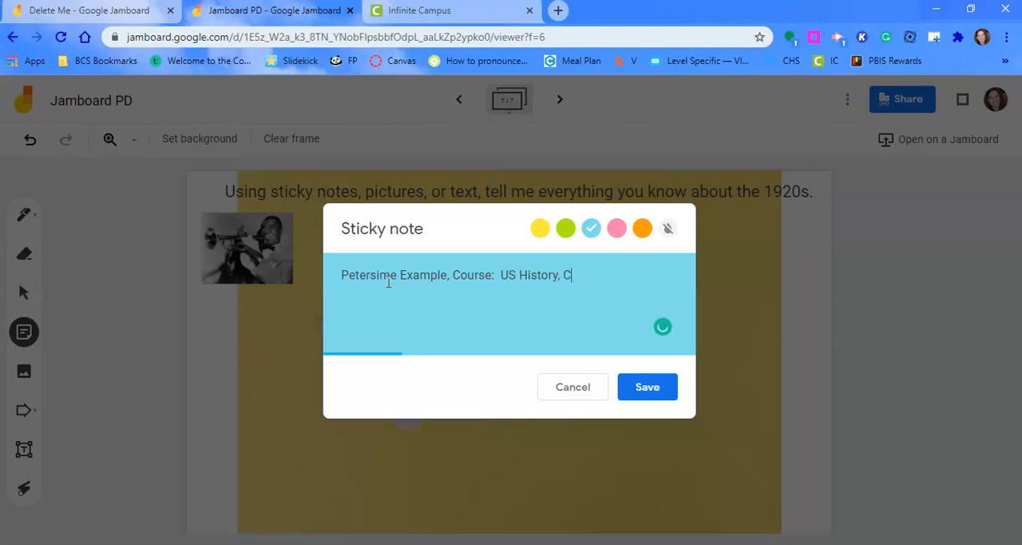
pyautogui.write('ontent:  1')
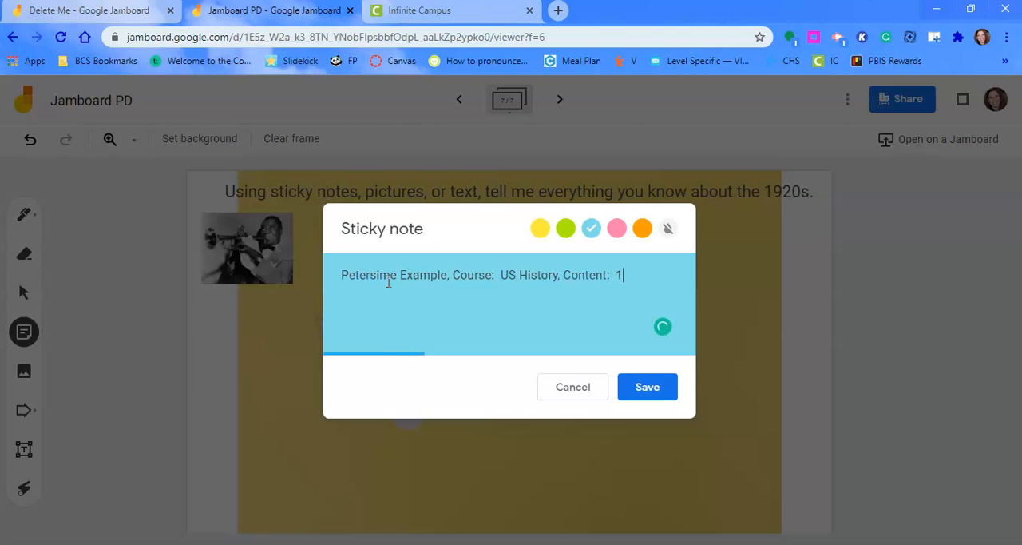
pyautogui.write('920s,')
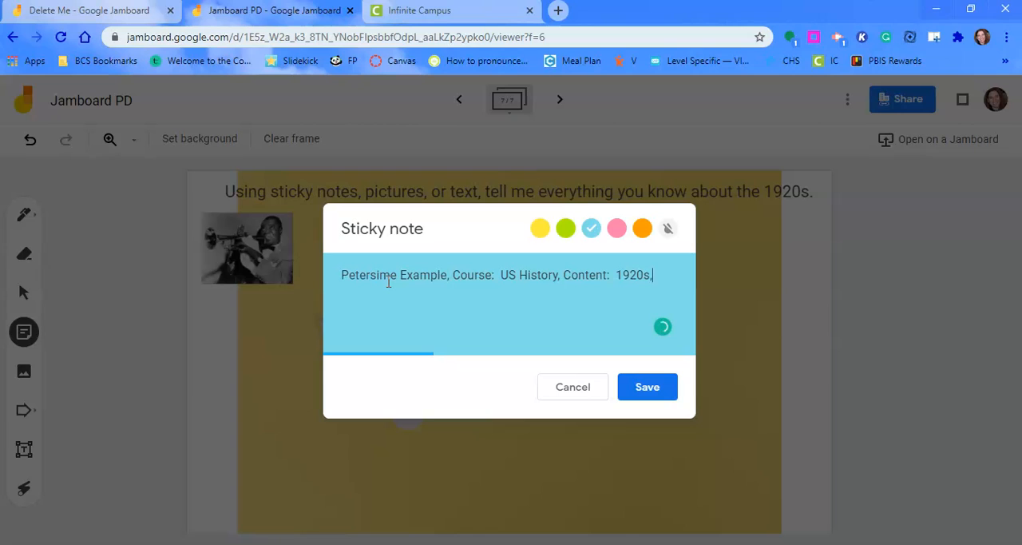
# Step: Add the 'Purpose - Background ... - Introduction' line, removing a half-typed word
pyautogui.write('" "')
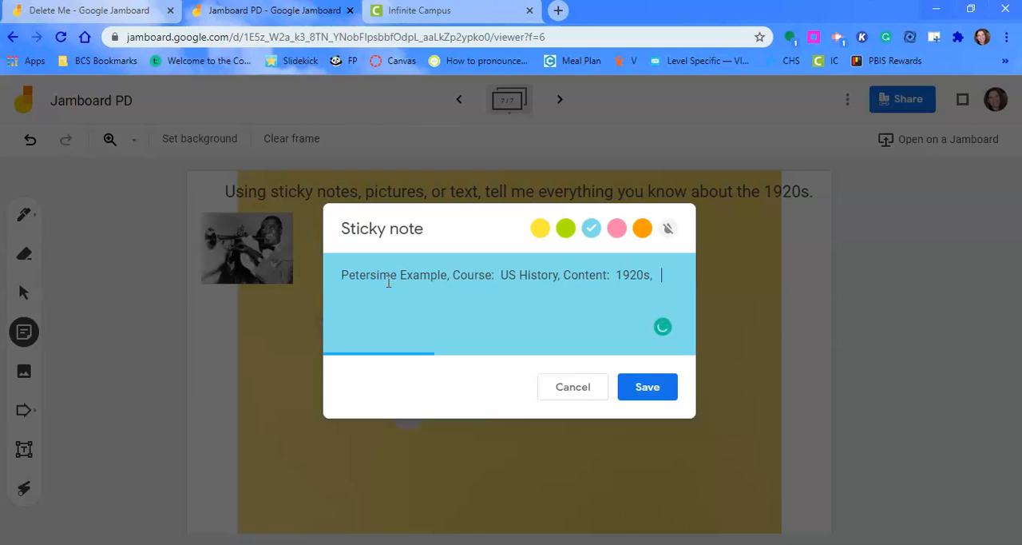
pyautogui.write('Pur')
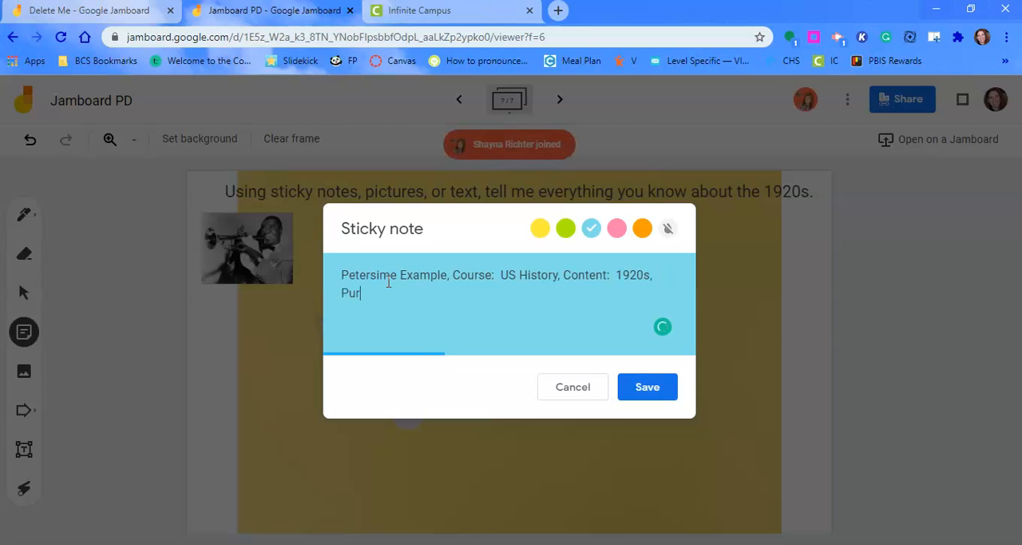
pyautogui.write('pose -')
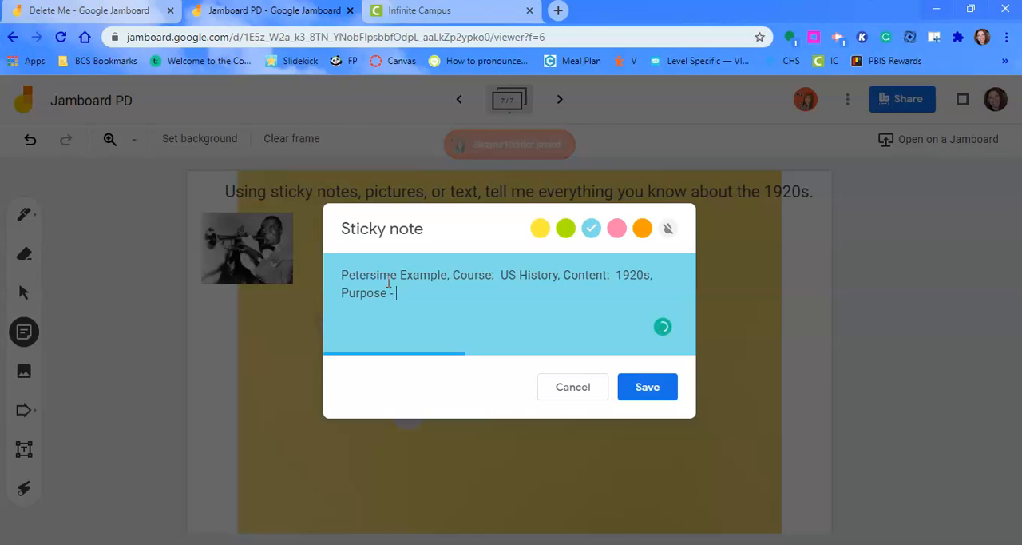
pyautogui.write('Bark')
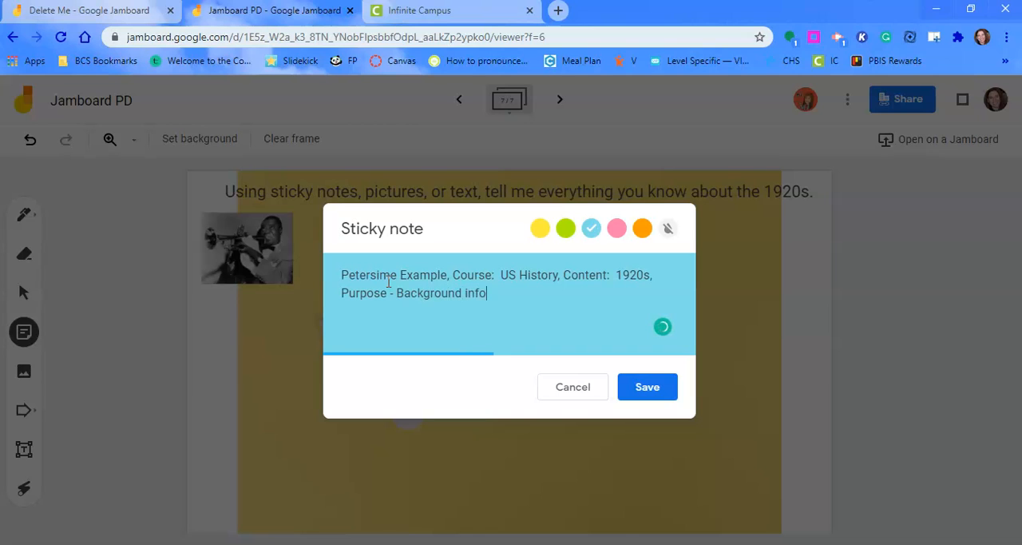
pyautogui.write('abou')
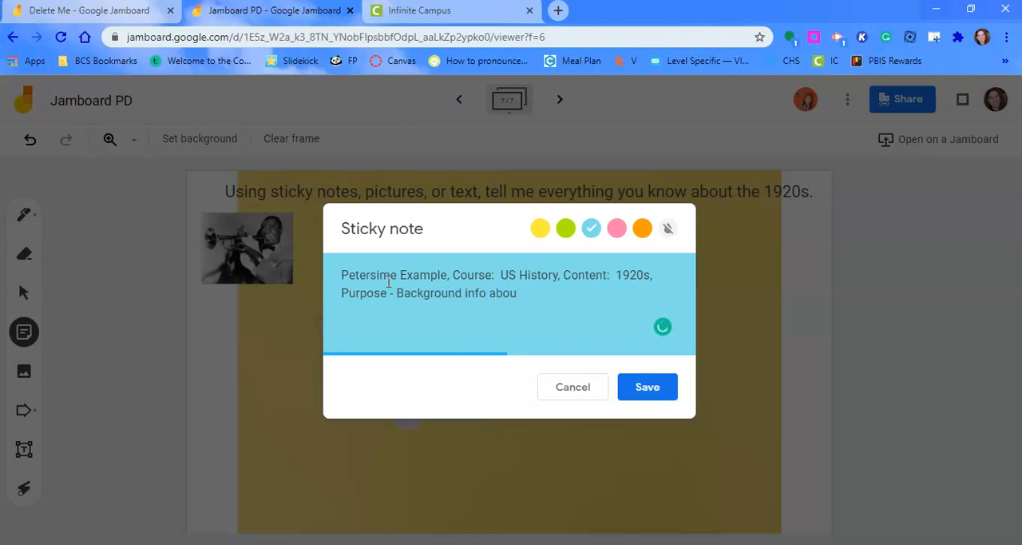
pyautogui.press('Backspace')
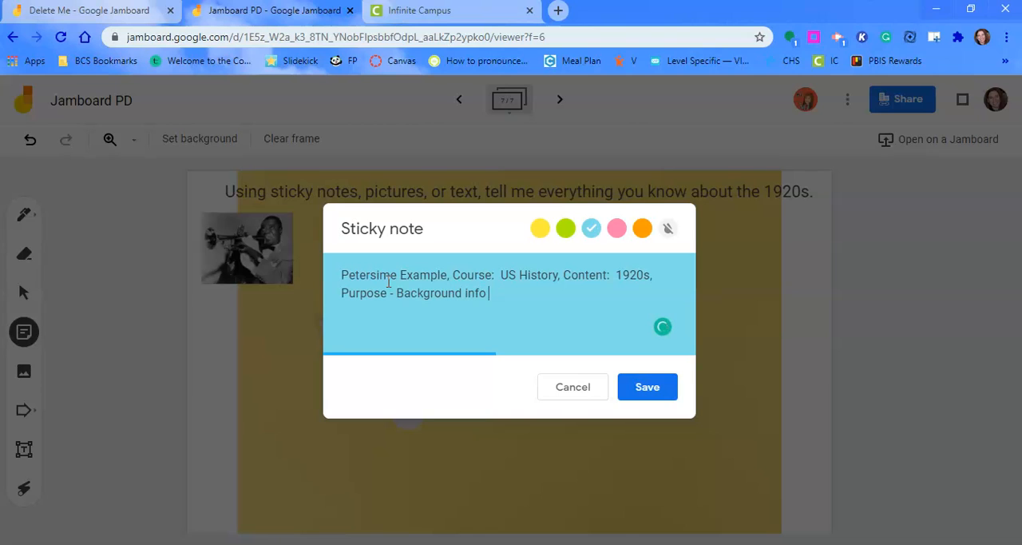
pyautogui.write('- Introdcuti')
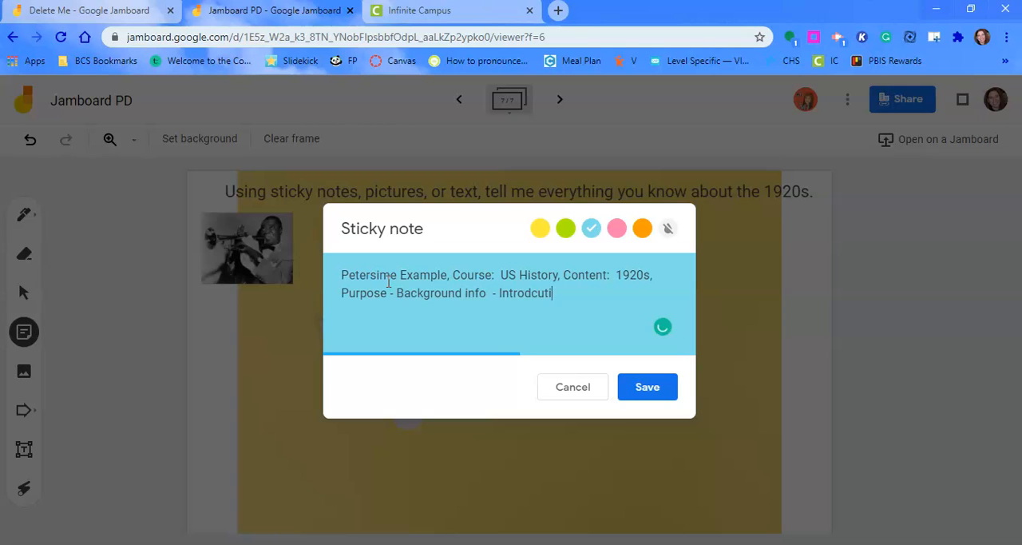
pyautogui.write('on')
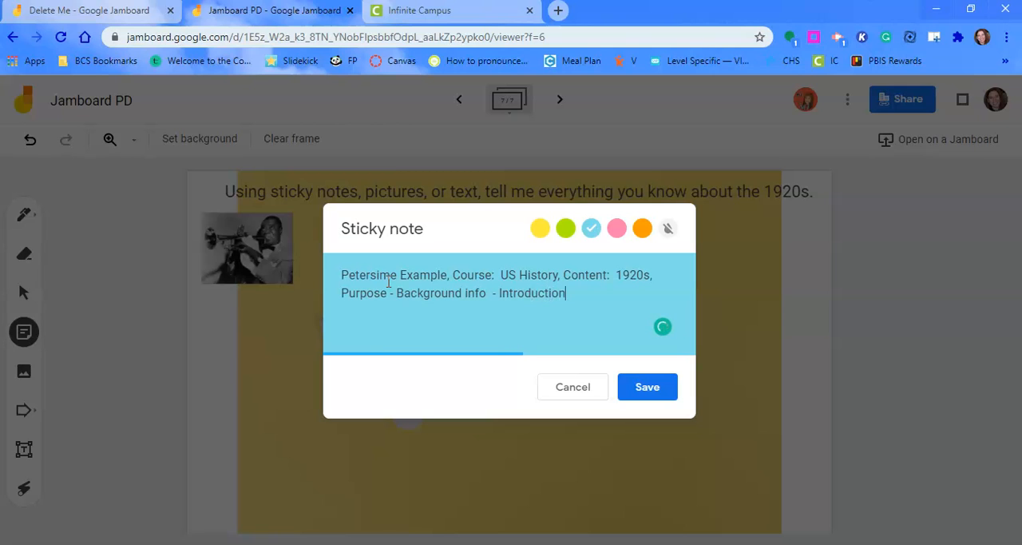
# Step: Save the sticky note, move it to the frame's top right and enlarge it so the text fits
pyautogui.click(647, 386)
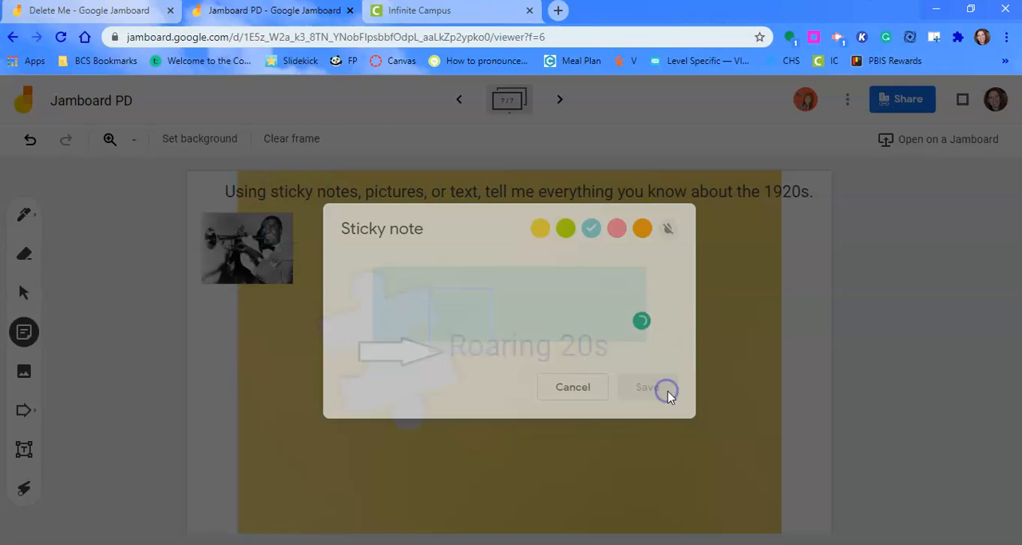
pyautogui.click(648, 386)
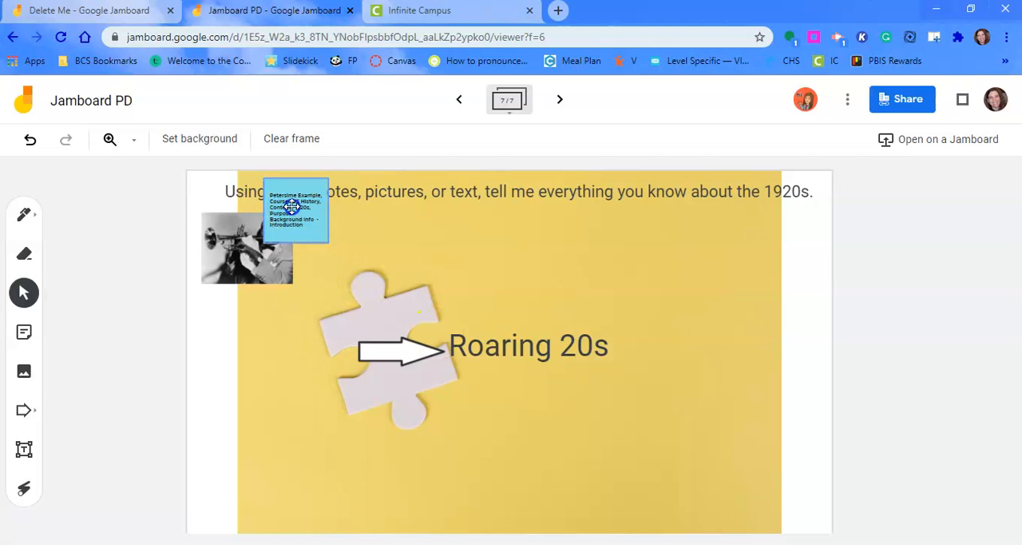
pyautogui.moveTo(296, 209); pyautogui.dragTo(786, 247)
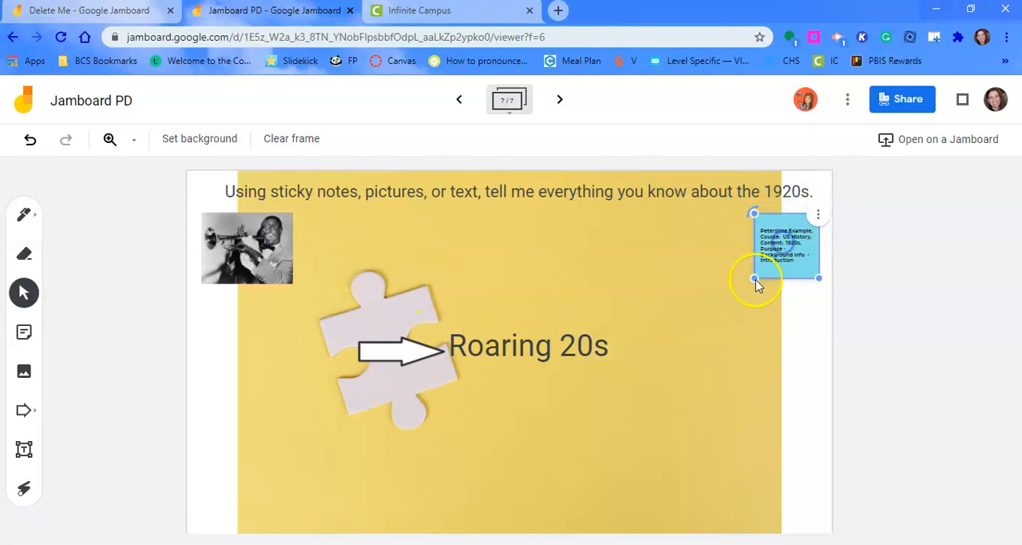
pyautogui.moveTo(754, 278); pyautogui.dragTo(738, 297)
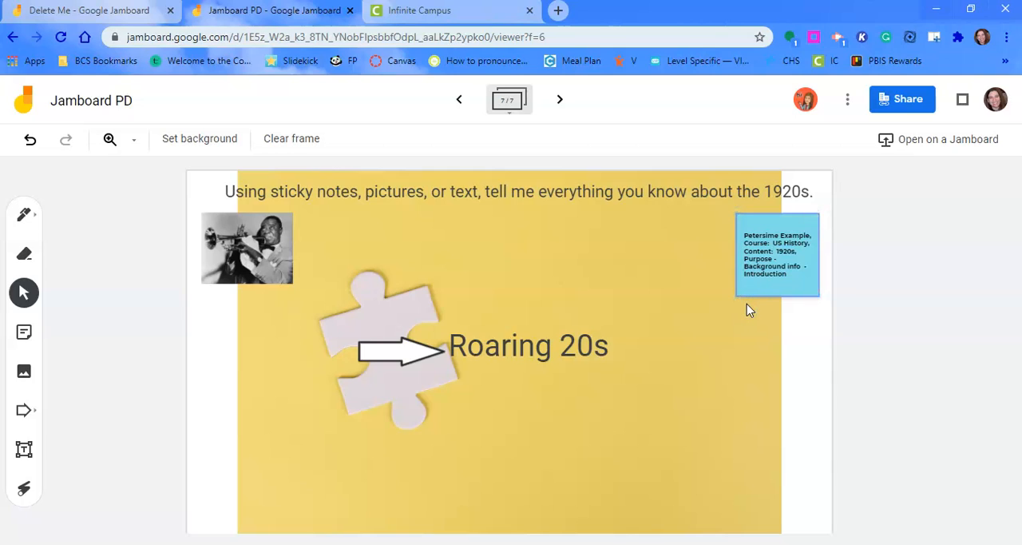
pyautogui.moveTo(743, 310)
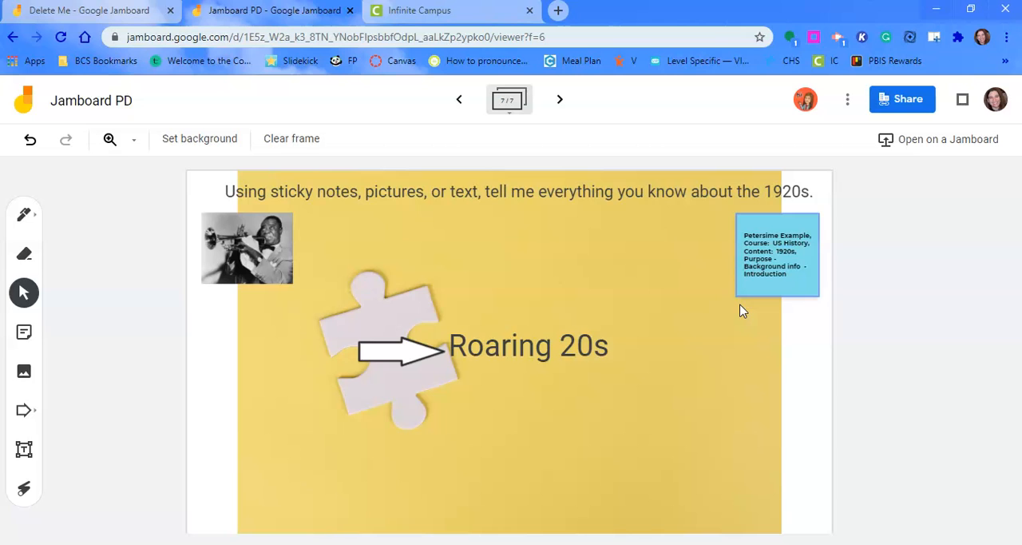
pyautogui.moveTo(907, 99)
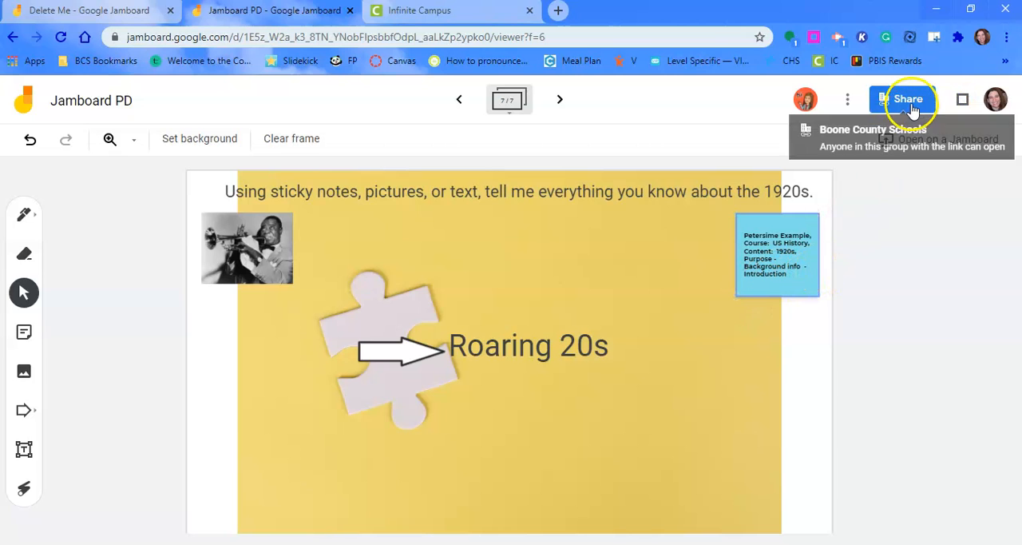
# Step: Change the link access so anyone in the school group can edit, then copy the share link
pyautogui.click(907, 99)
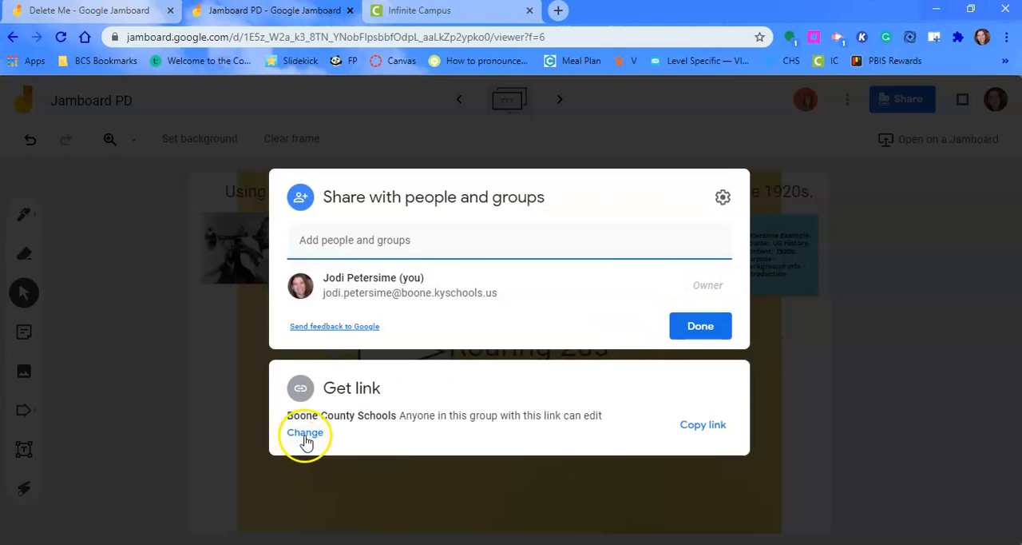
pyautogui.click(303, 431)
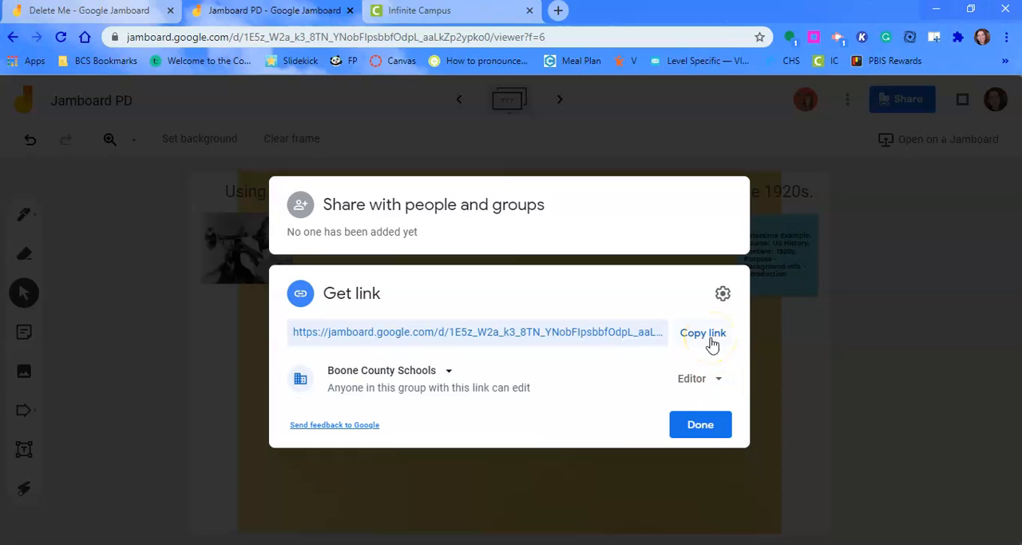
pyautogui.click(703, 333)
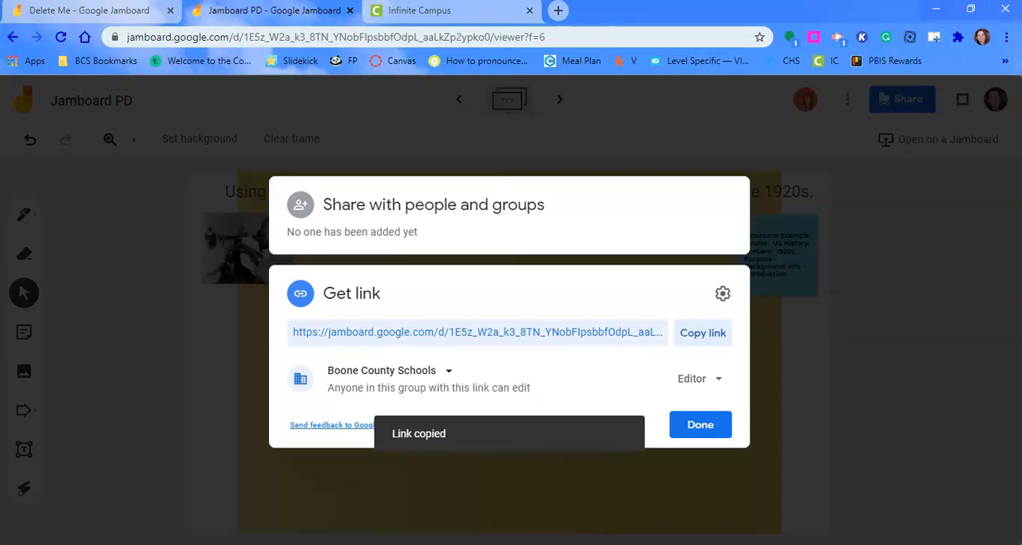
pyautogui.click(699, 425)
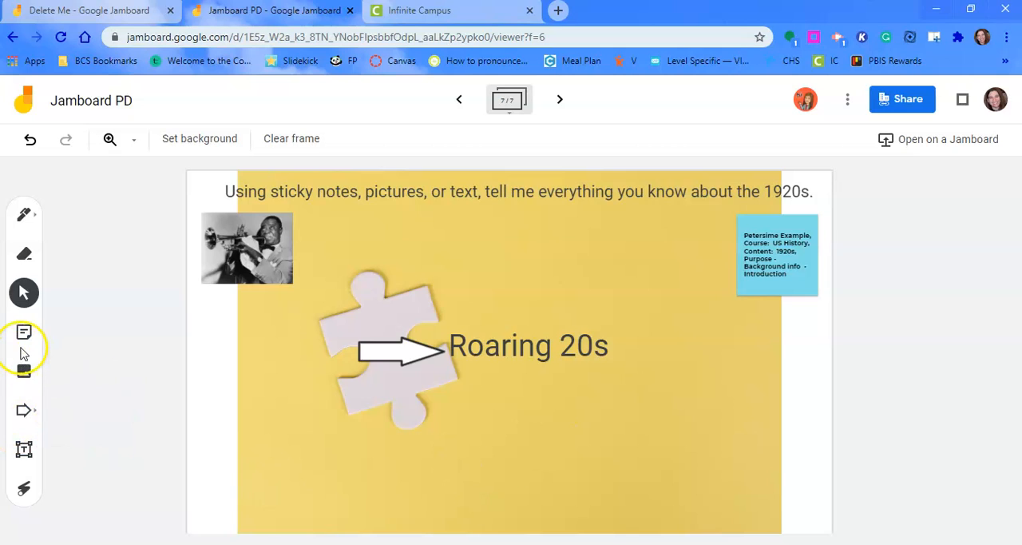
pyautogui.moveTo(24, 370)
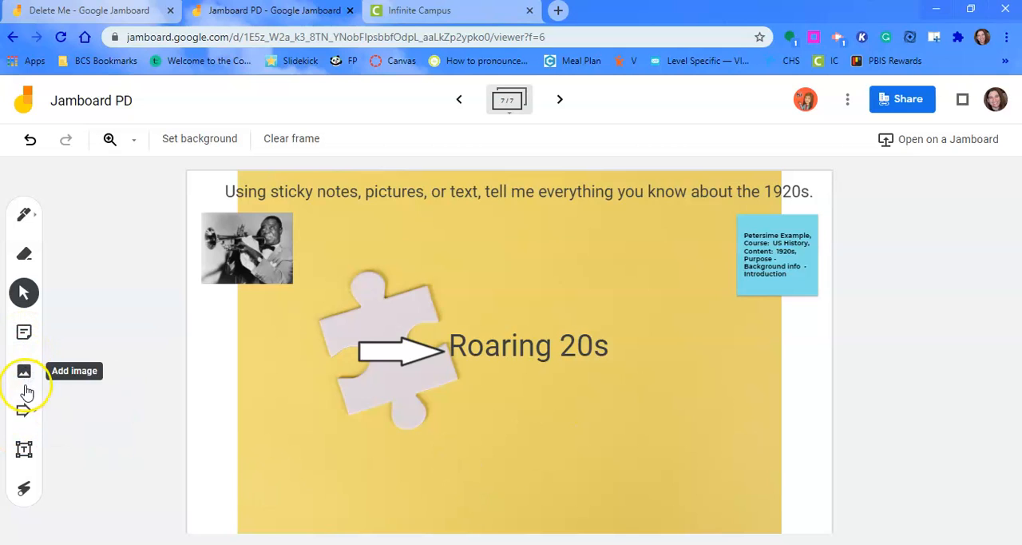